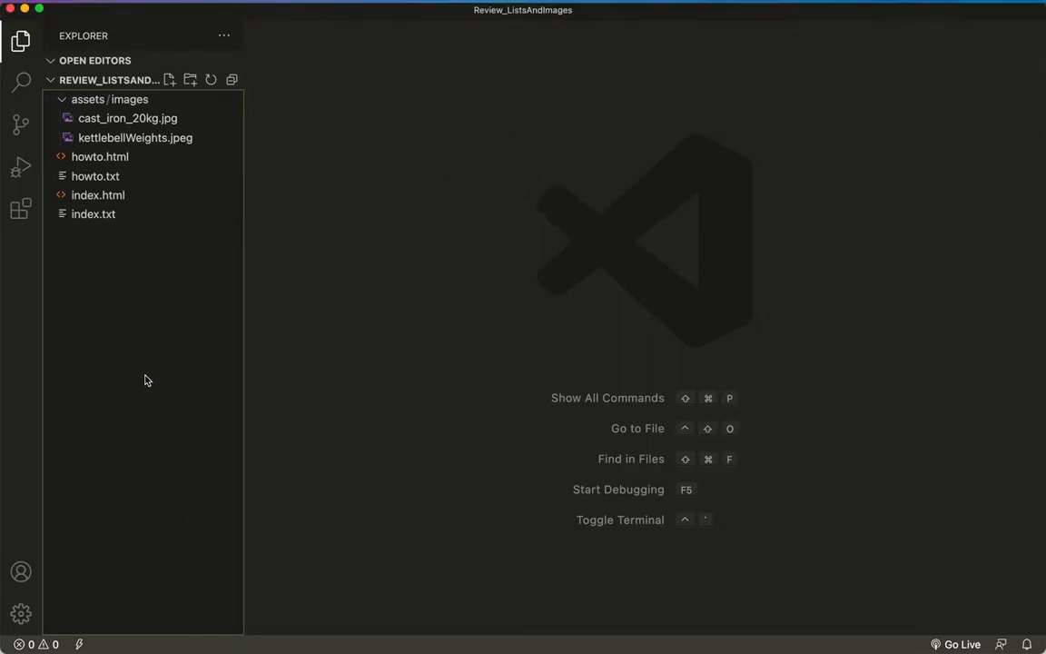
pyautogui.moveTo(145, 385)
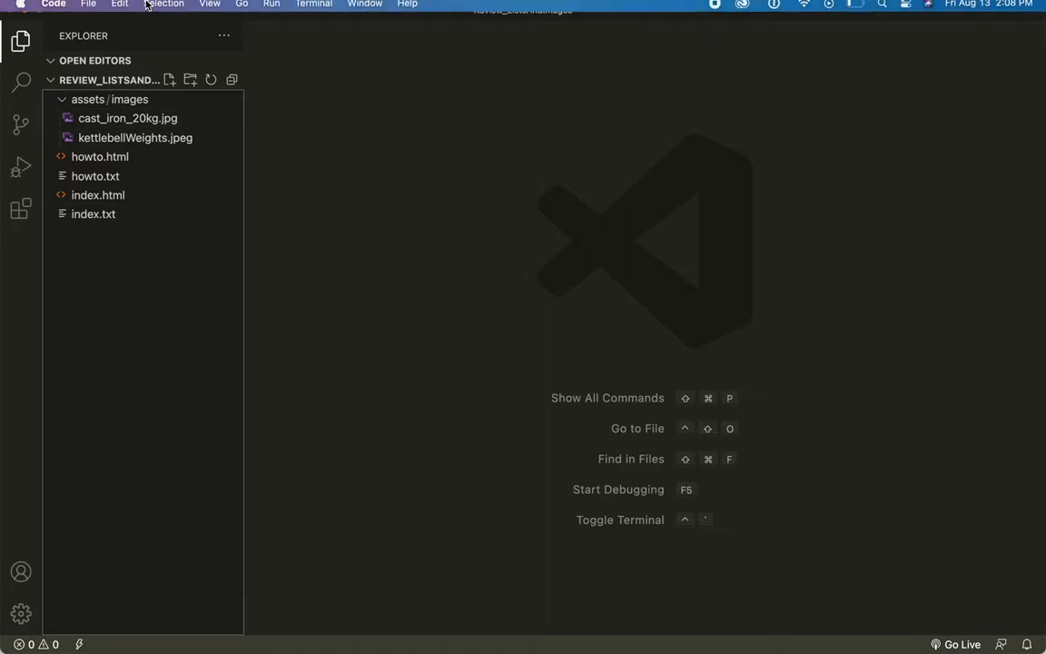
# - Create a new blank file and enter the <!DOCTYPE html> declaration on its first line
pyautogui.click(88, 7)
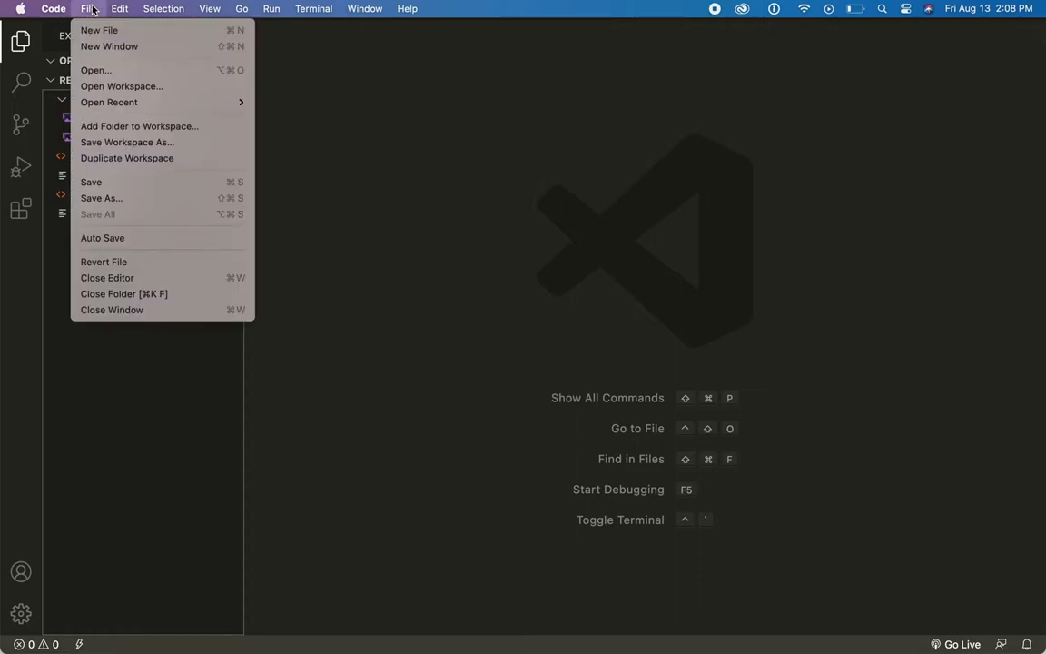
pyautogui.click(98, 29)
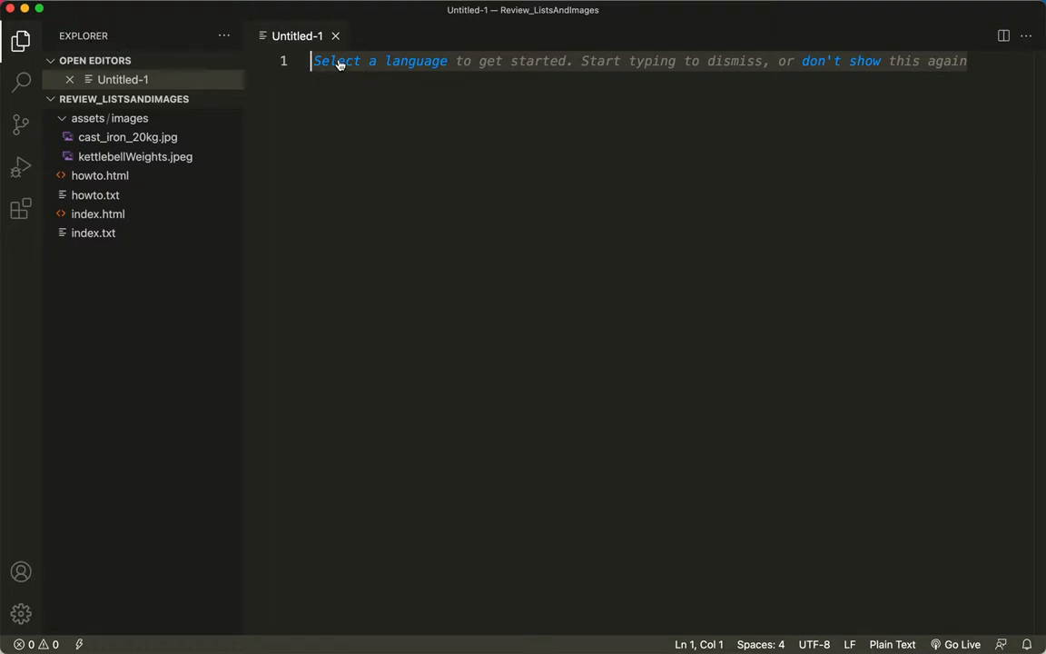
pyautogui.write('<')
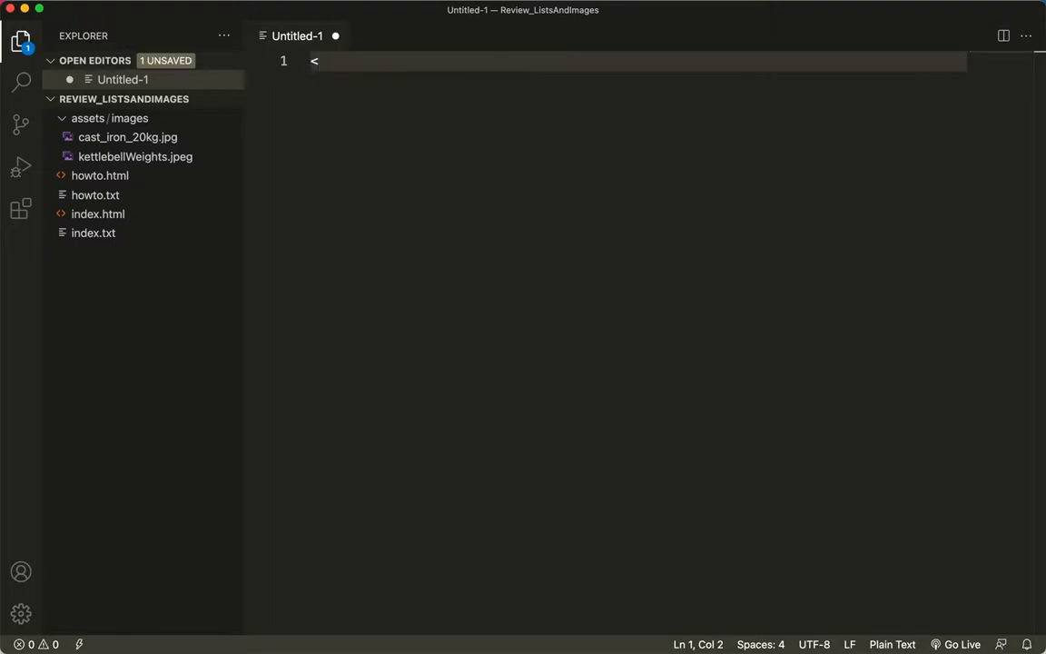
pyautogui.write('Doc')
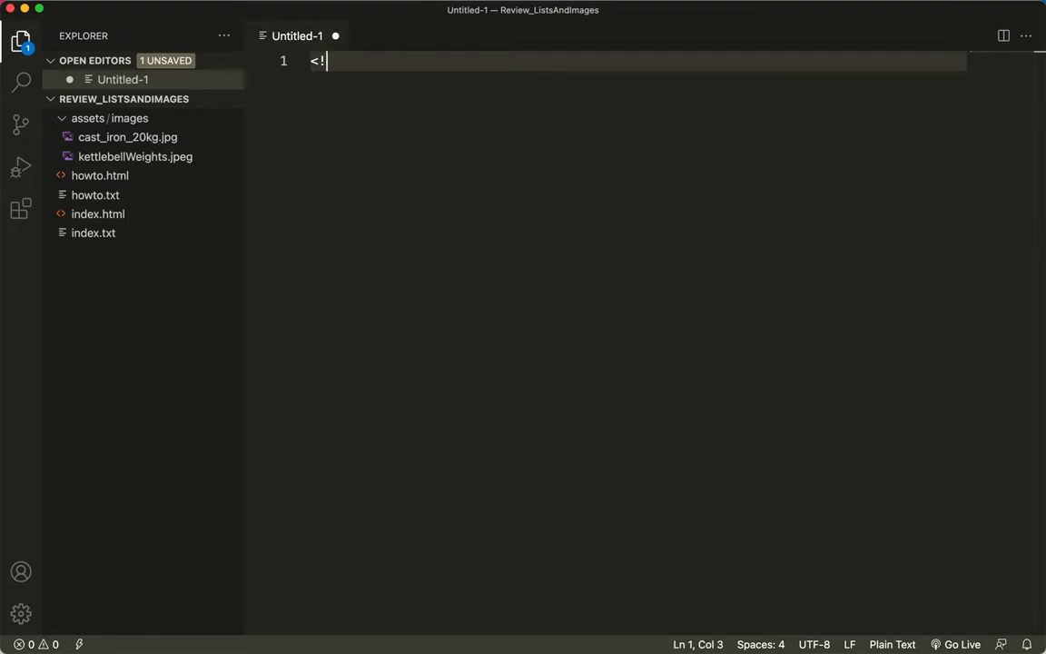
pyautogui.write('Do')
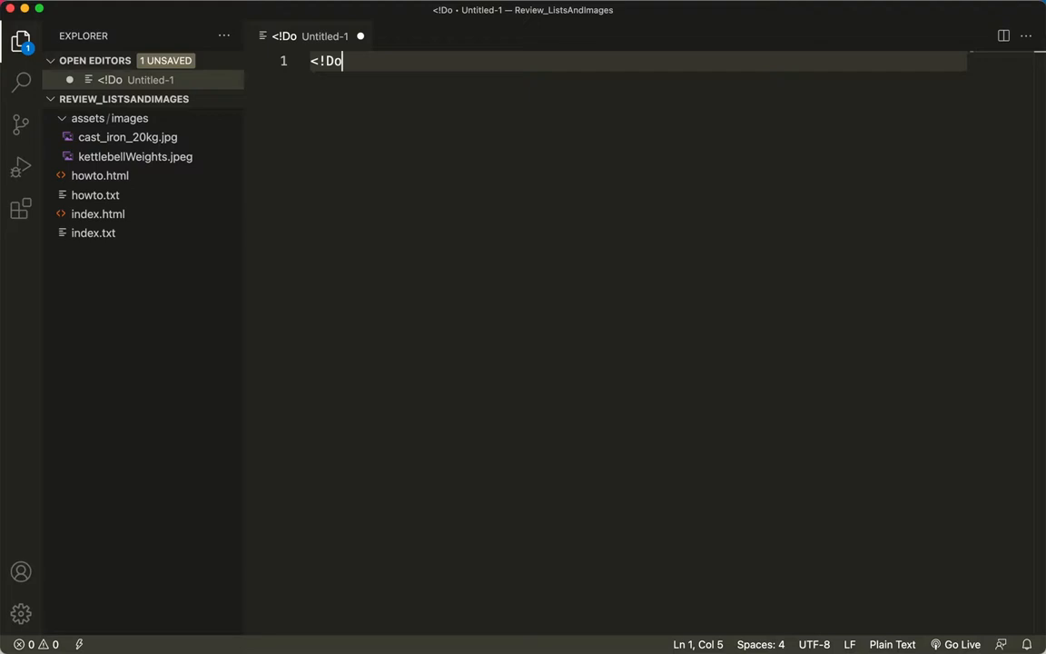
pyautogui.write('CTY')
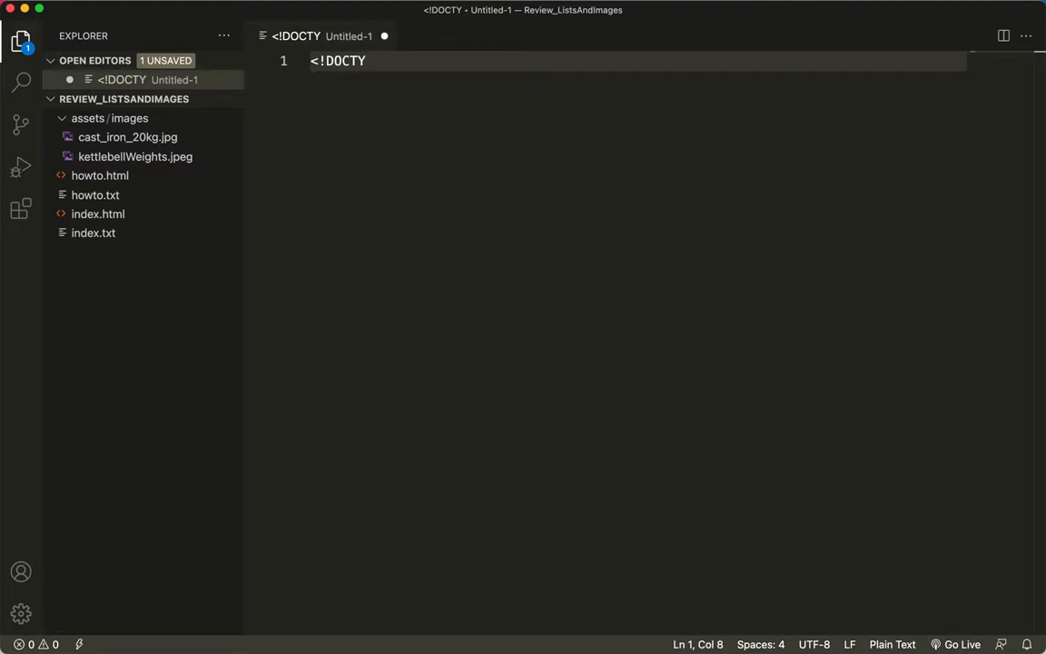
pyautogui.write('PE')
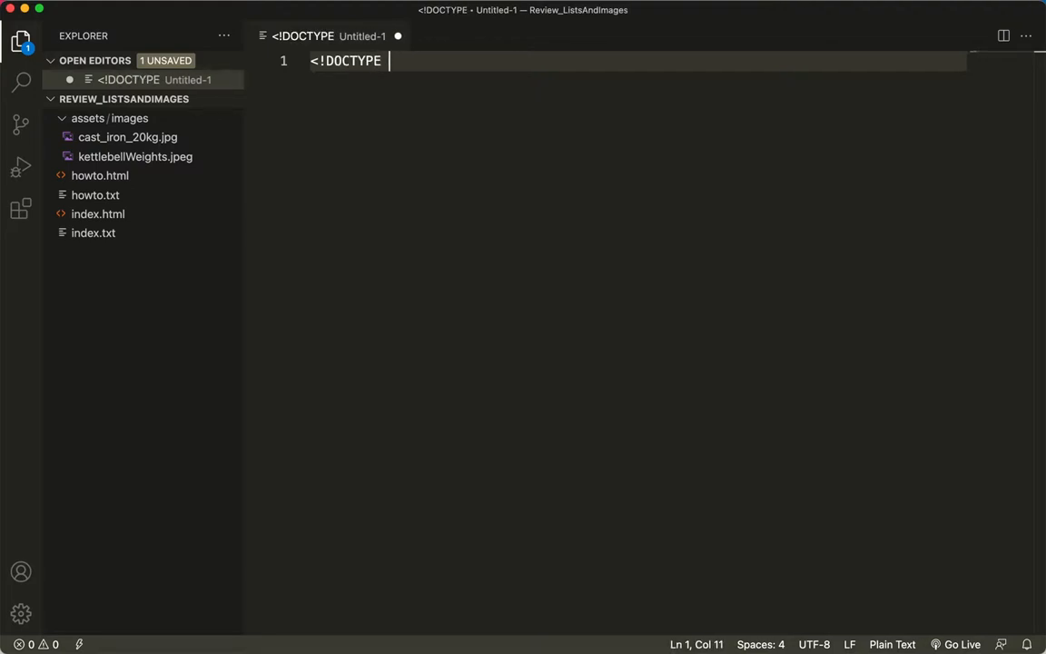
pyautogui.write('html>')
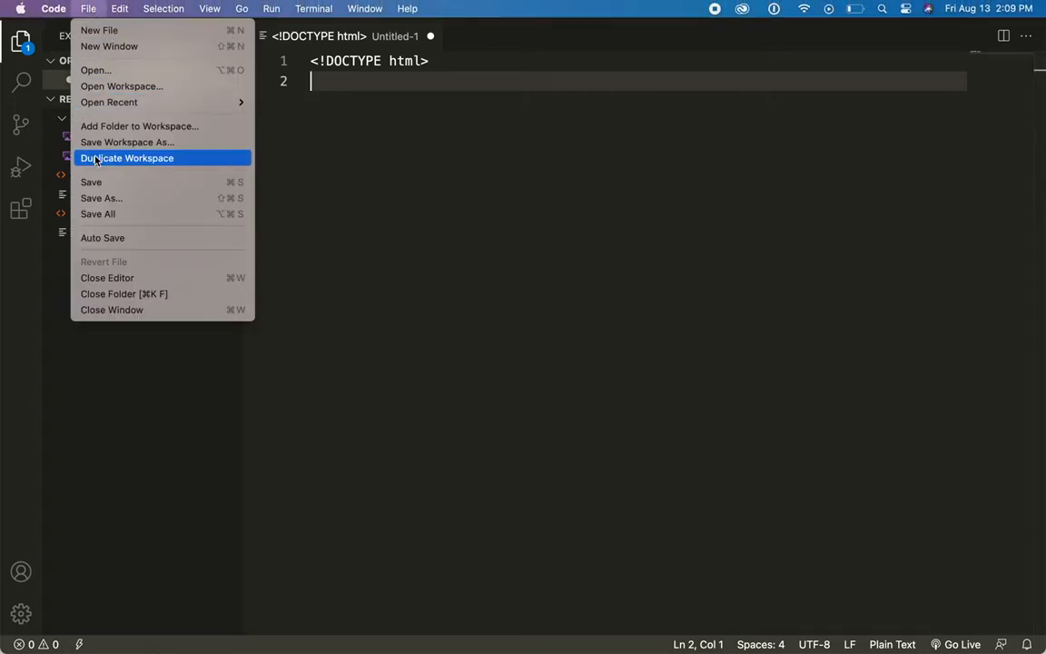
# - Save the file as tables.html into the Week 3 folder
pyautogui.click(102, 198)
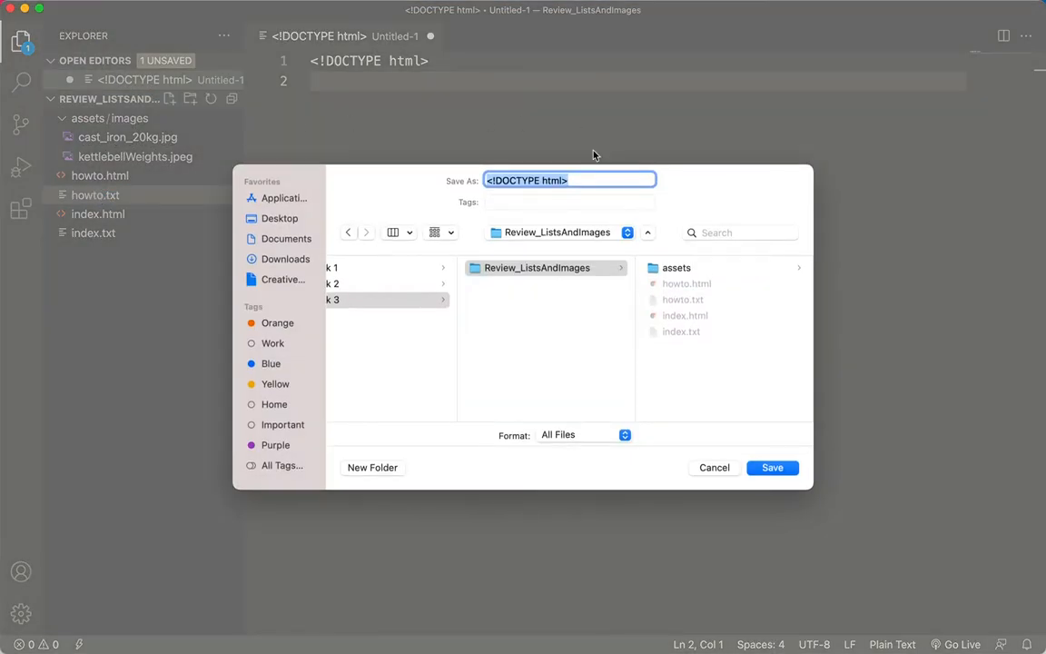
pyautogui.click(566, 180)
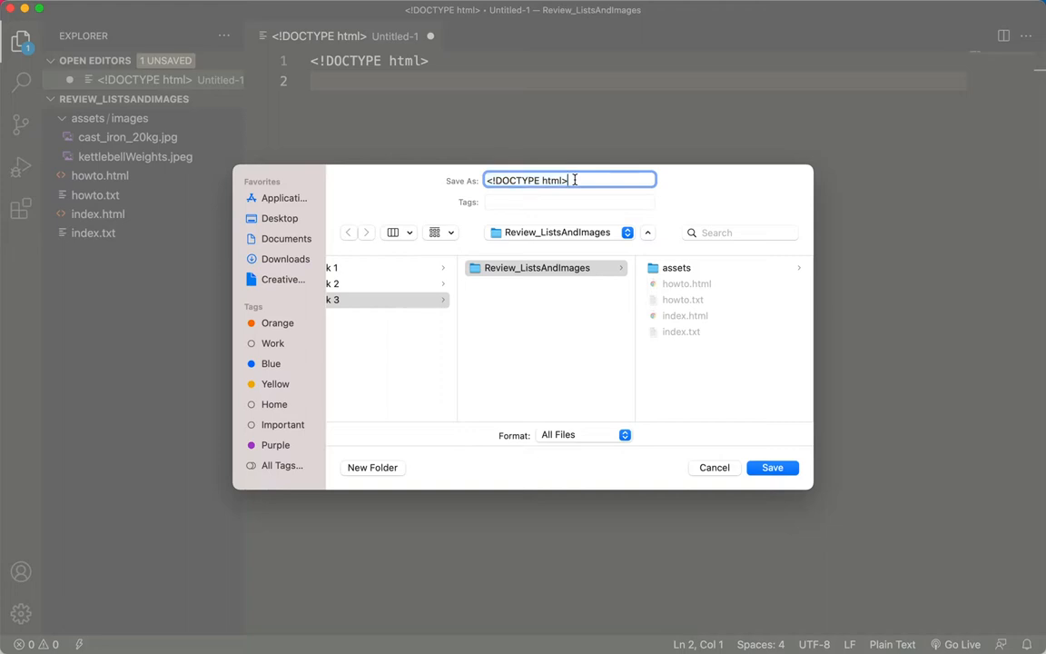
pyautogui.write('tables.ht')
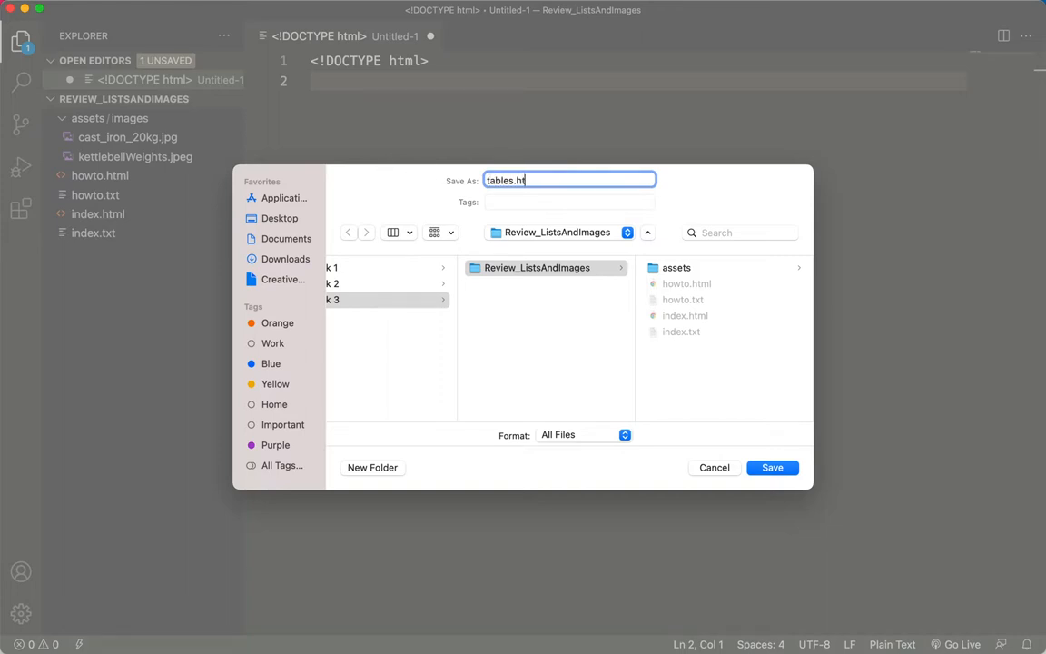
pyautogui.write('ml')
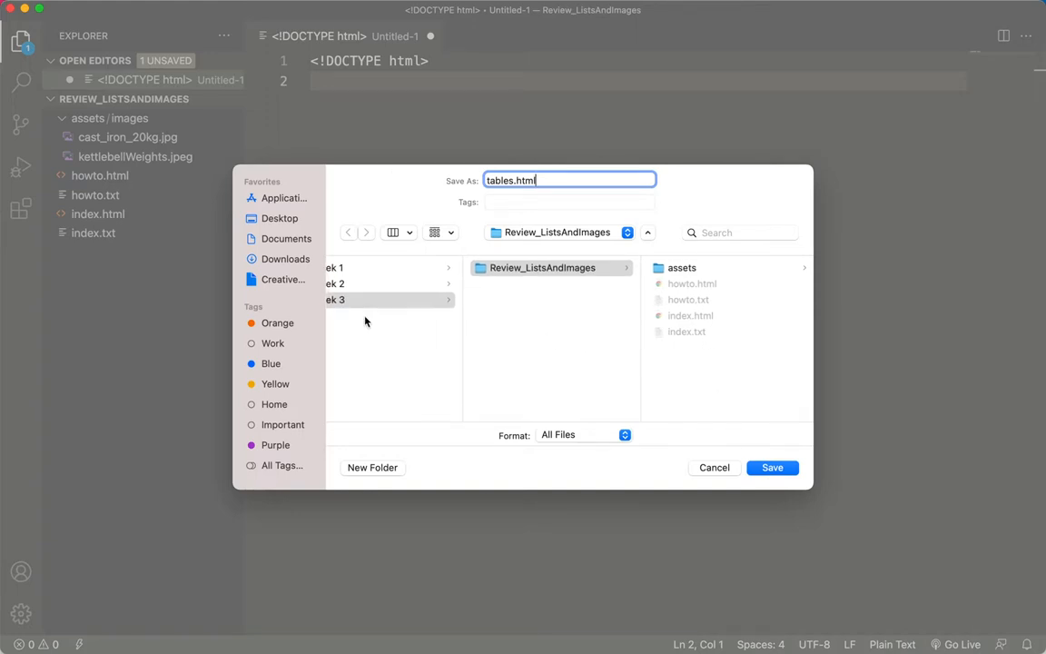
pyautogui.click(369, 300)
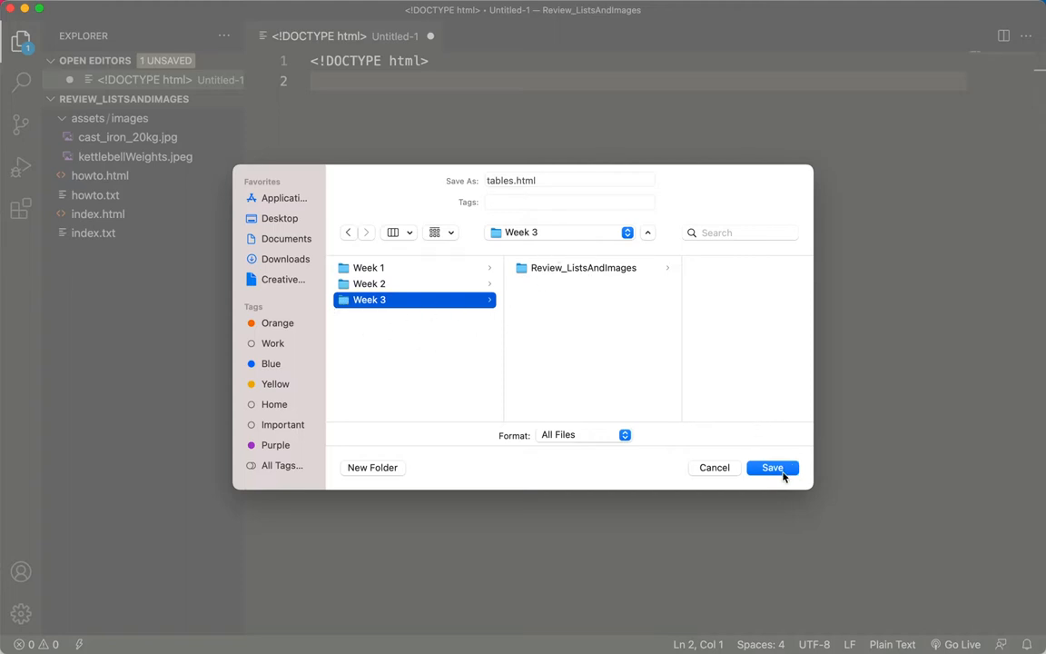
pyautogui.click(771, 467)
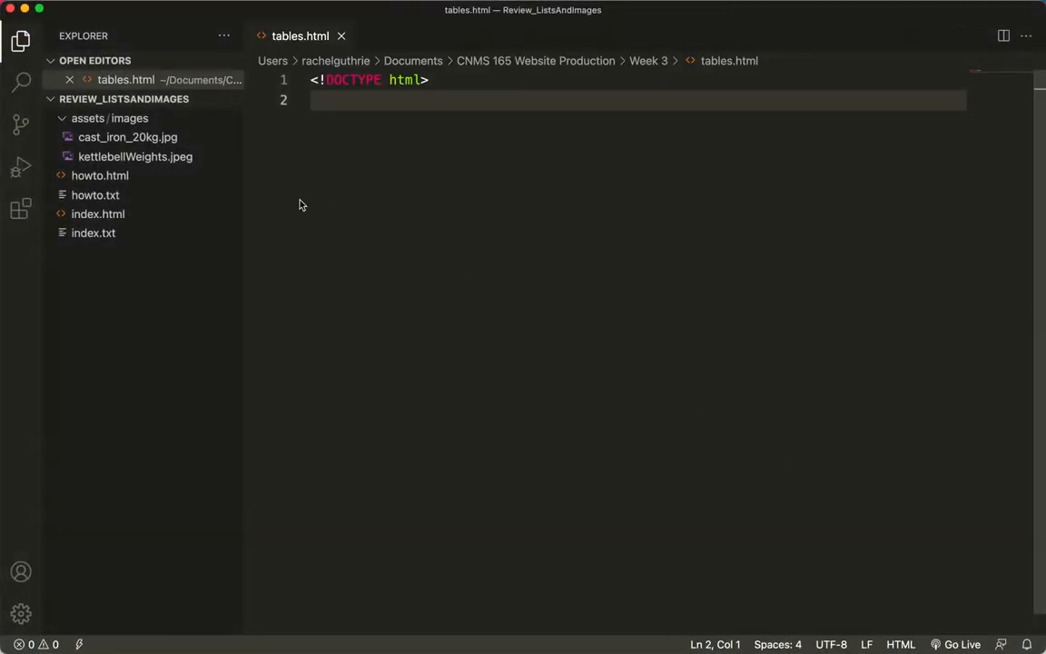
# - Add the <html lang="en"> element with a head section containing a title tag
pyautogui.write('<')
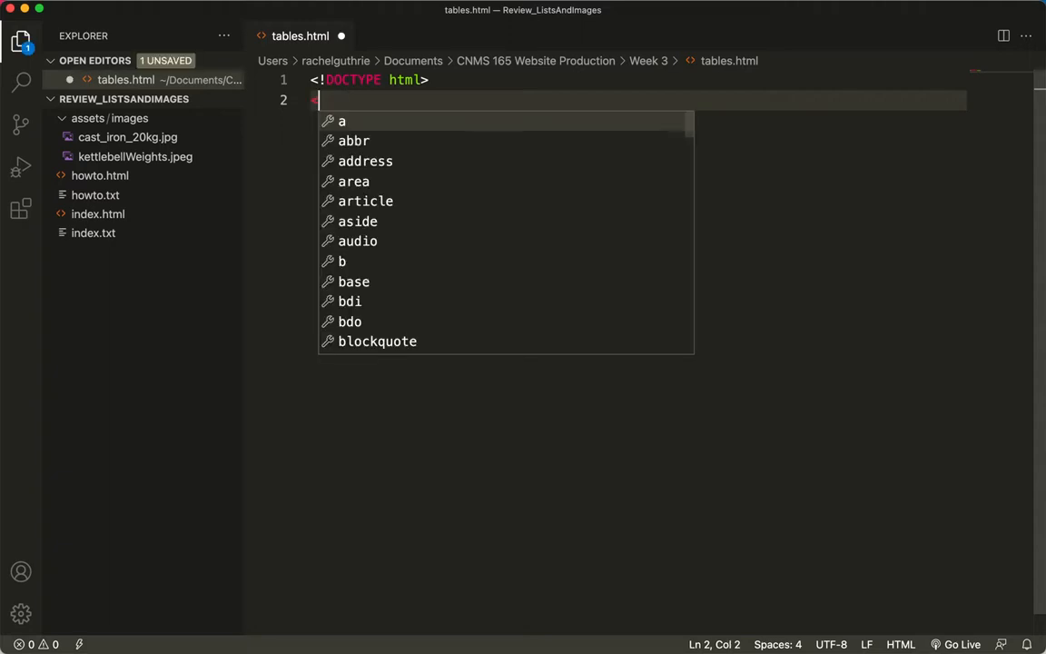
pyautogui.write('html')
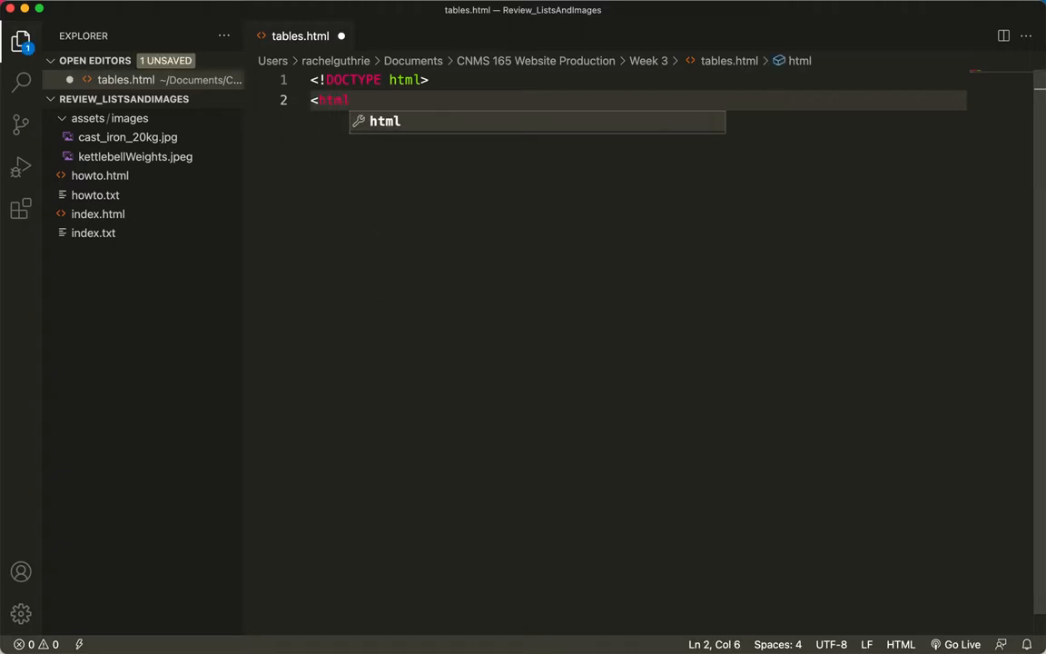
pyautogui.write('lang')
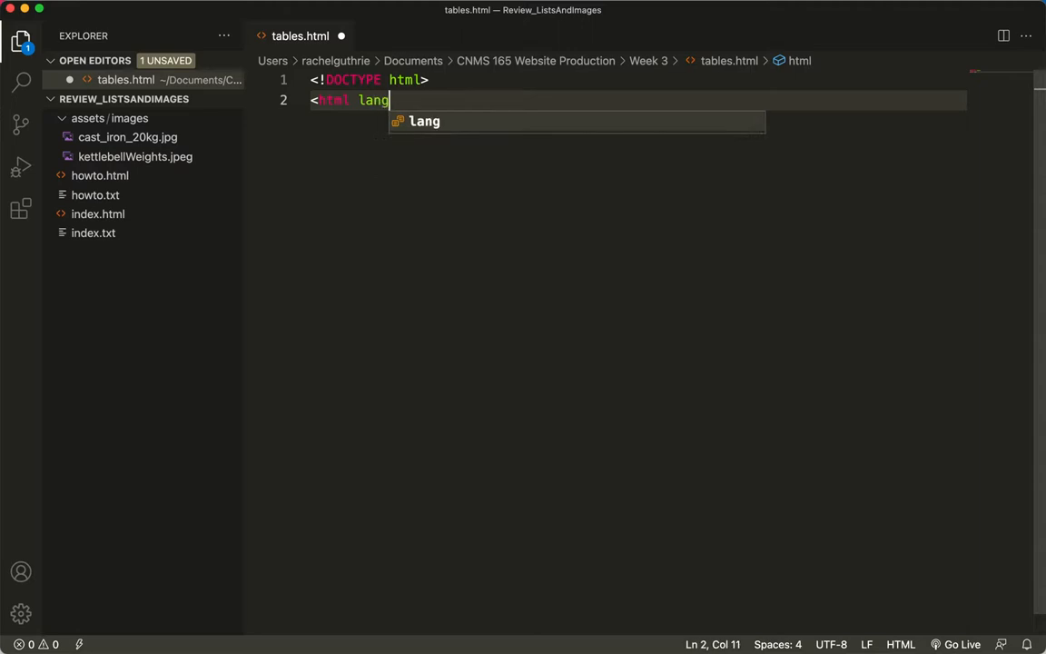
pyautogui.write('="en">')
pyautogui.write('</')
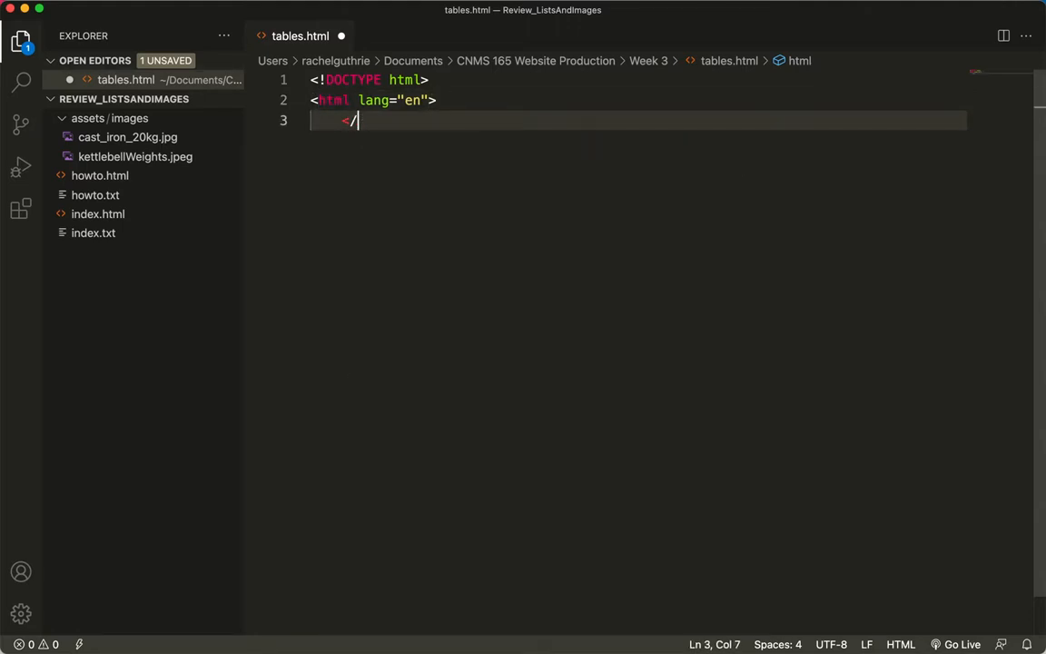
pyautogui.write('html>')
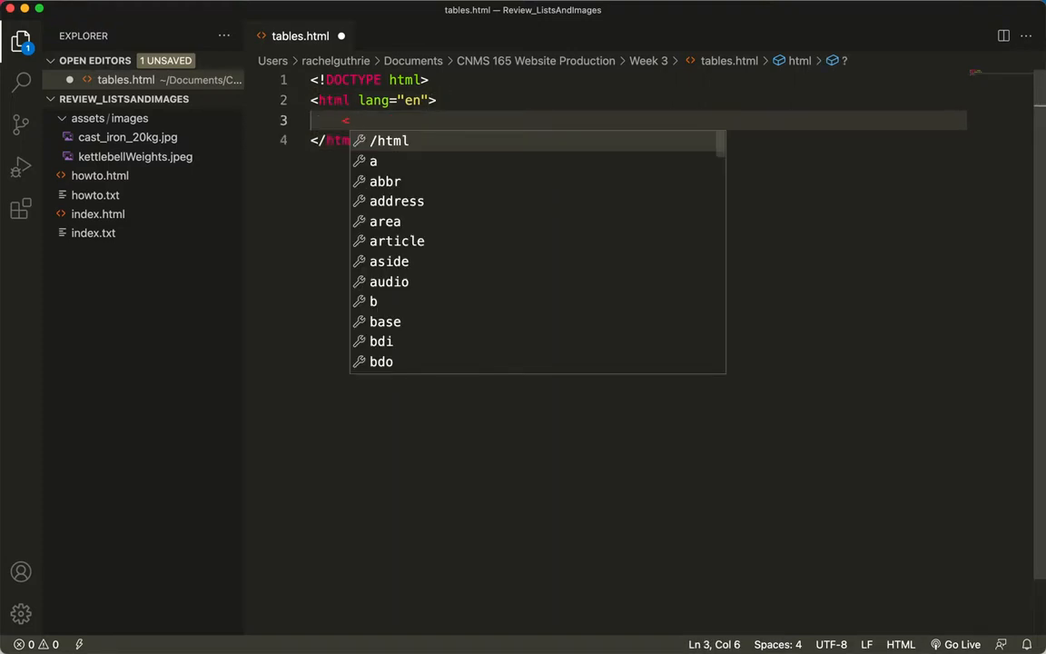
pyautogui.write('head>')
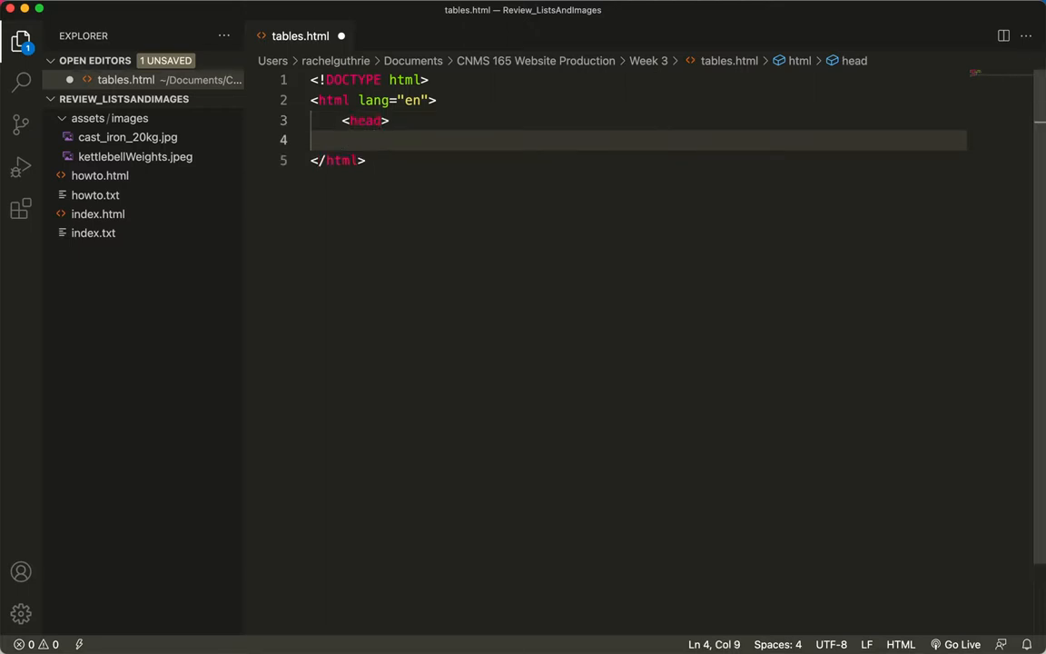
pyautogui.write('</head>')
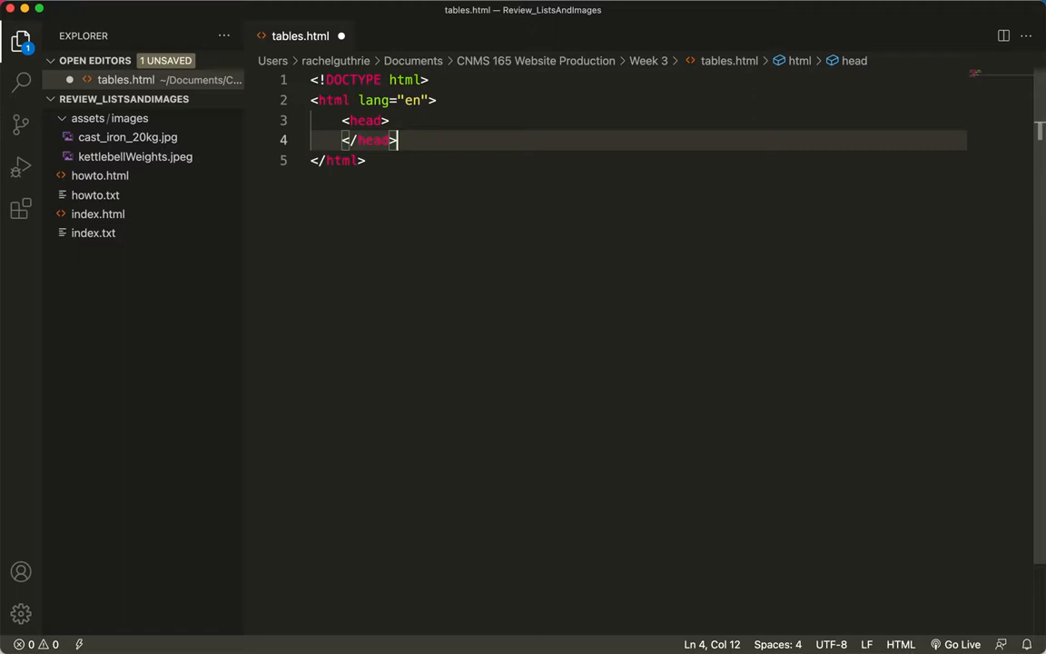
pyautogui.press('Enter')
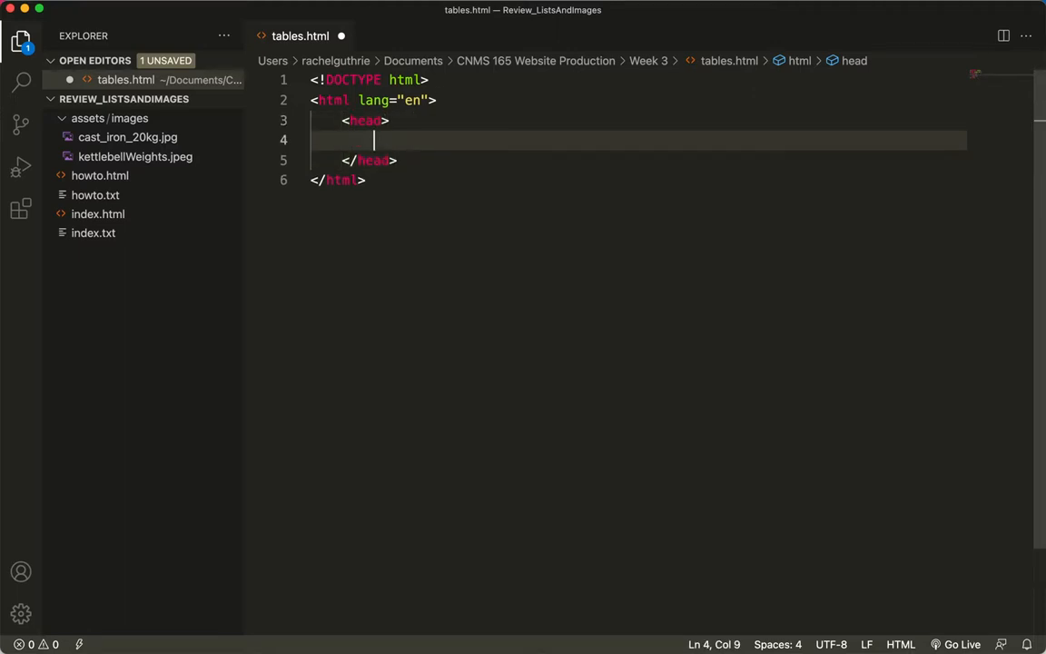
pyautogui.write('<title>')
pyautogui.write('</title>')
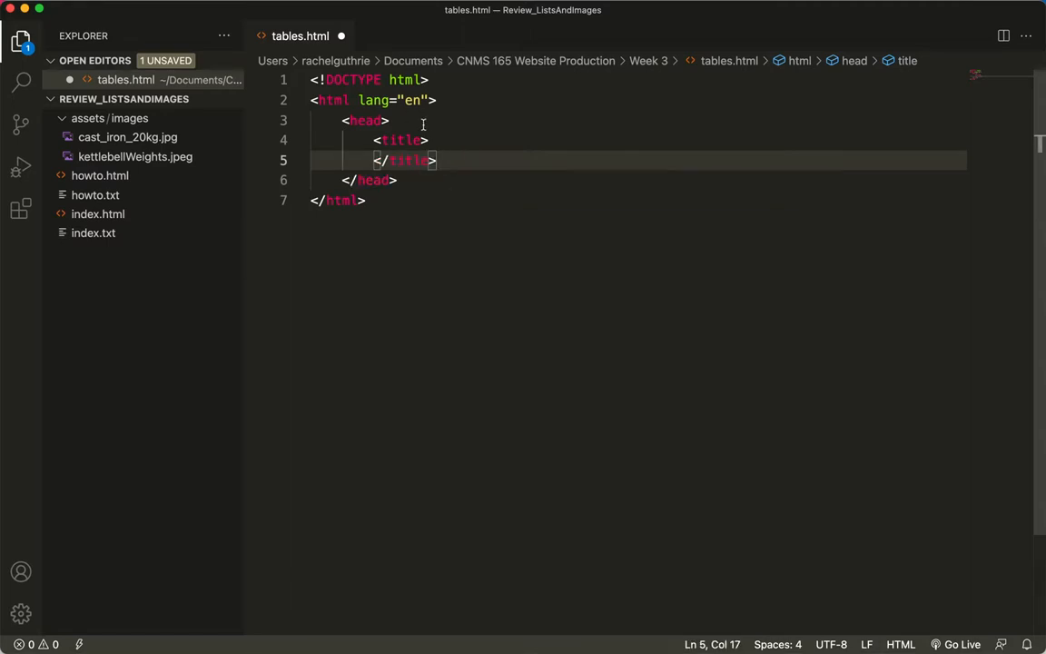
# - Add an empty body element and set the page title to 'Table Practice'
pyautogui.press('enter')
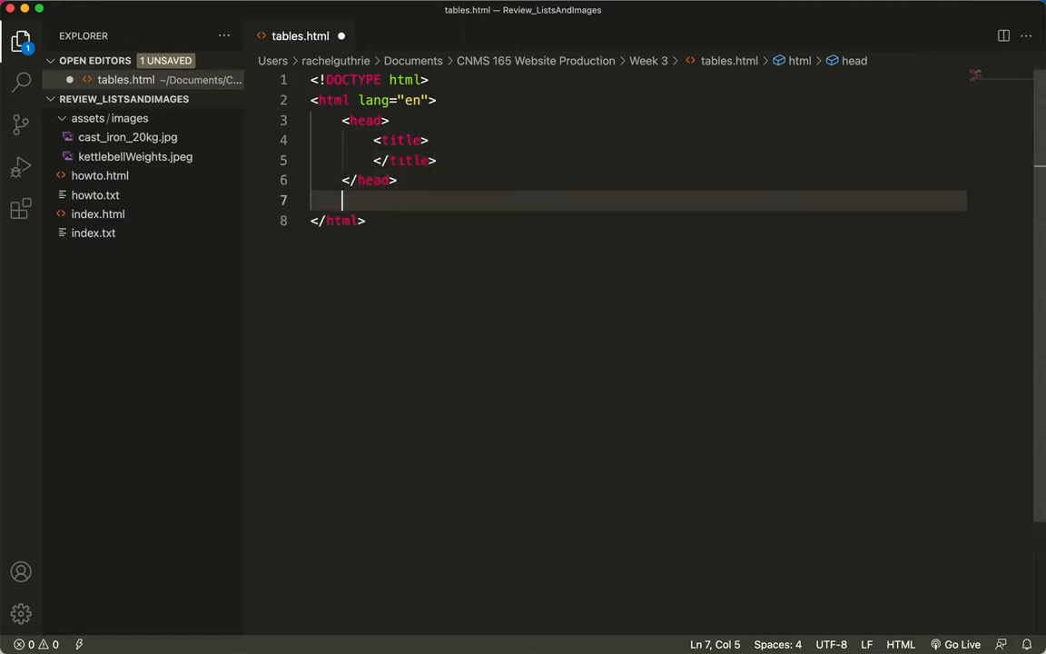
pyautogui.write('<body>')
pyautogui.write('</body>')
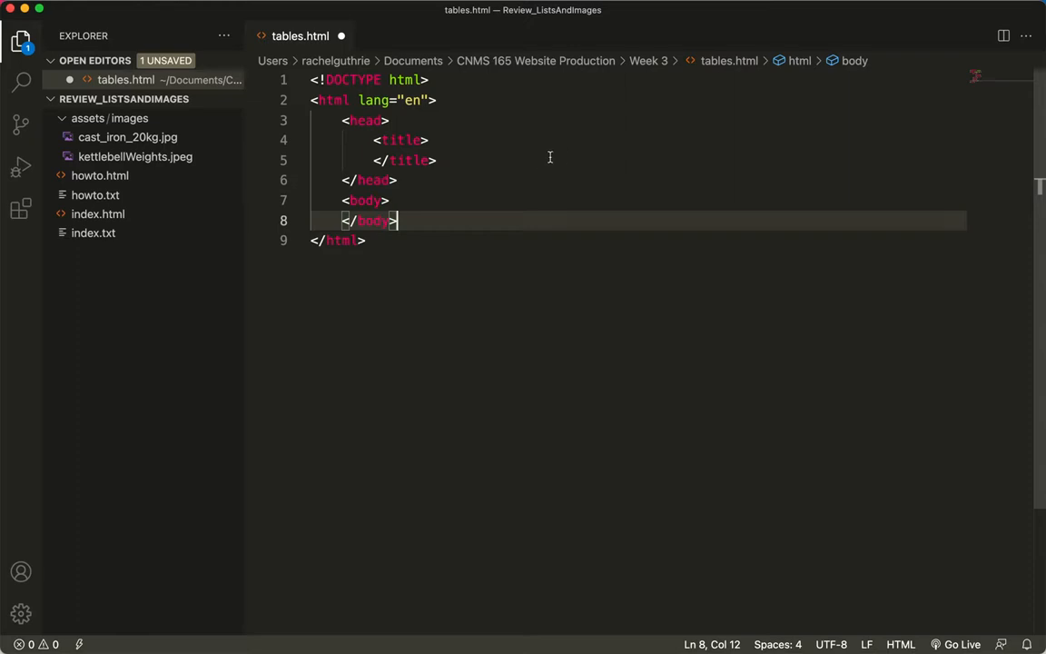
pyautogui.moveTo(483, 246)
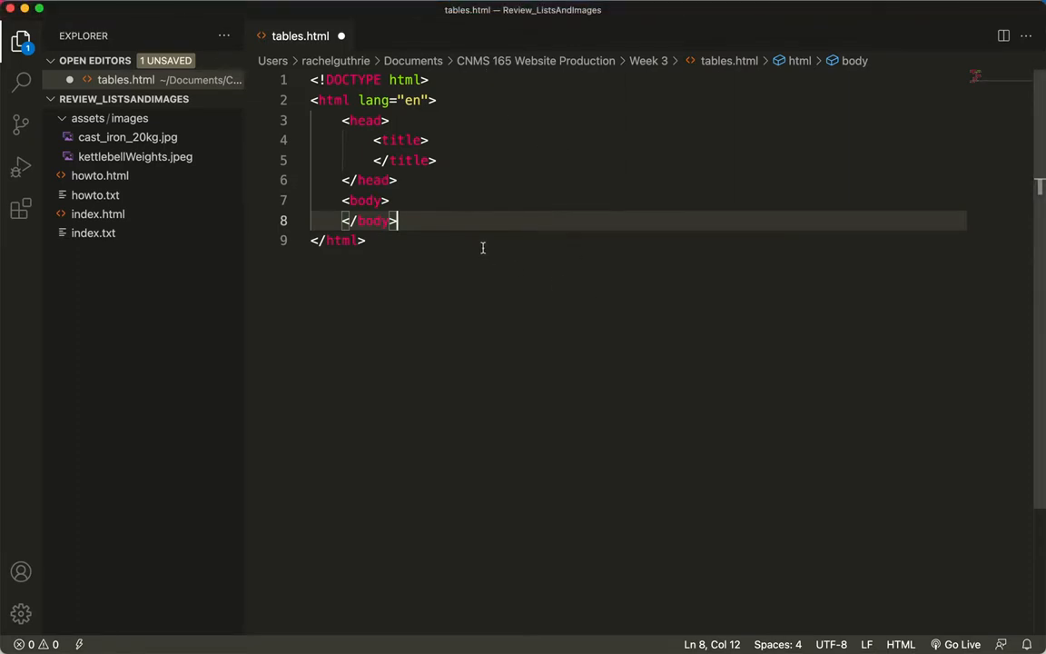
pyautogui.write('Table Pract')
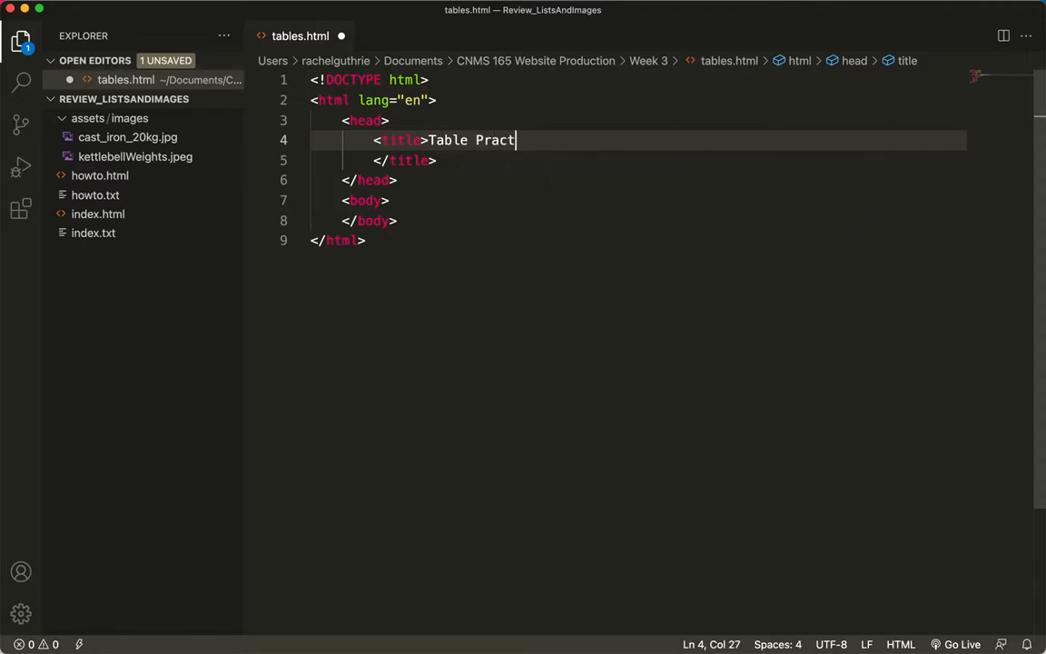
pyautogui.write('ice')
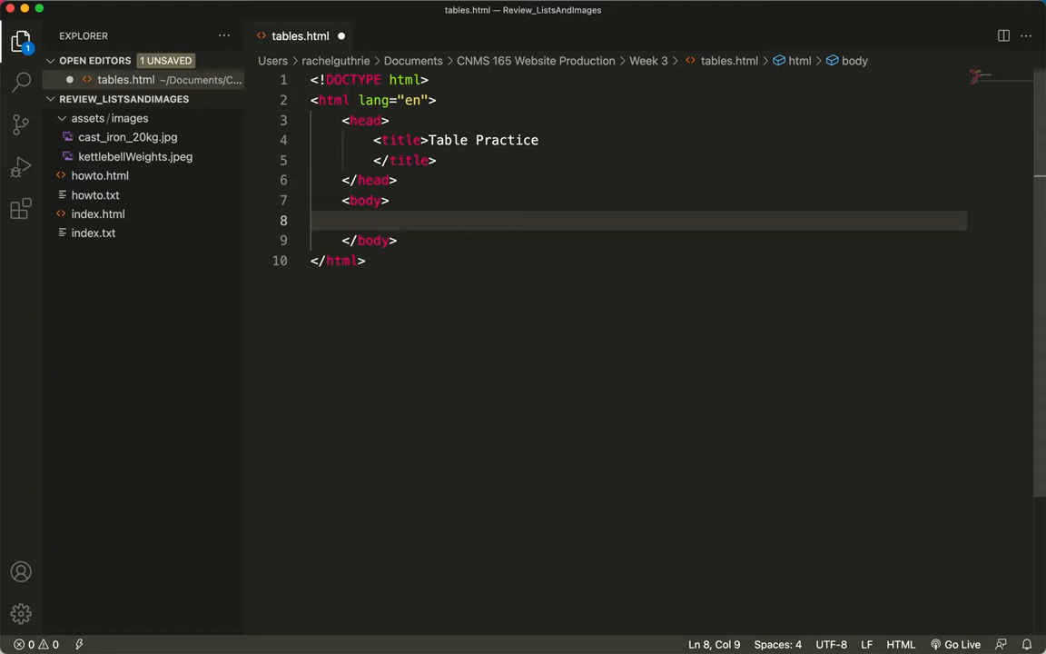
# - Insert an empty <table> element inside the body with a blank line inside it
pyautogui.write('<table>')
pyautogui.write('</table>')
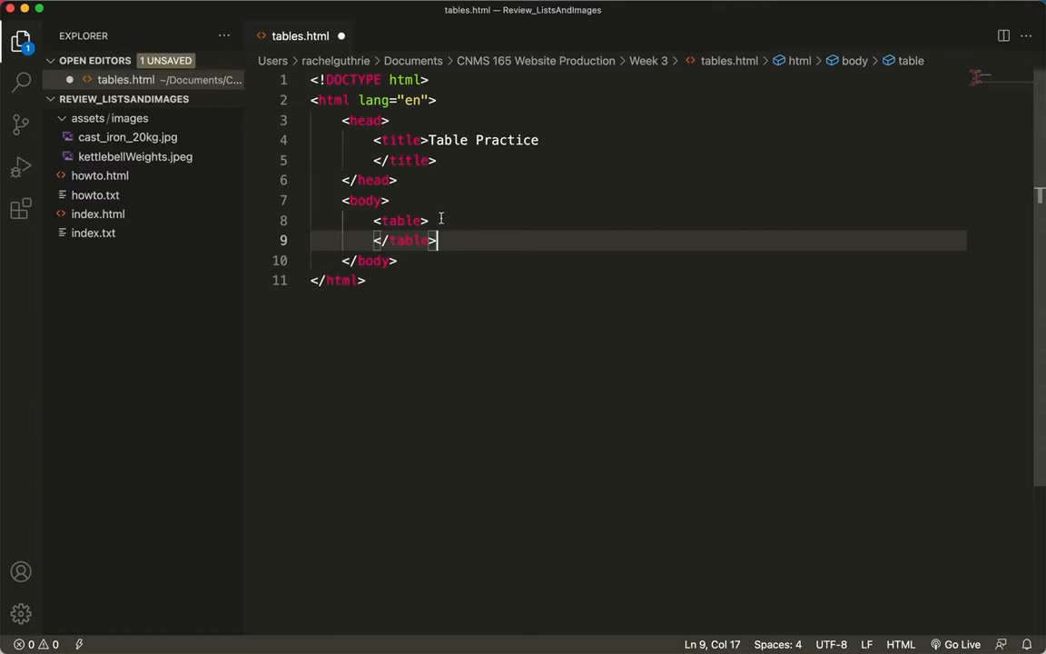
pyautogui.click(428, 221)
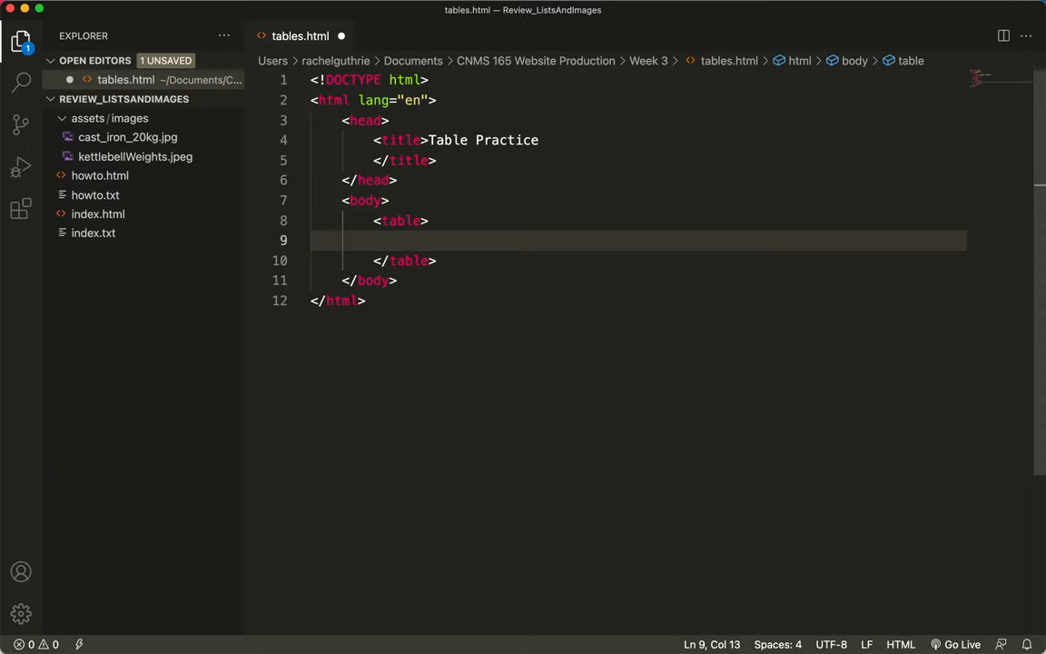
pyautogui.moveTo(964, 91)
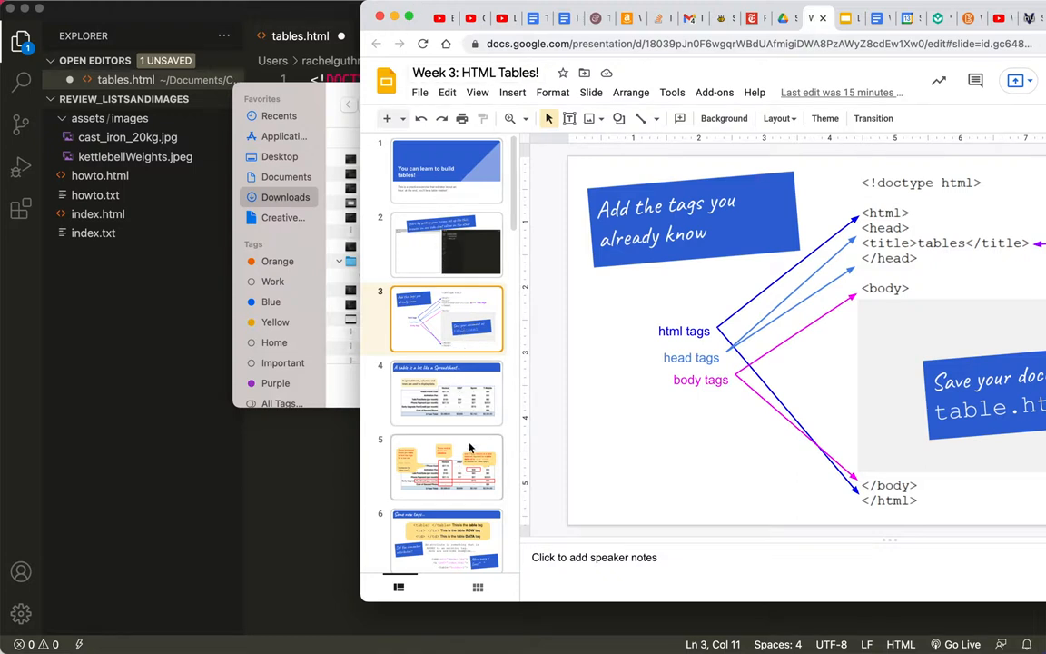
# - Browse the rows/columns slide, then show slide 7 'Next step: Add these new tags' with the table code
pyautogui.scroll(-3)
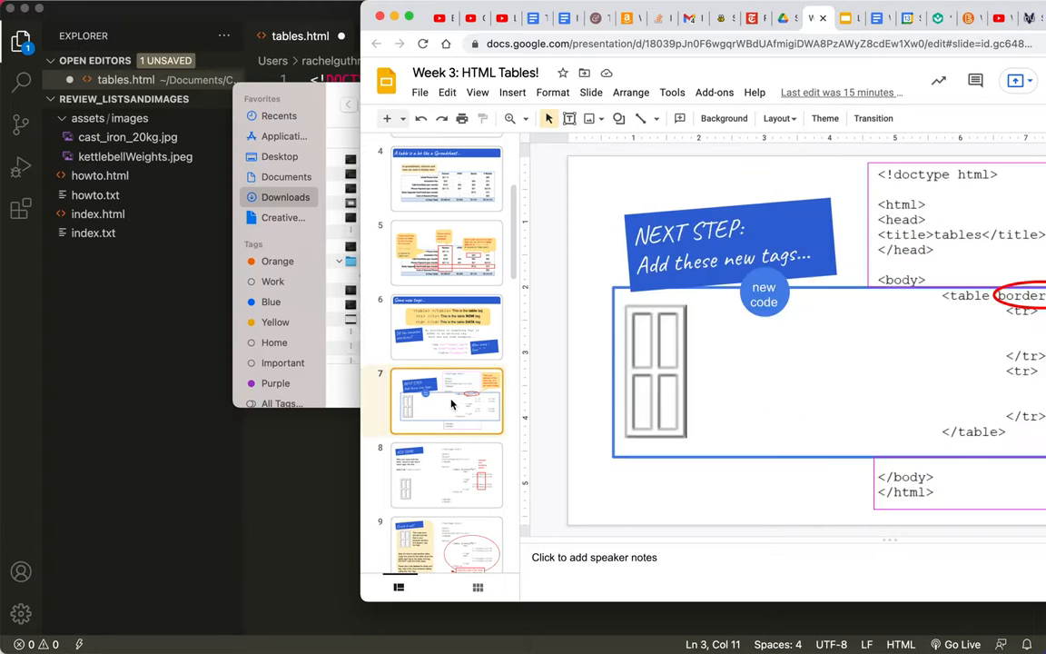
pyautogui.moveTo(679, 367)
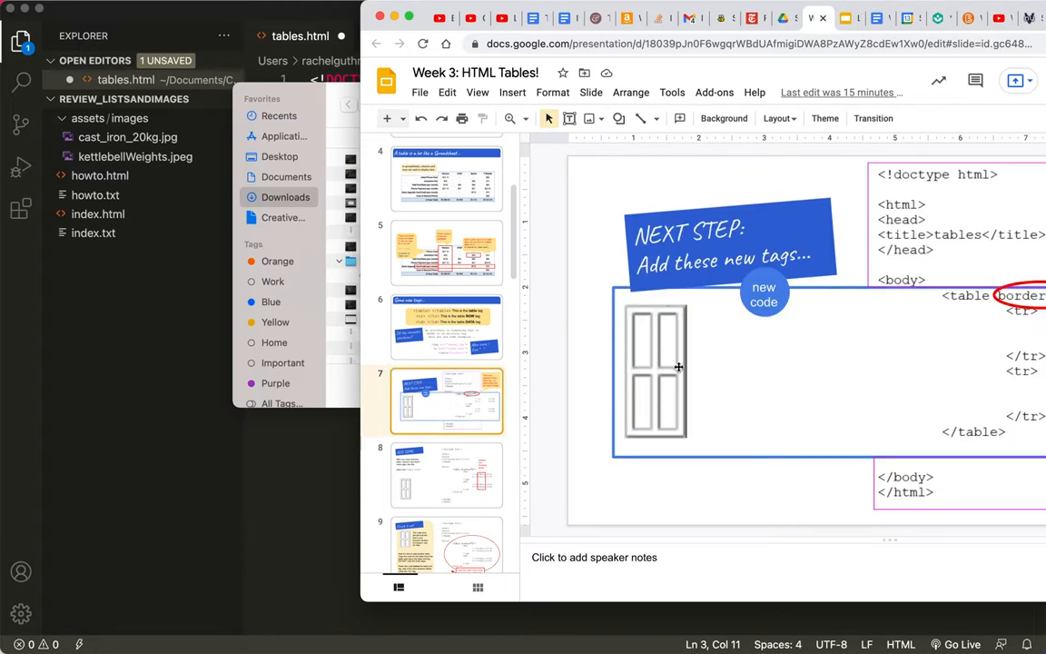
pyautogui.moveTo(677, 343)
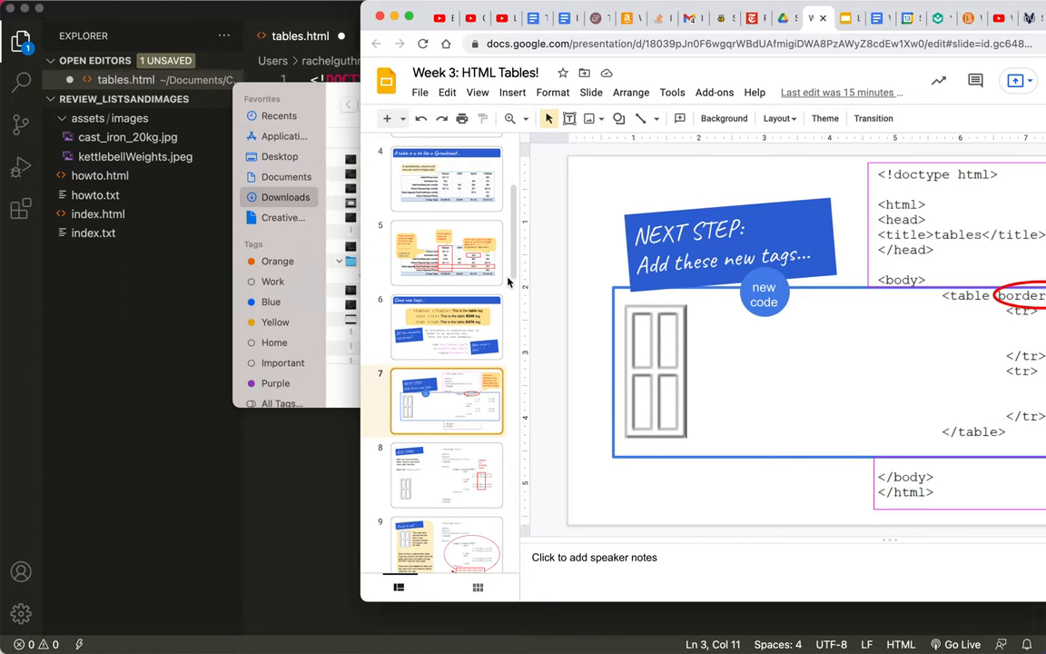
pyautogui.click(447, 252)
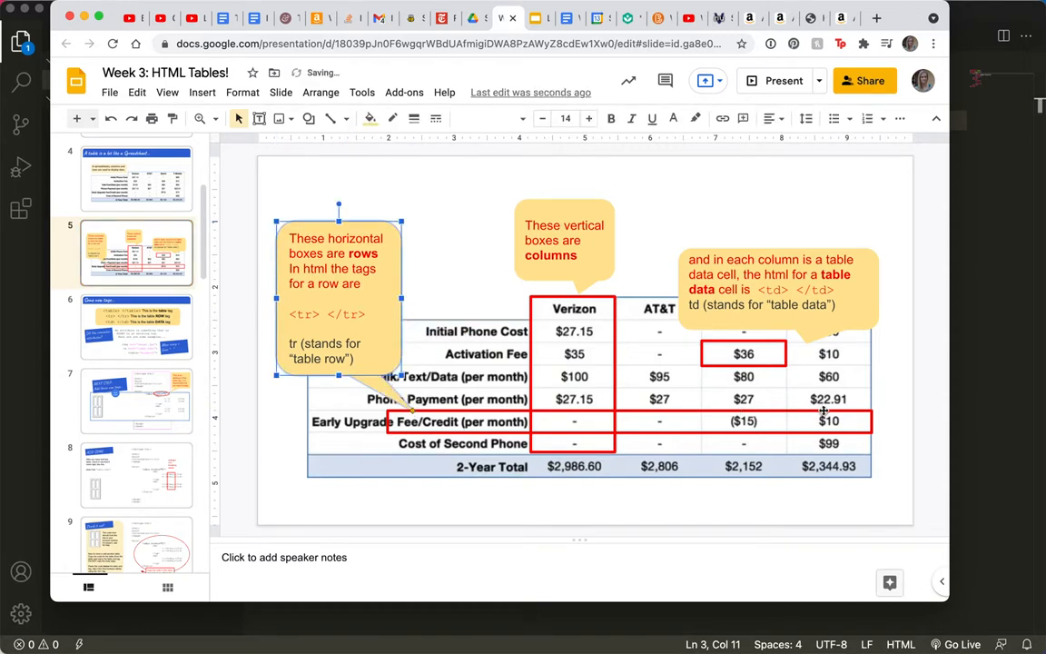
pyautogui.moveTo(589, 486)
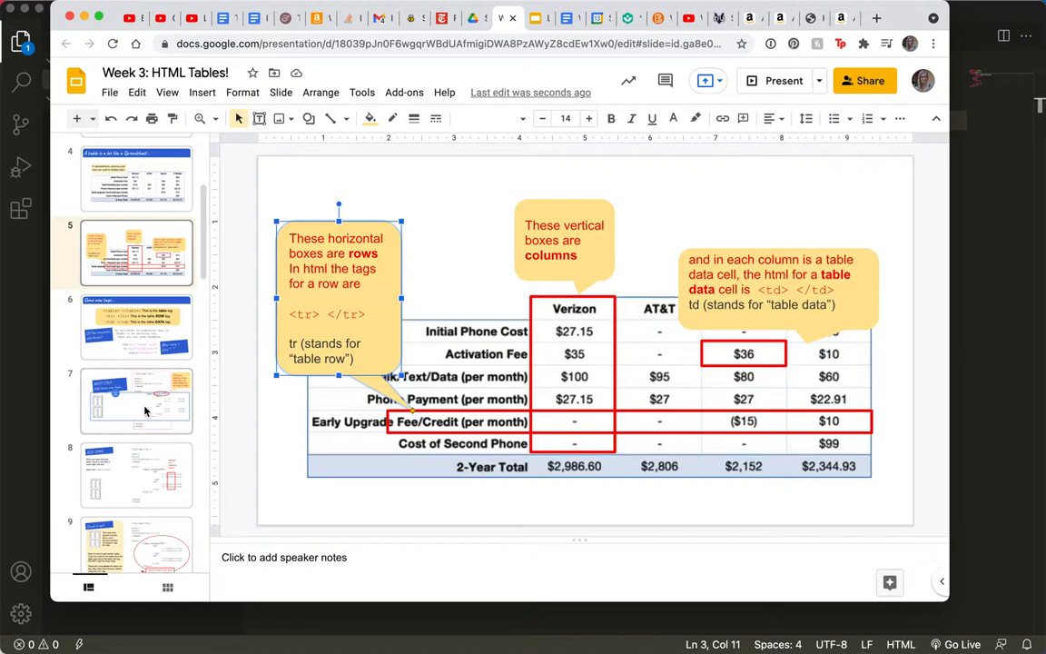
pyautogui.click(136, 401)
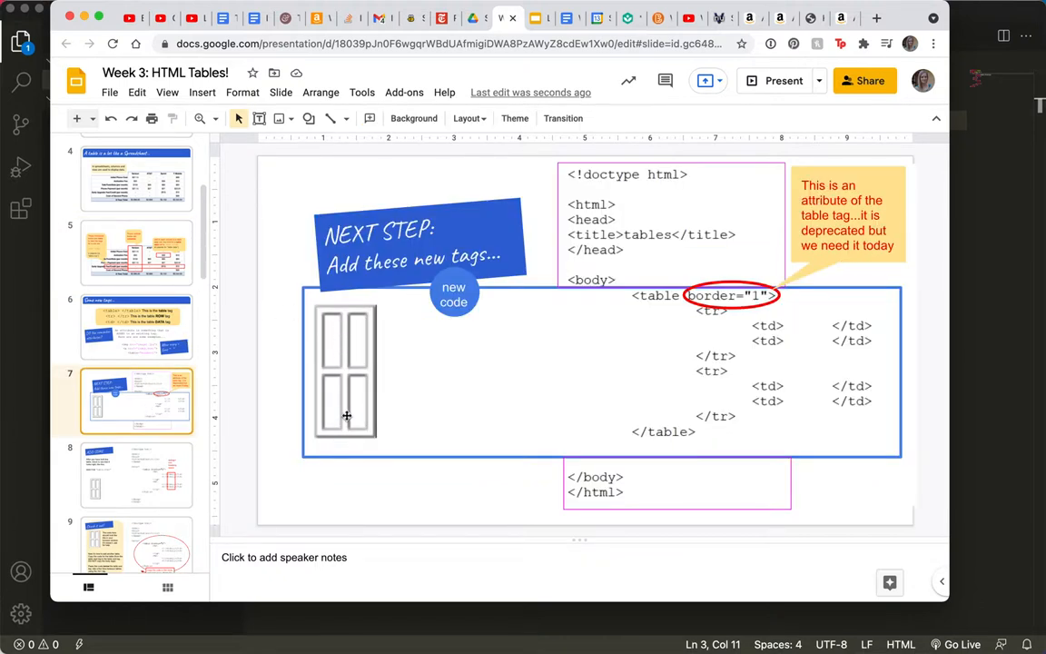
pyautogui.moveTo(352, 442)
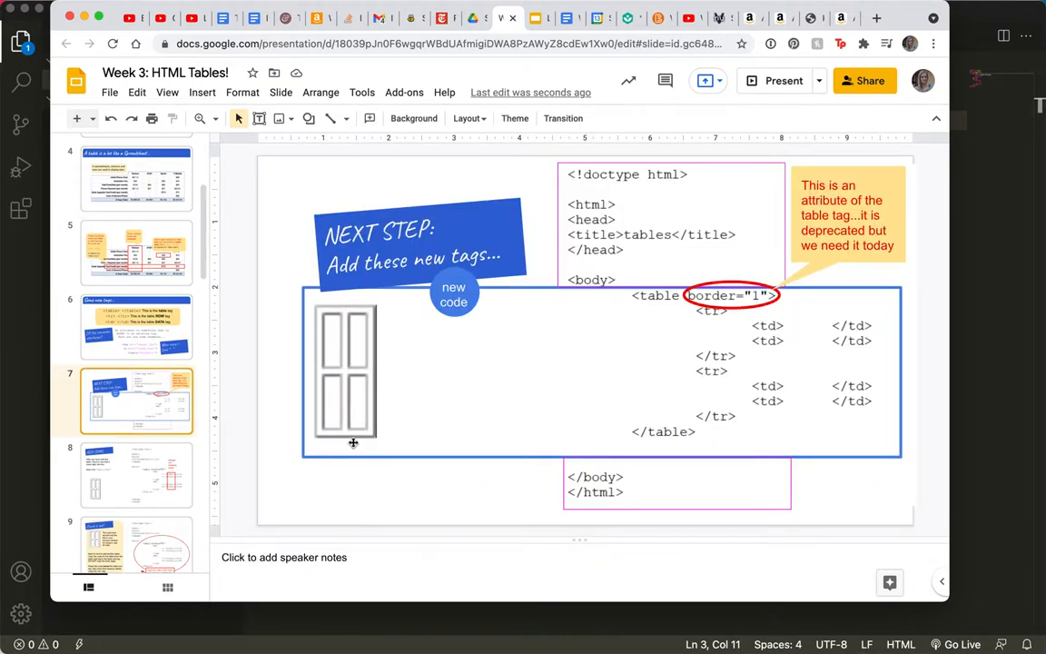
pyautogui.moveTo(694, 437)
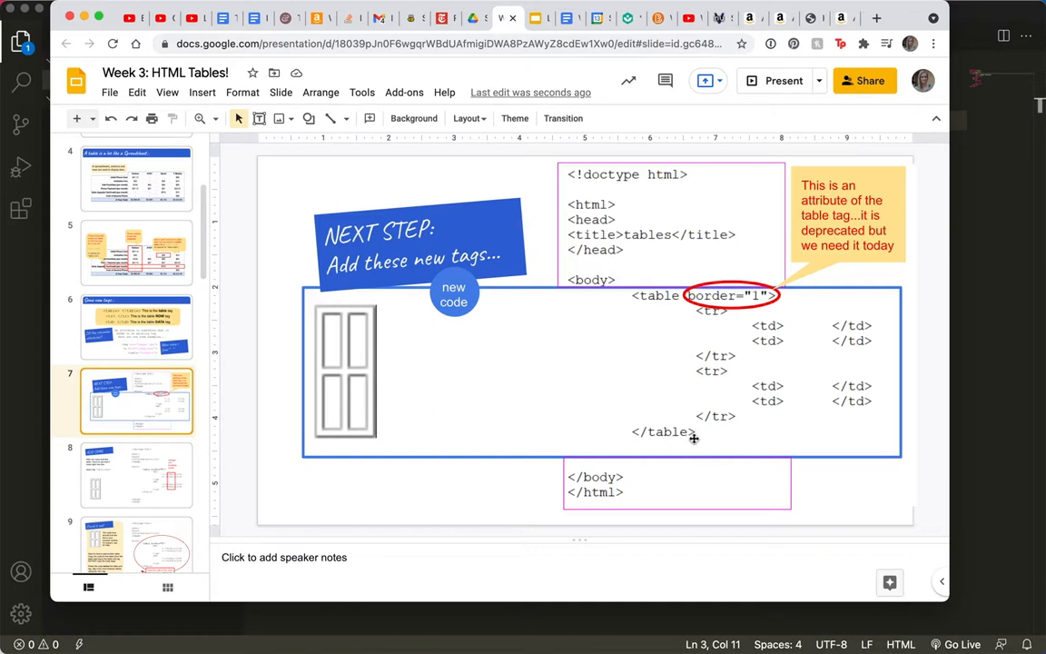
pyautogui.moveTo(312, 384)
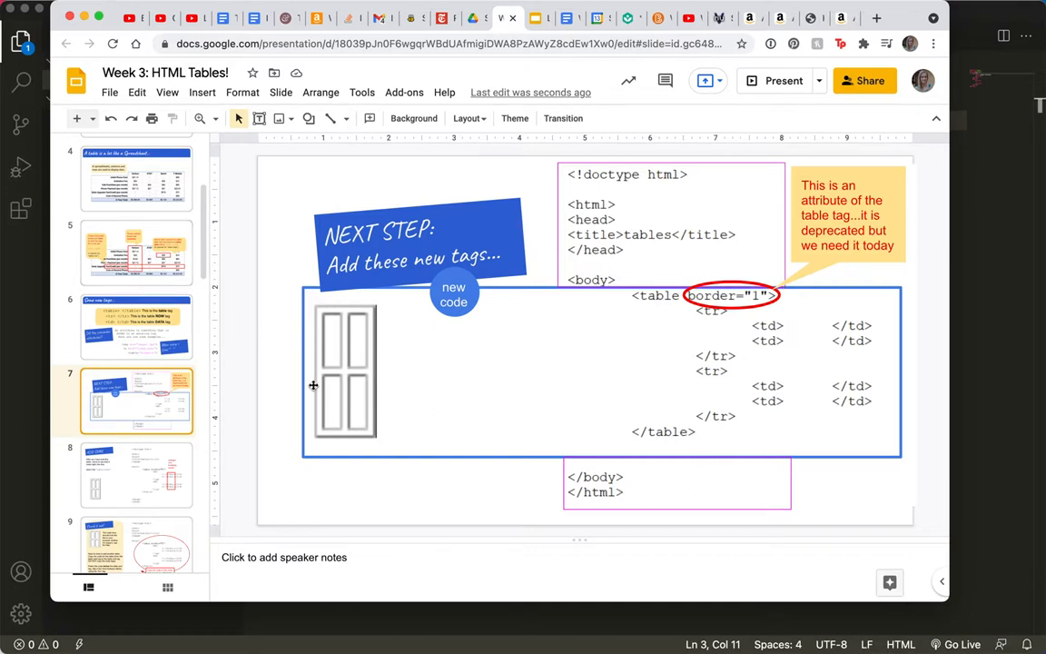
pyautogui.moveTo(349, 323)
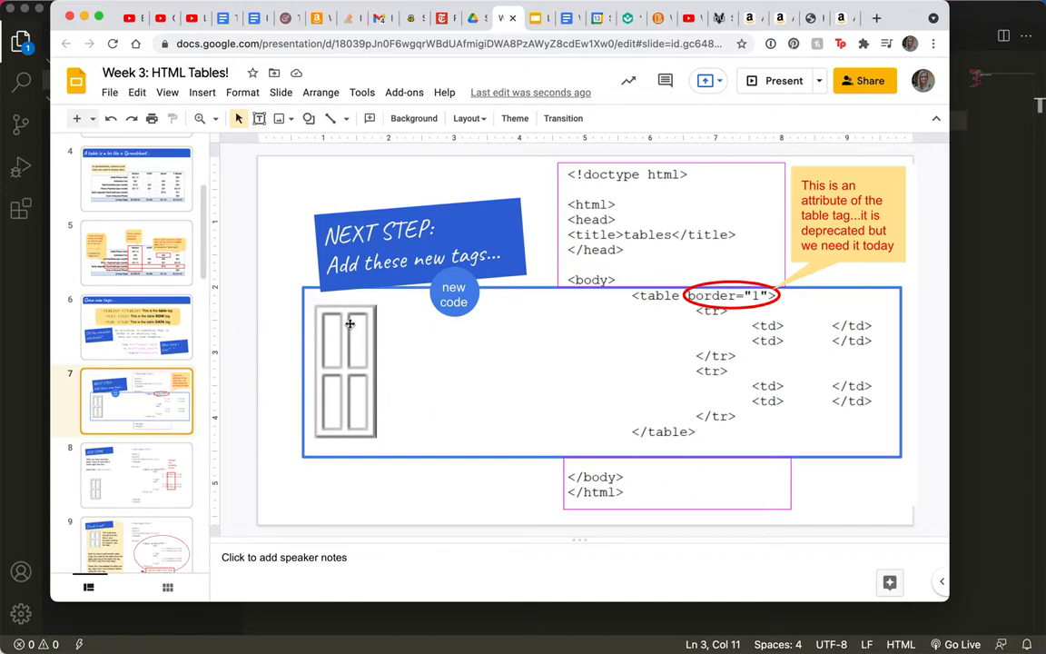
pyautogui.moveTo(361, 405)
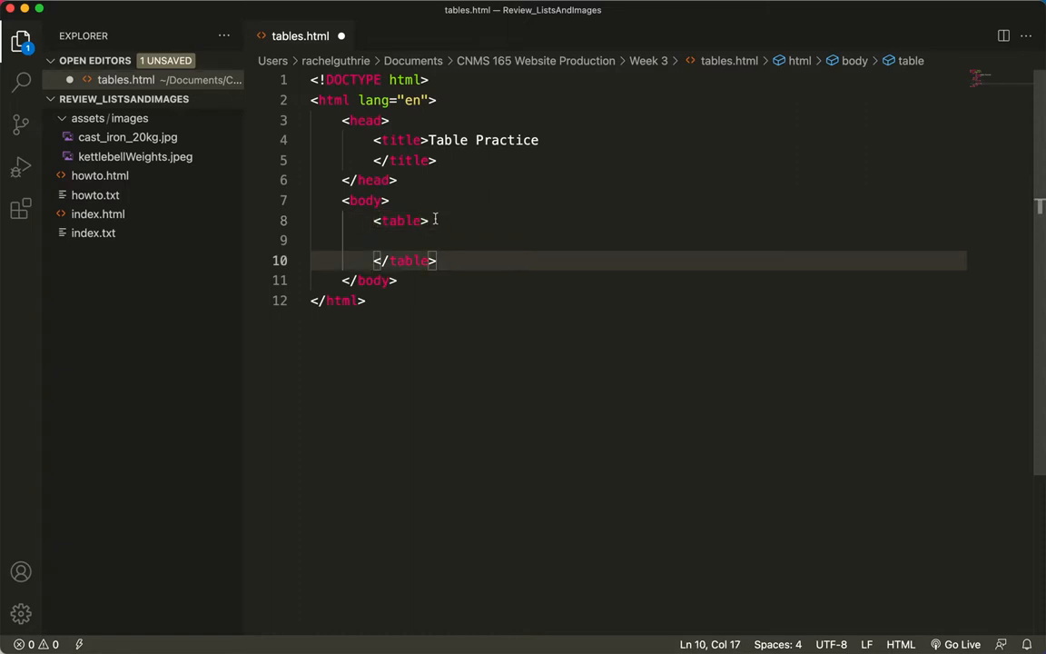
# - Add two <tr></tr> row pairs inside the table
pyautogui.write('<')
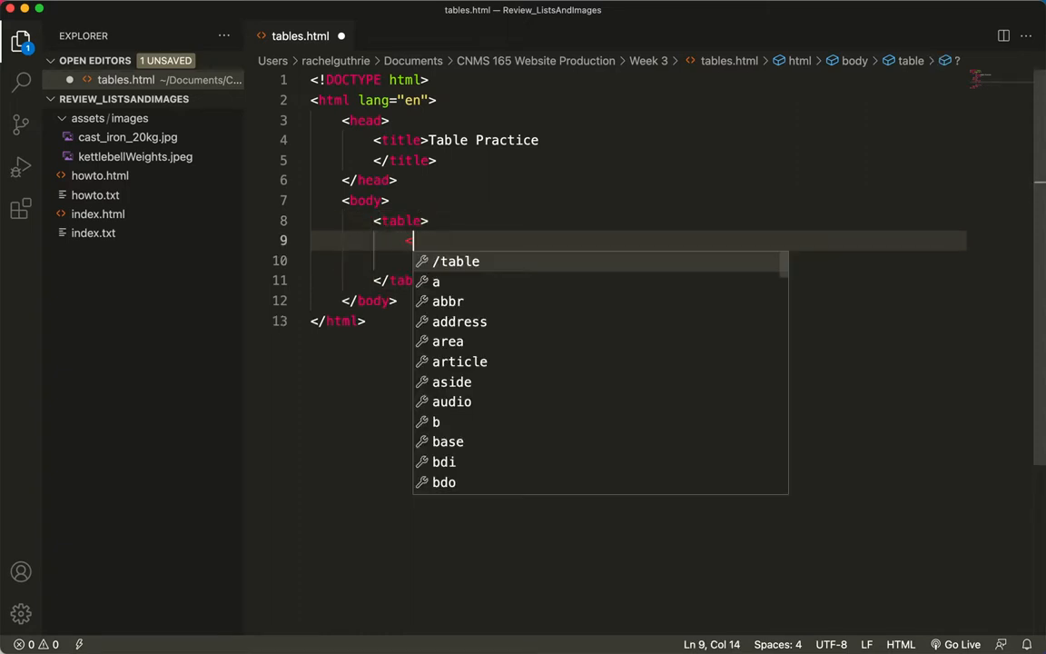
pyautogui.write('tr>')
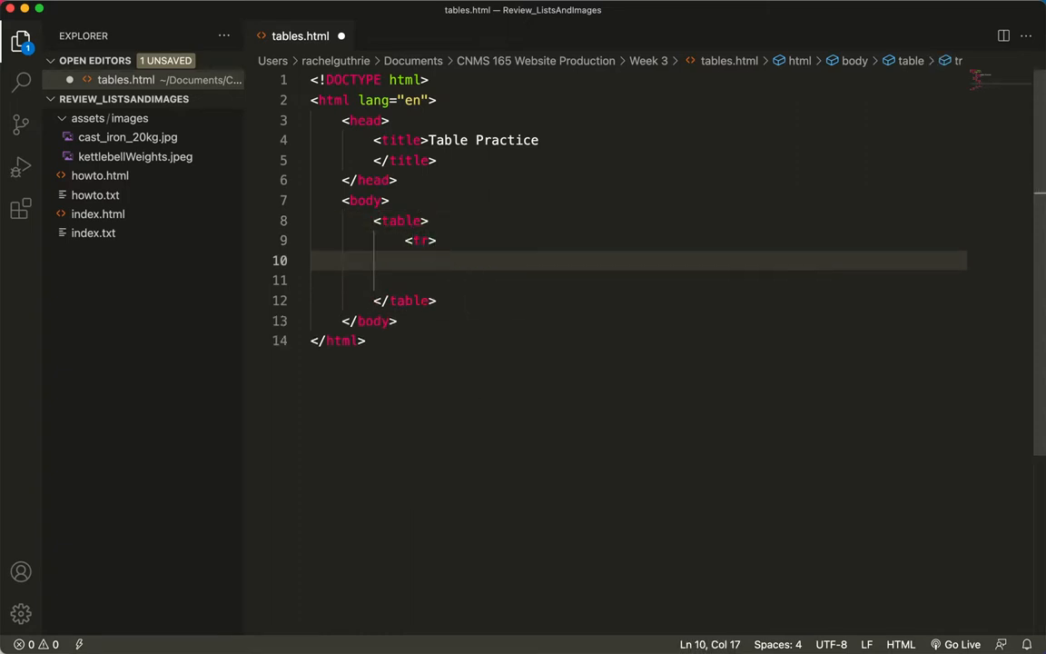
pyautogui.write('</tr>')
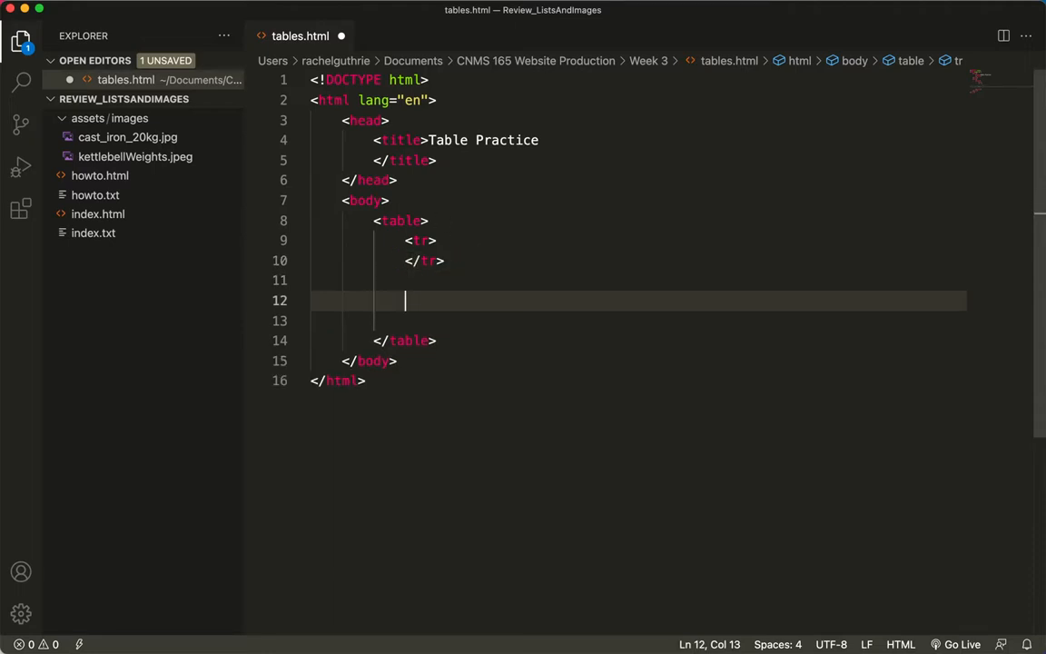
pyautogui.write('<tr')
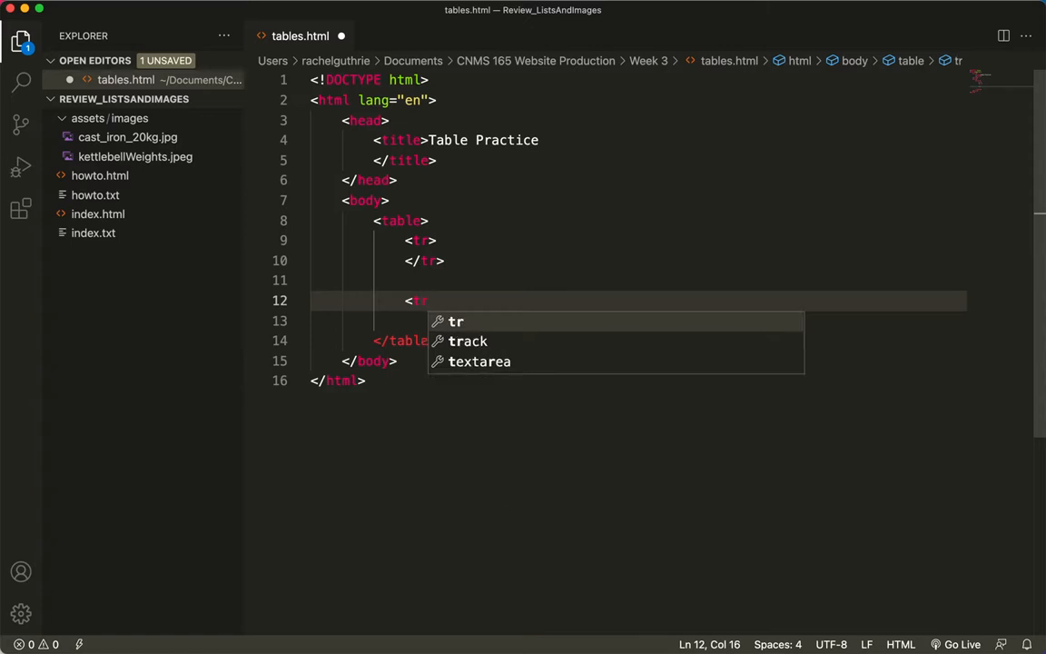
pyautogui.write('</')
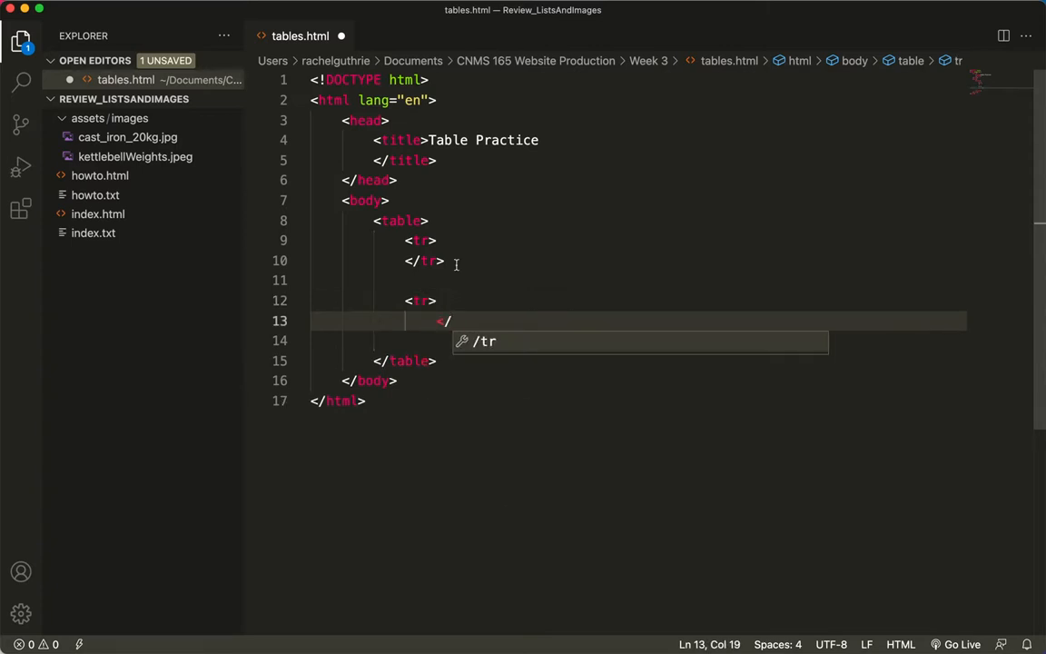
pyautogui.press('Tab')
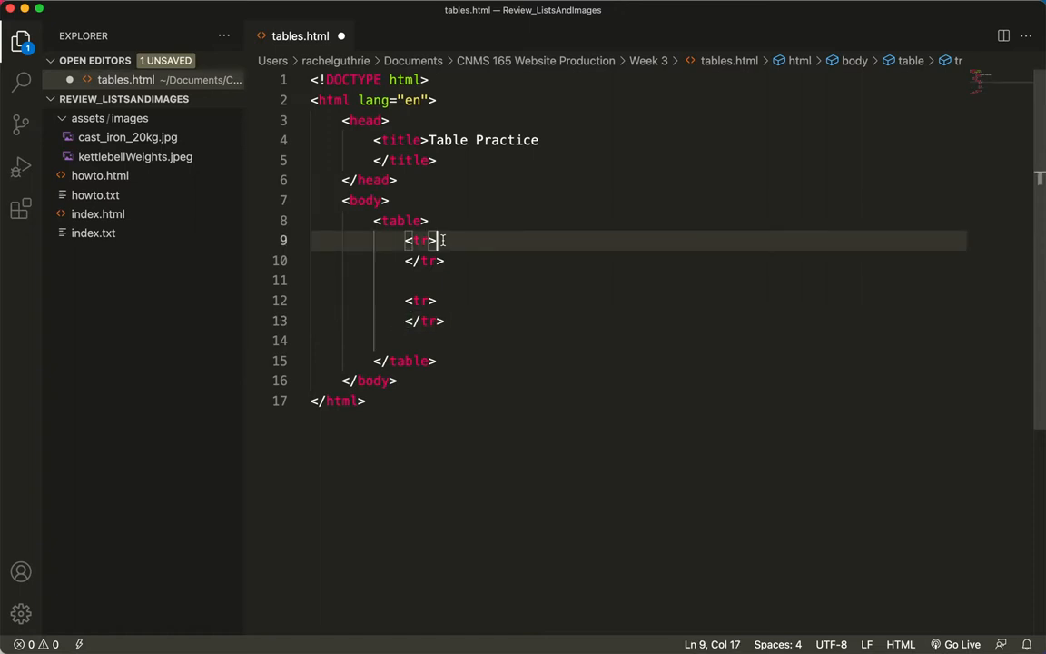
# - Add two <td></td> data cells inside the first row and select them
pyautogui.press('enter')
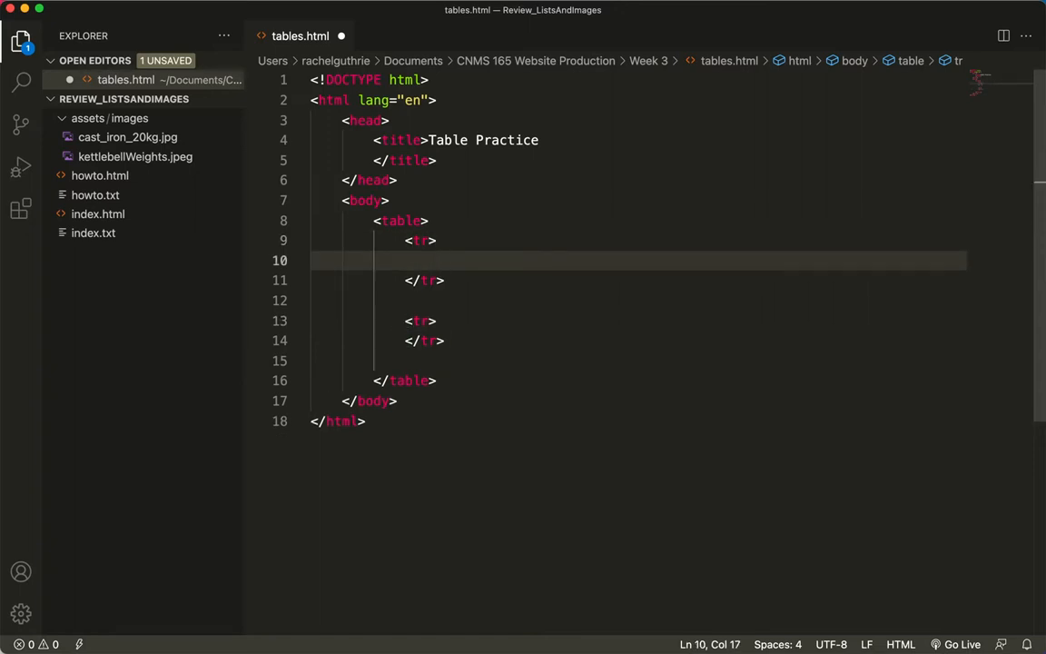
pyautogui.write('<td>')
pyautogui.write('</td>')
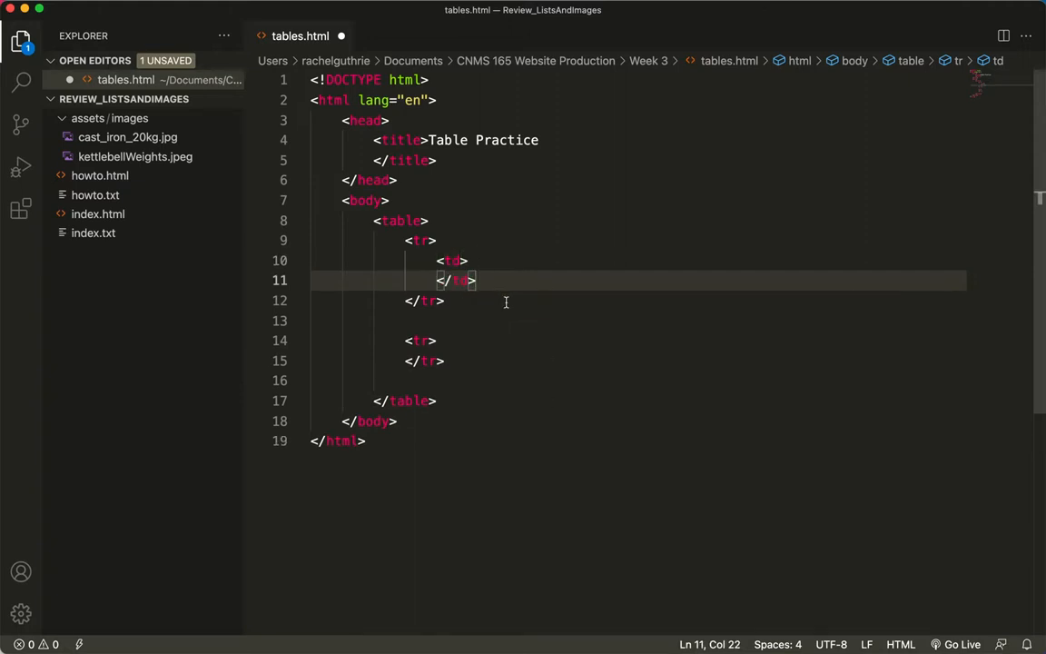
pyautogui.press('enter')
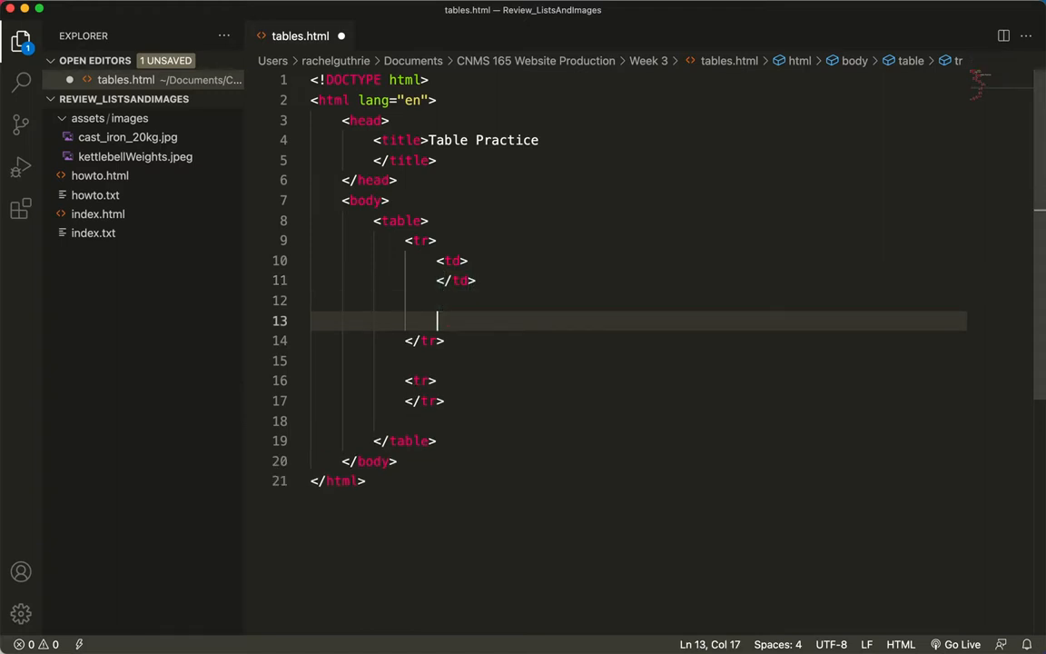
pyautogui.write('<td>')
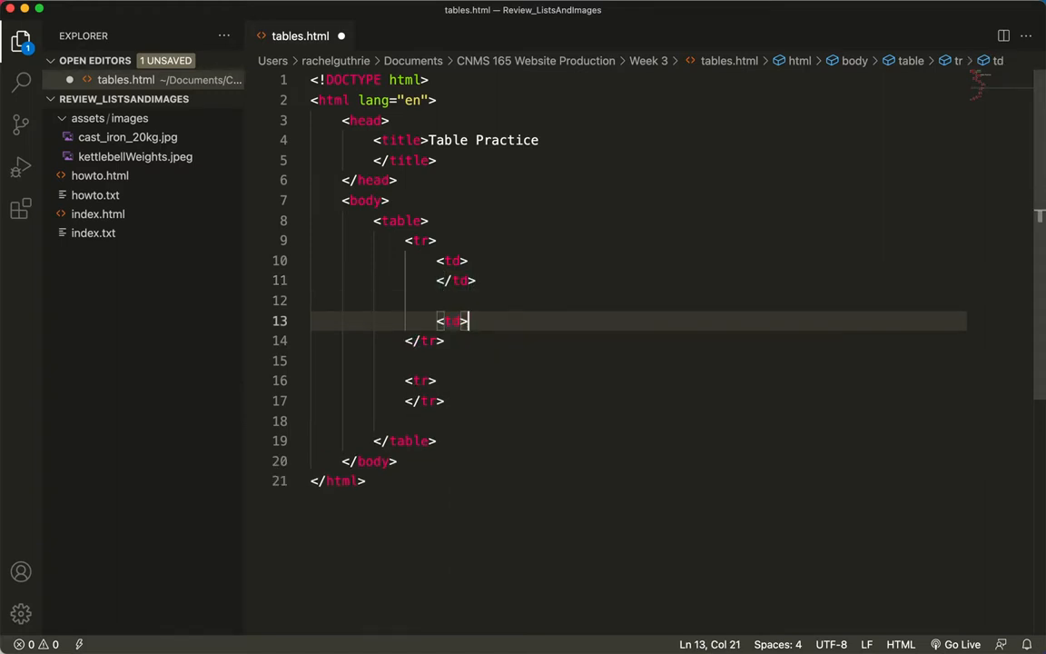
pyautogui.write('</td>')
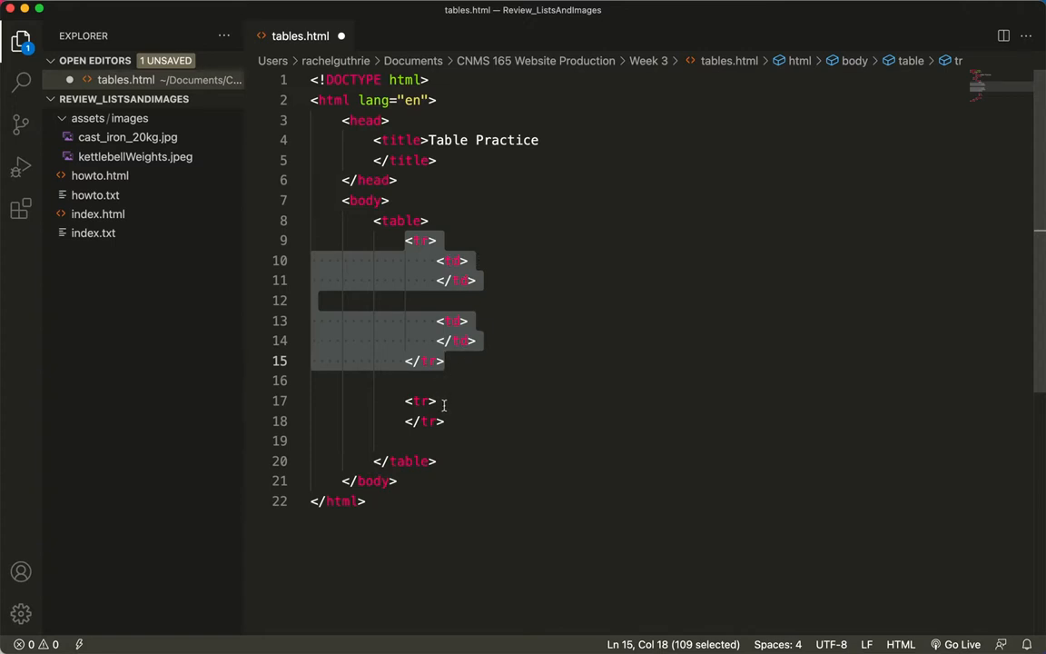
pyautogui.click(469, 320)
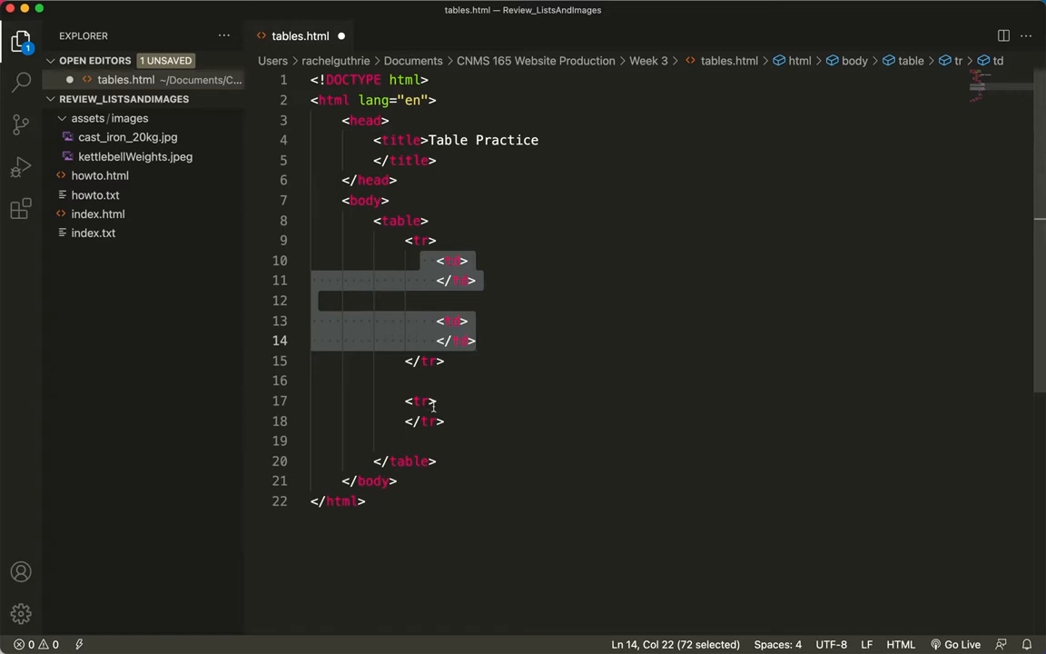
pyautogui.click(429, 380)
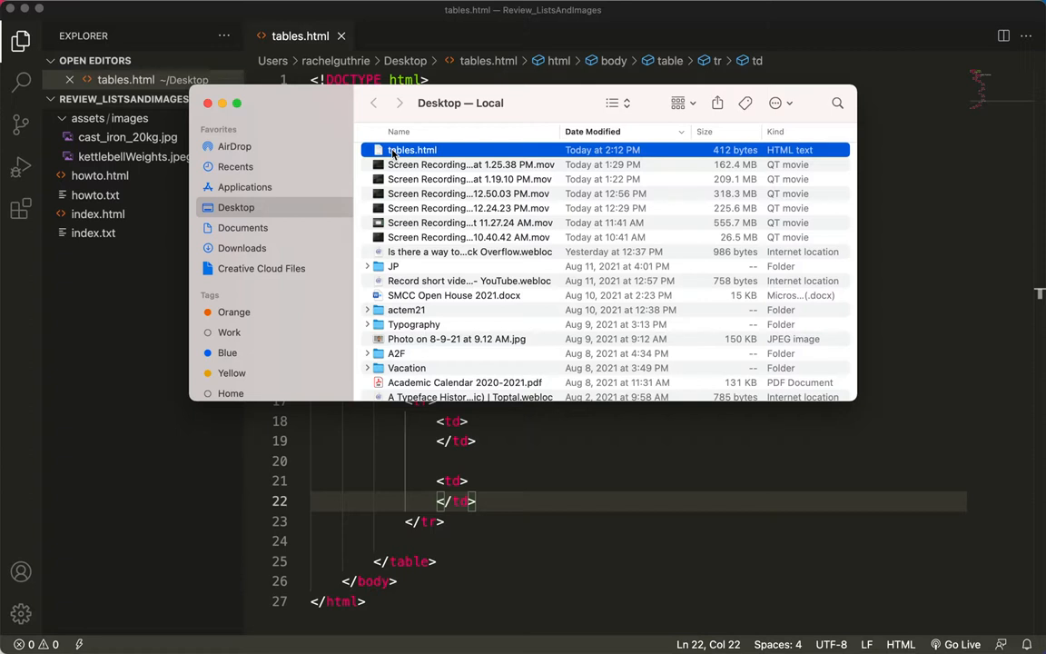
# - Open tables.html from the Desktop in Google Chrome via Open With
pyautogui.rightClick(413, 148)
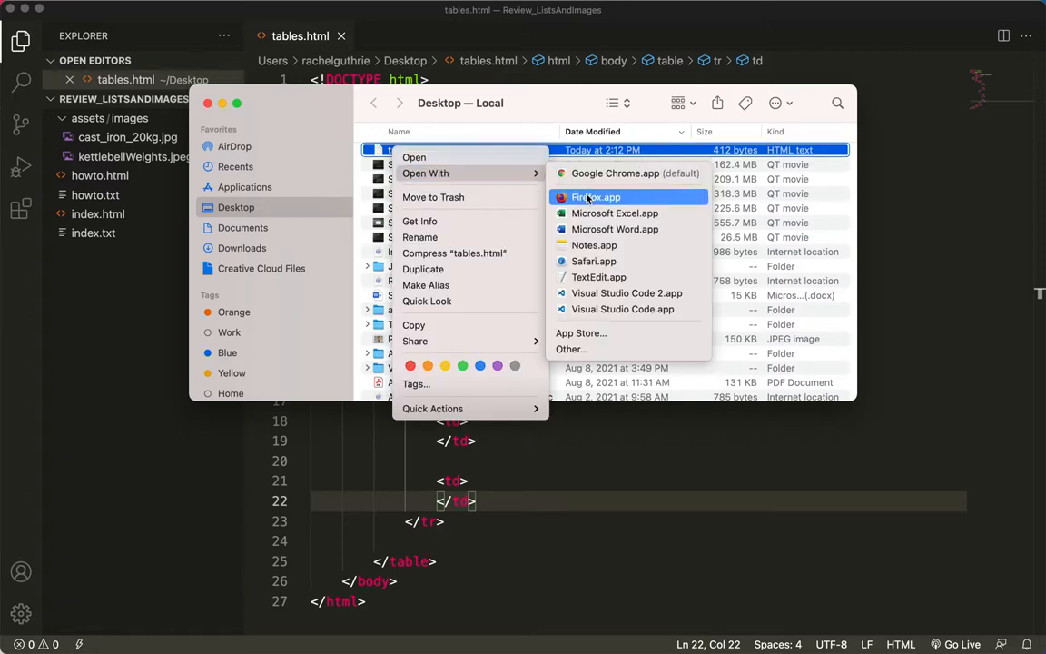
pyautogui.click(596, 196)
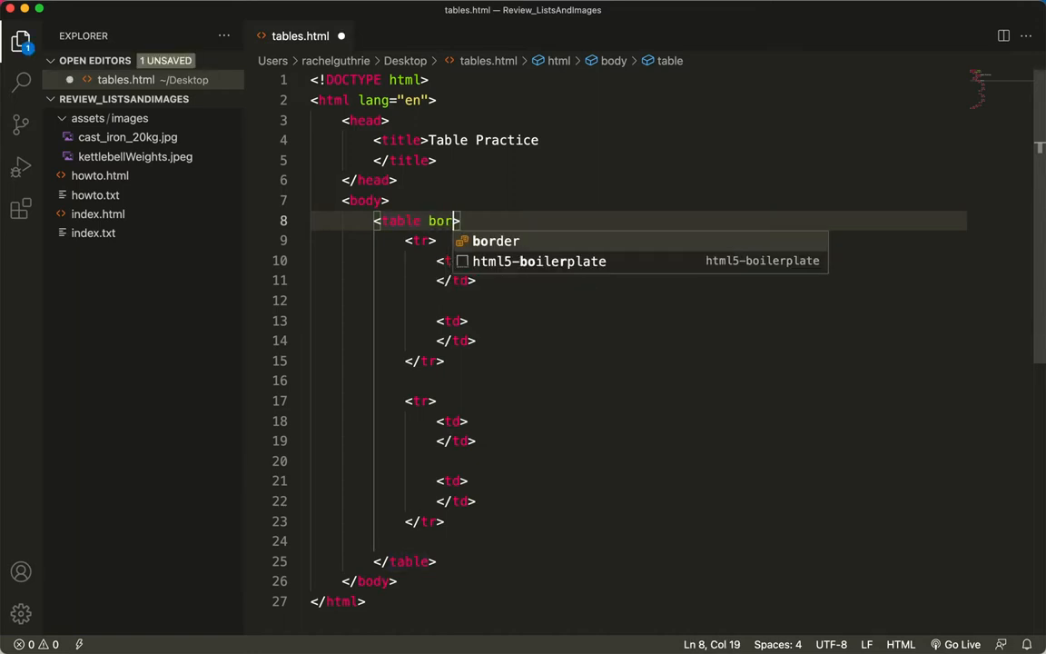
# - Give the table tag border="1" and save tables.html
pyautogui.write('der="1"')
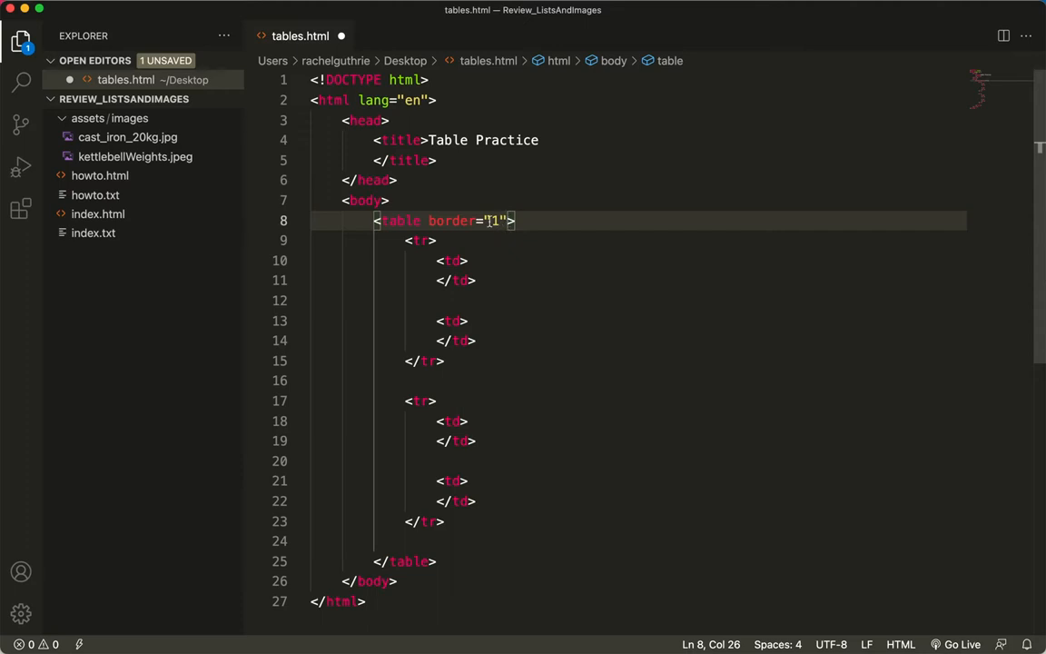
pyautogui.click(461, 222)
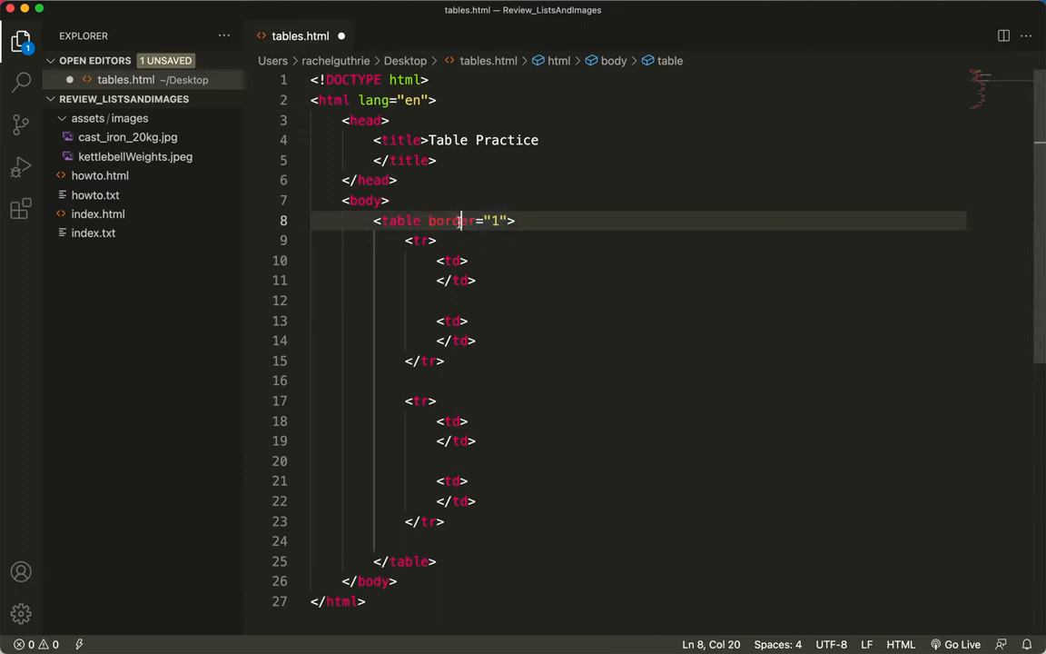
pyautogui.press('cmd+s')
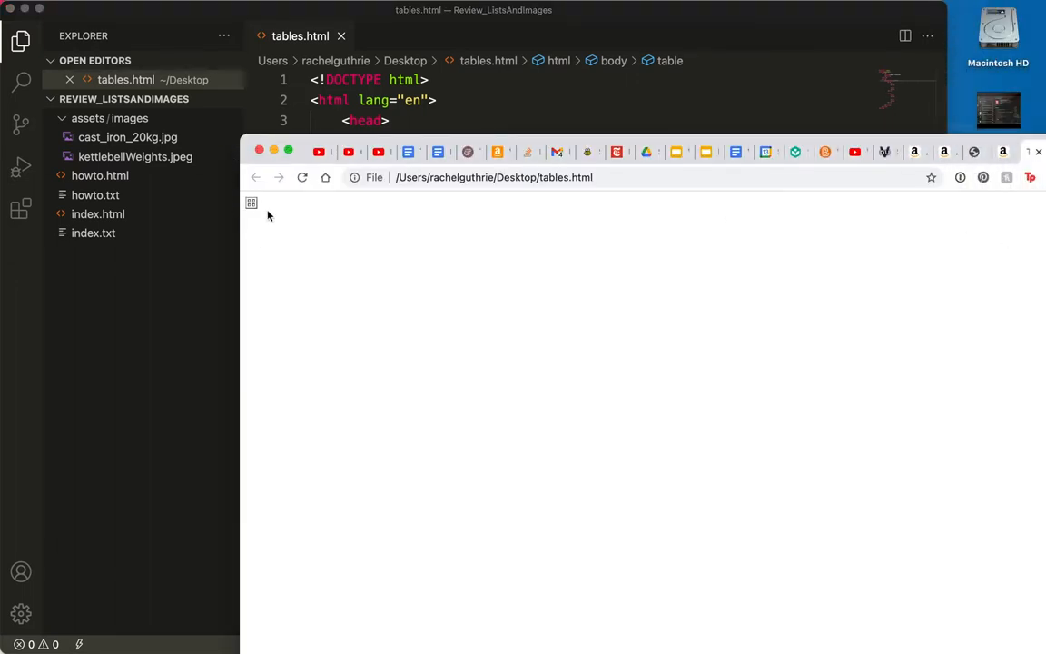
pyautogui.moveTo(279, 214)
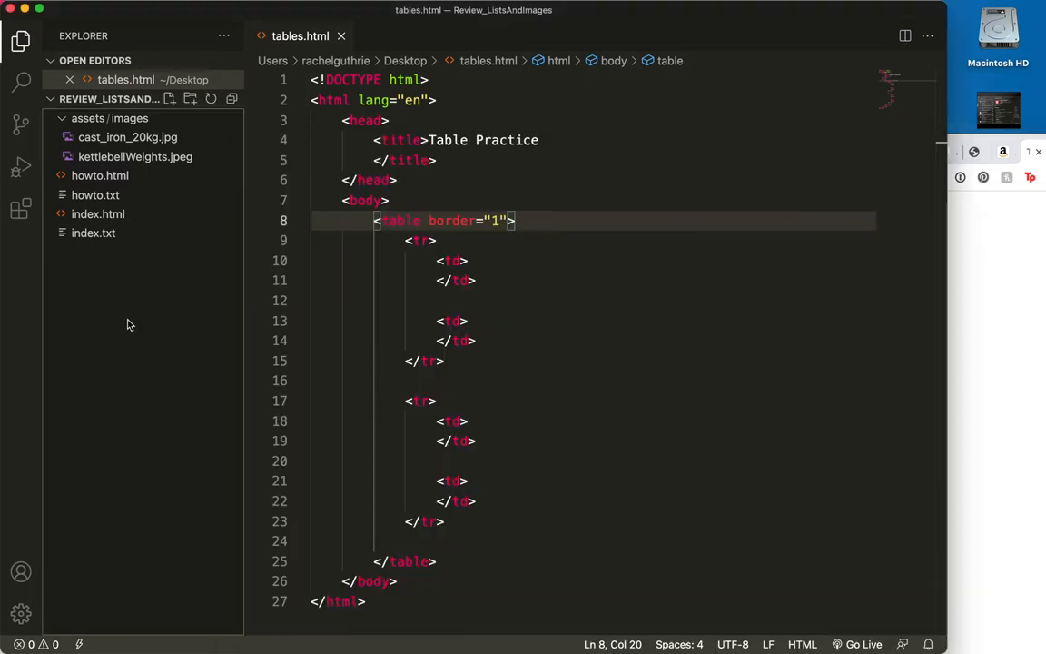
pyautogui.moveTo(469, 262)
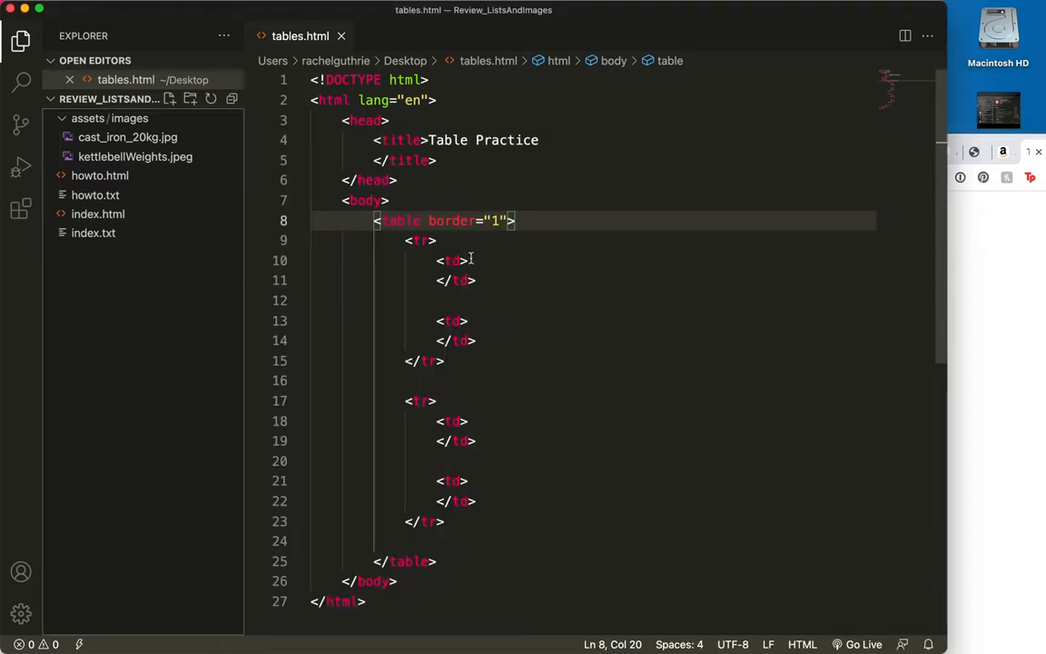
pyautogui.click(465, 262)
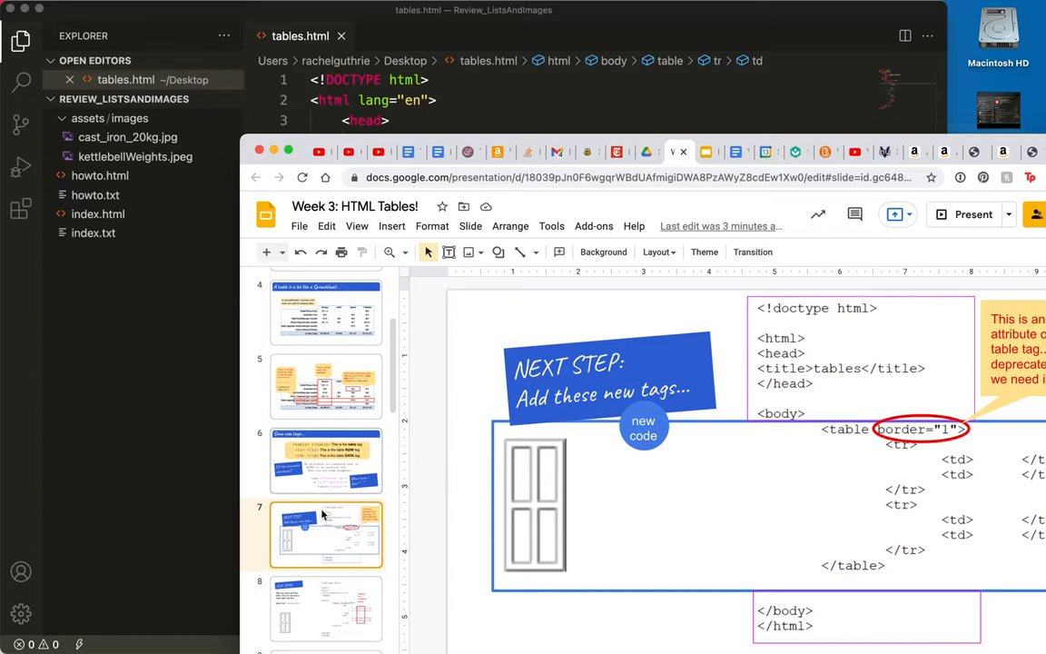
# - Show the lesson slide explaining the &nbsp; non-breaking space
pyautogui.click(325, 608)
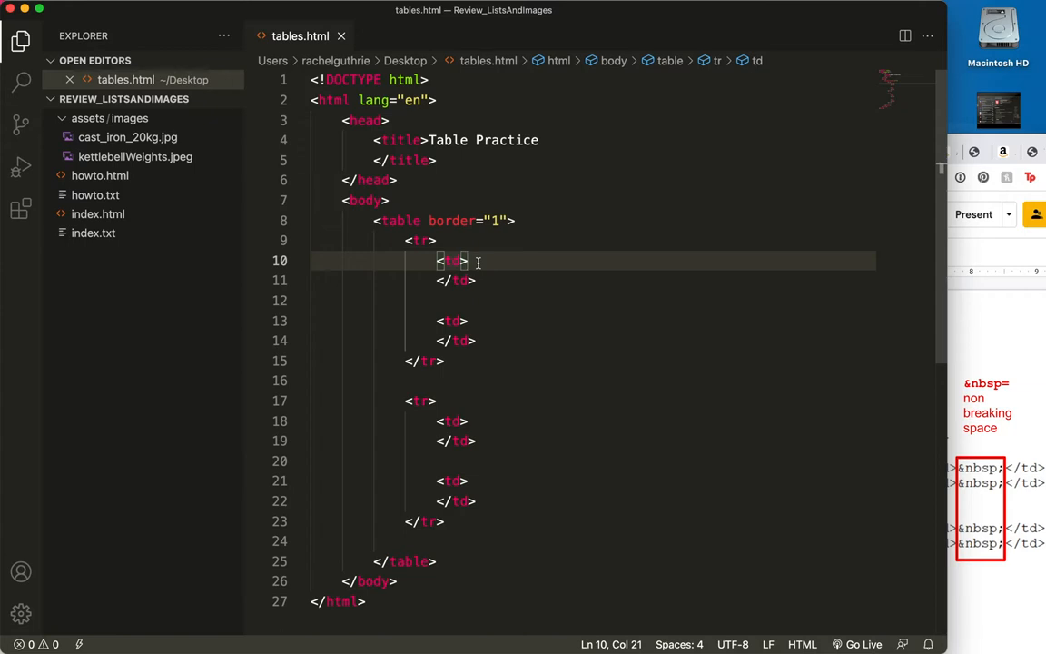
# - Fill the first-row data cells each with an &nbsp; non-breaking space
pyautogui.write('&n')
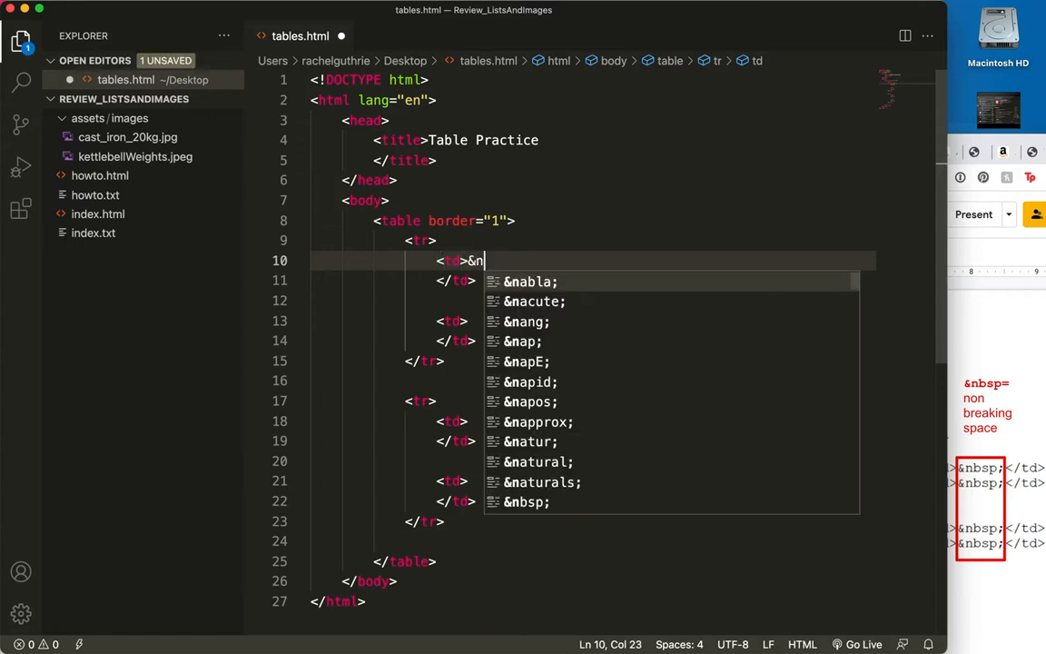
pyautogui.write('bsp;')
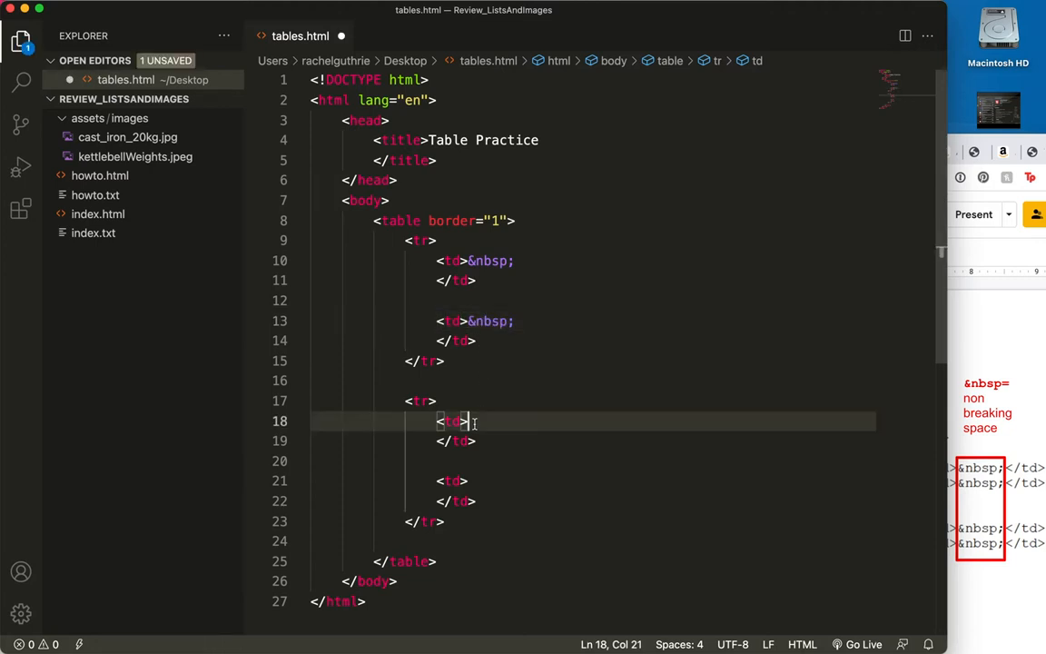
pyautogui.write('&nbsp;')
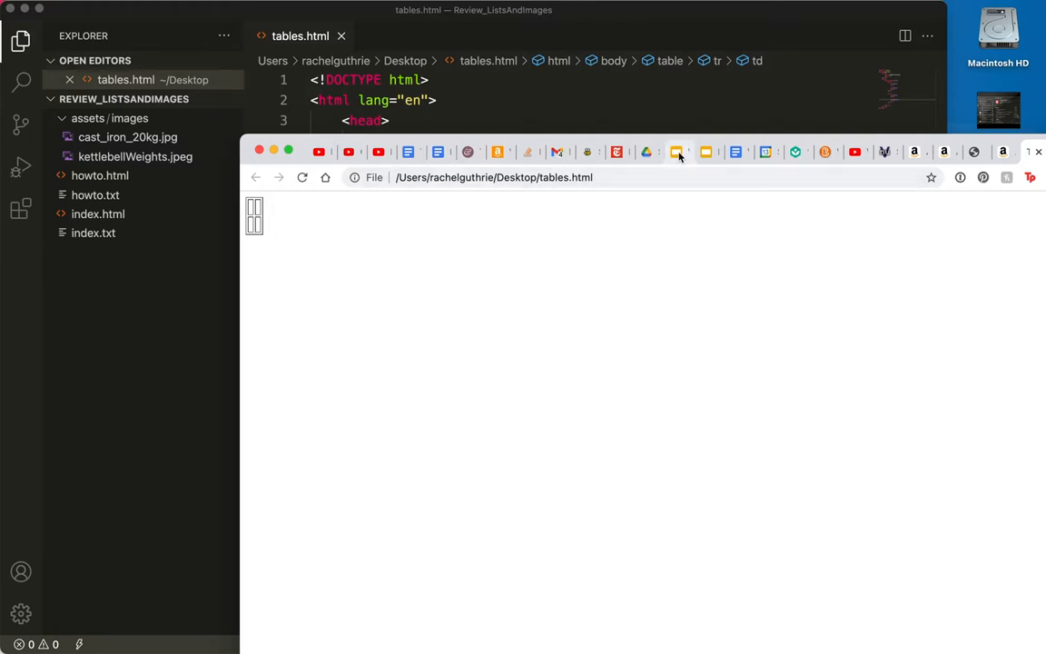
# - Move from the 'Check it out!' slide to the slide showing the two tables to build
pyautogui.click(679, 153)
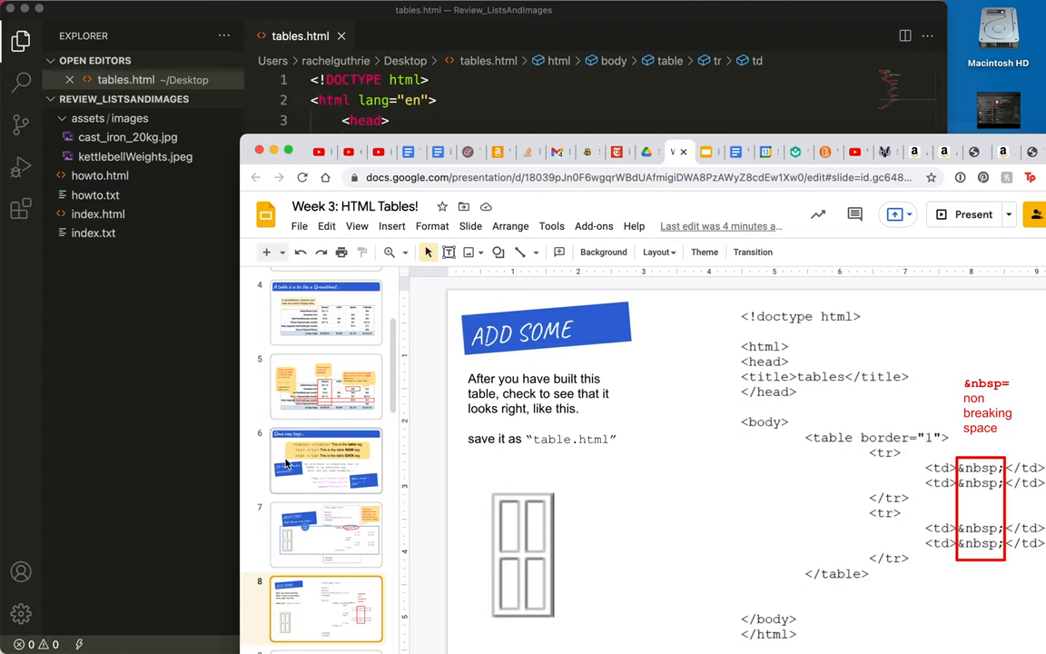
pyautogui.click(325, 541)
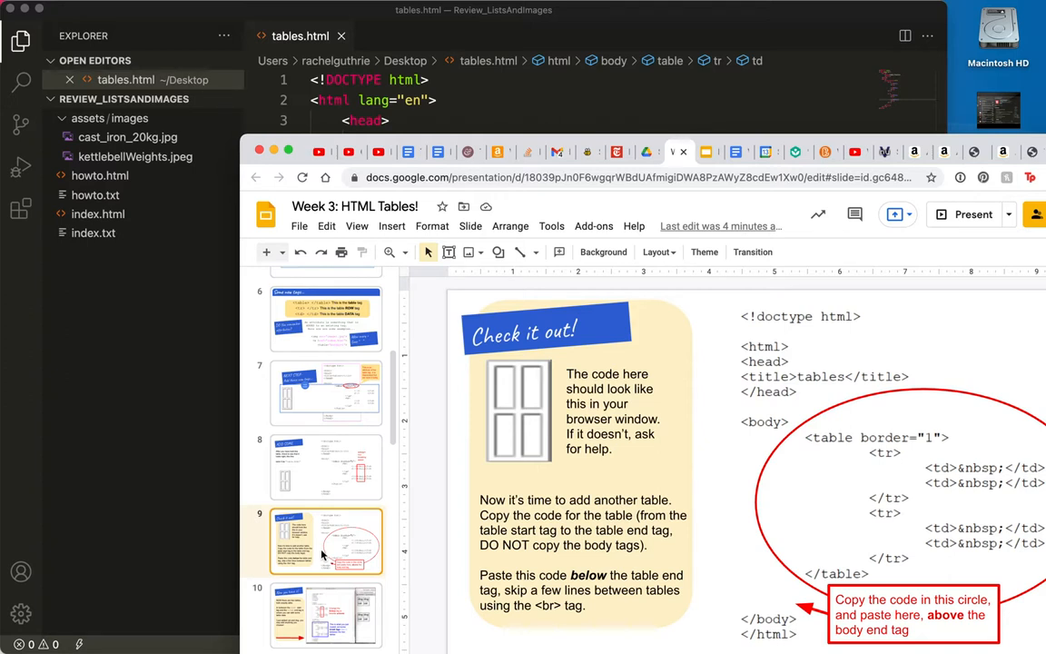
pyautogui.click(325, 614)
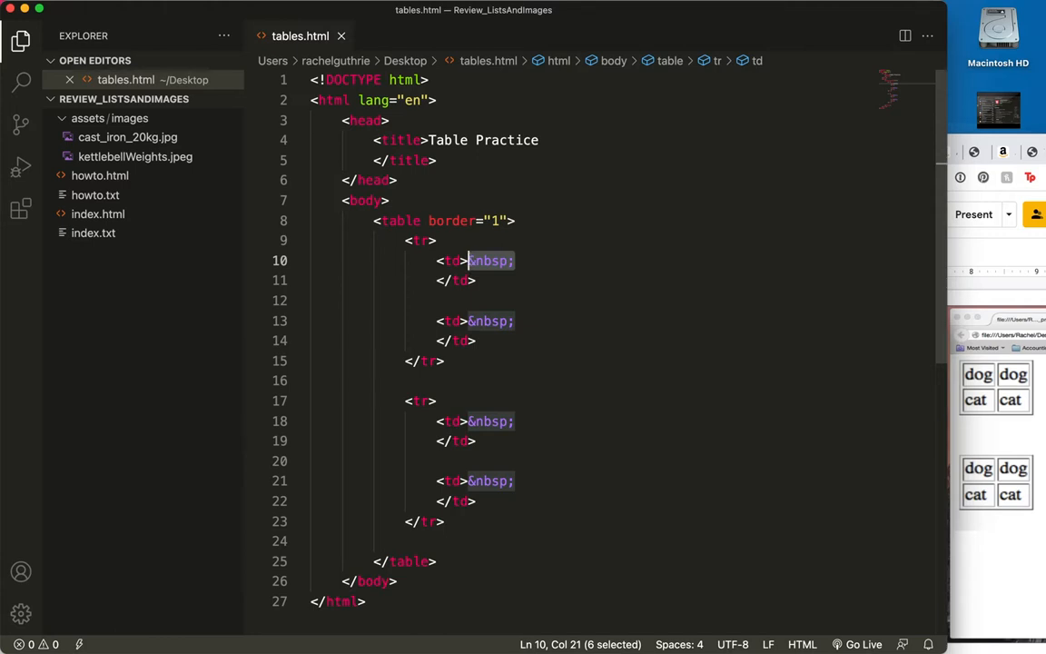
# - Fill the four cells with dog, dog in the first row and cat, cat in the second
pyautogui.write('dog')
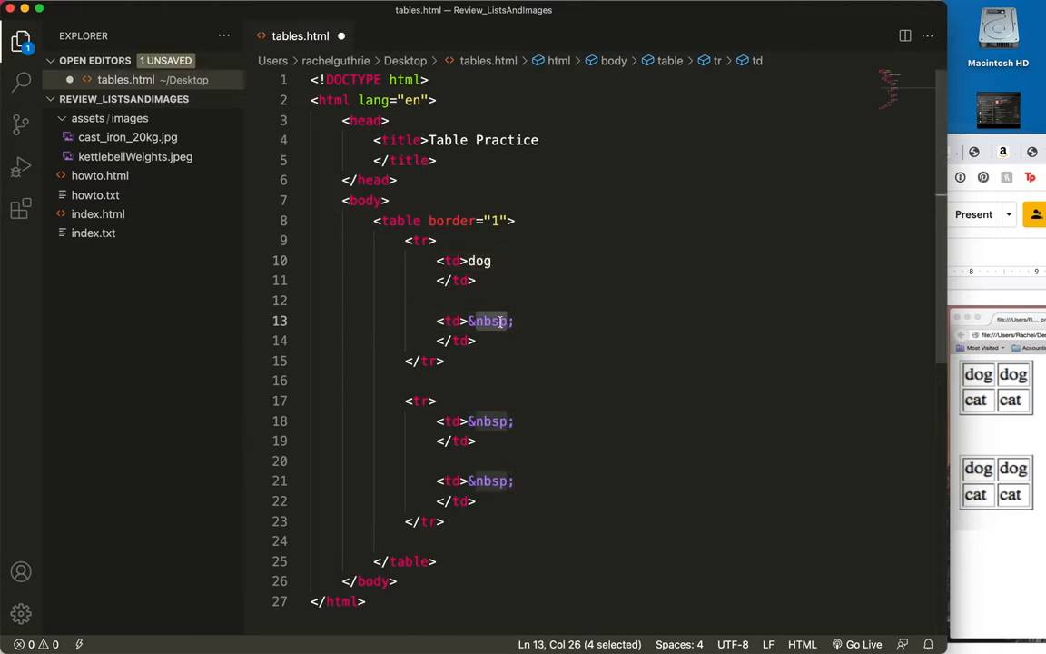
pyautogui.write('dog')
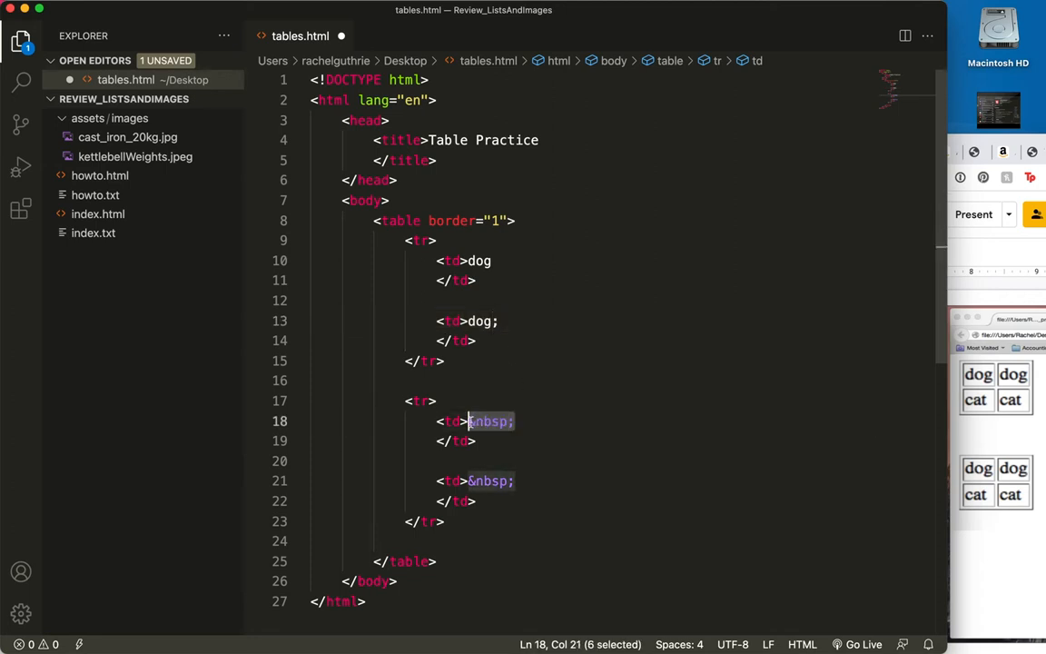
pyautogui.write('cat')
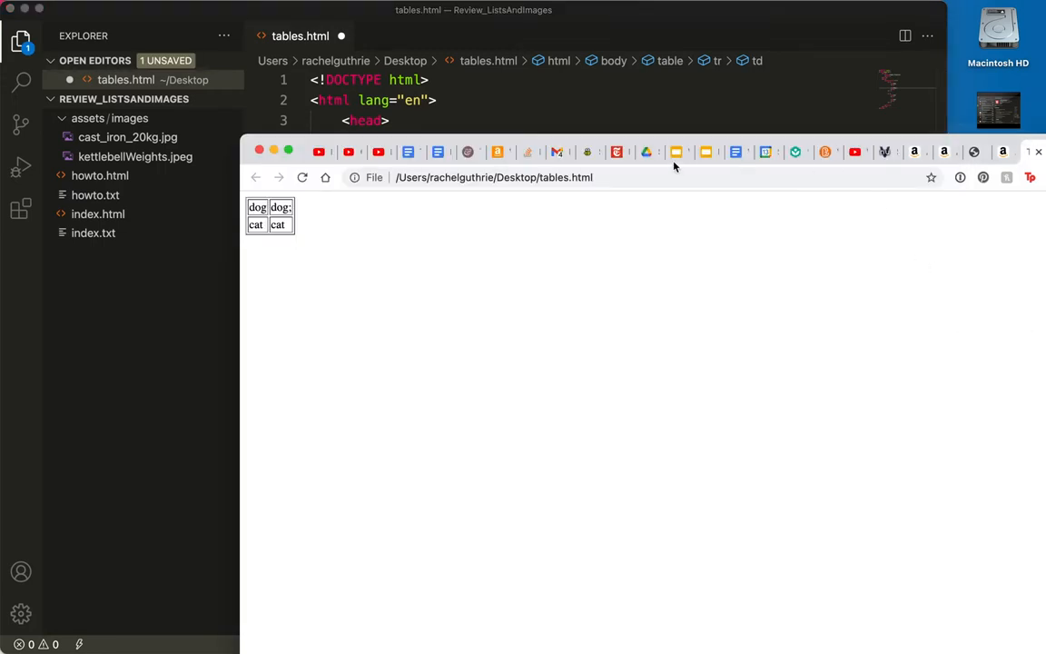
# - Show the 'It Should look like this' slide with the two stacked dog and cat tables
pyautogui.click(679, 153)
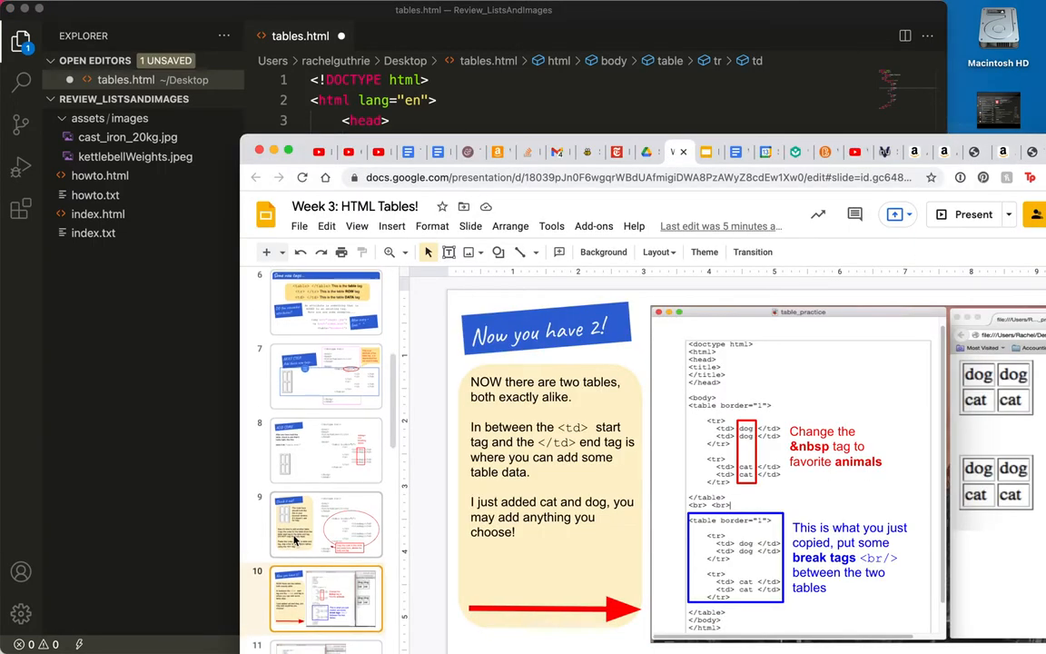
pyautogui.scroll(-3)
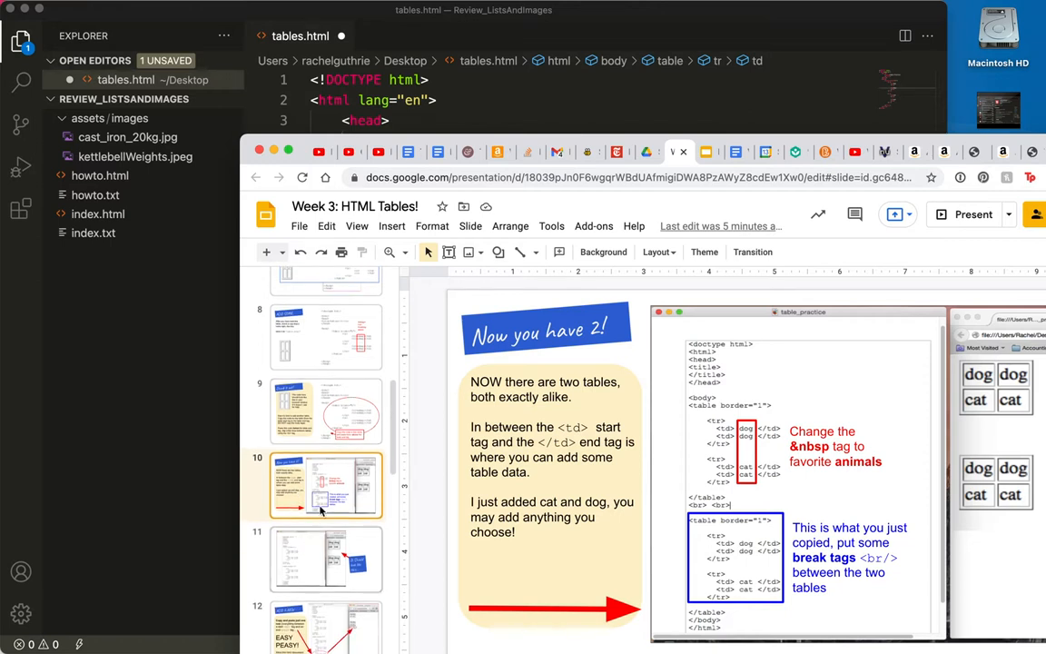
pyautogui.click(325, 559)
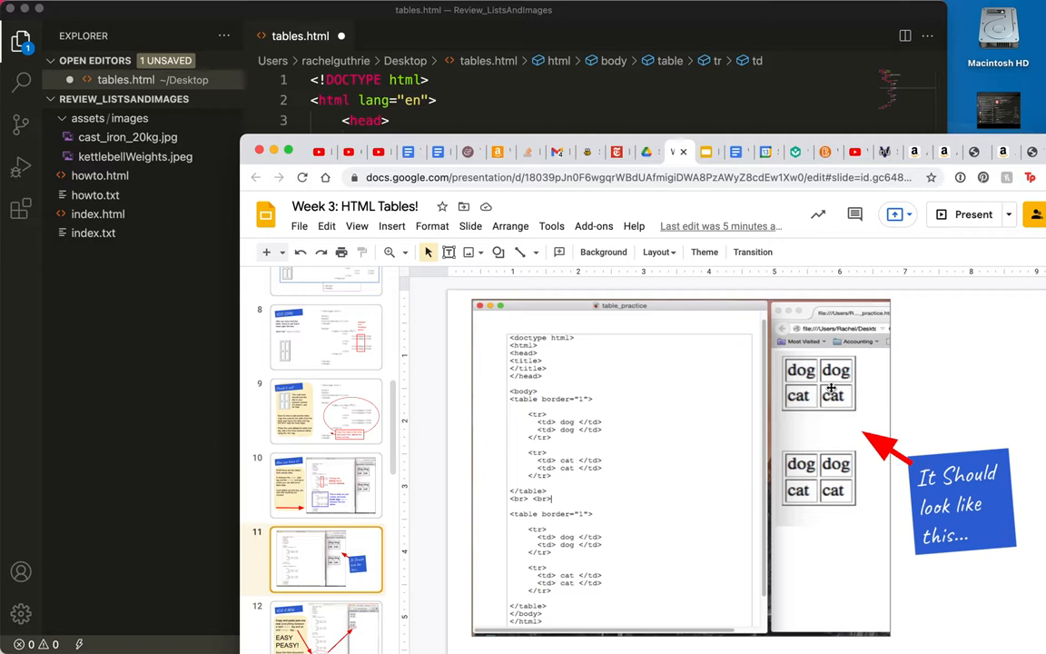
pyautogui.moveTo(810, 443)
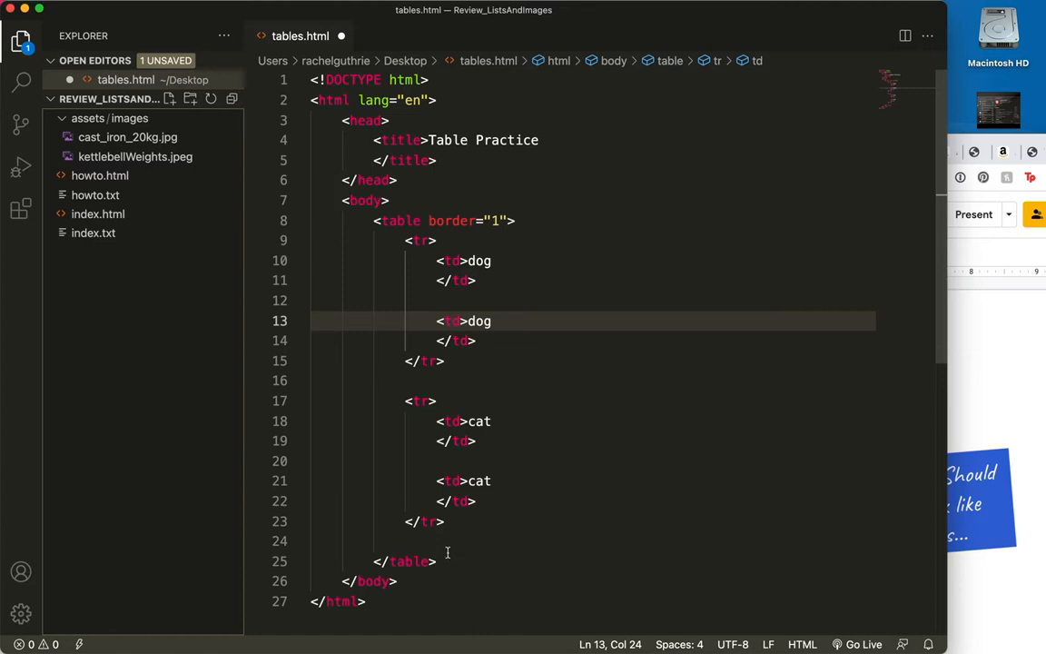
# - Duplicate the whole table below the first with <br><br> between them
pyautogui.moveTo(363, 240); pyautogui.dragTo(436, 561)
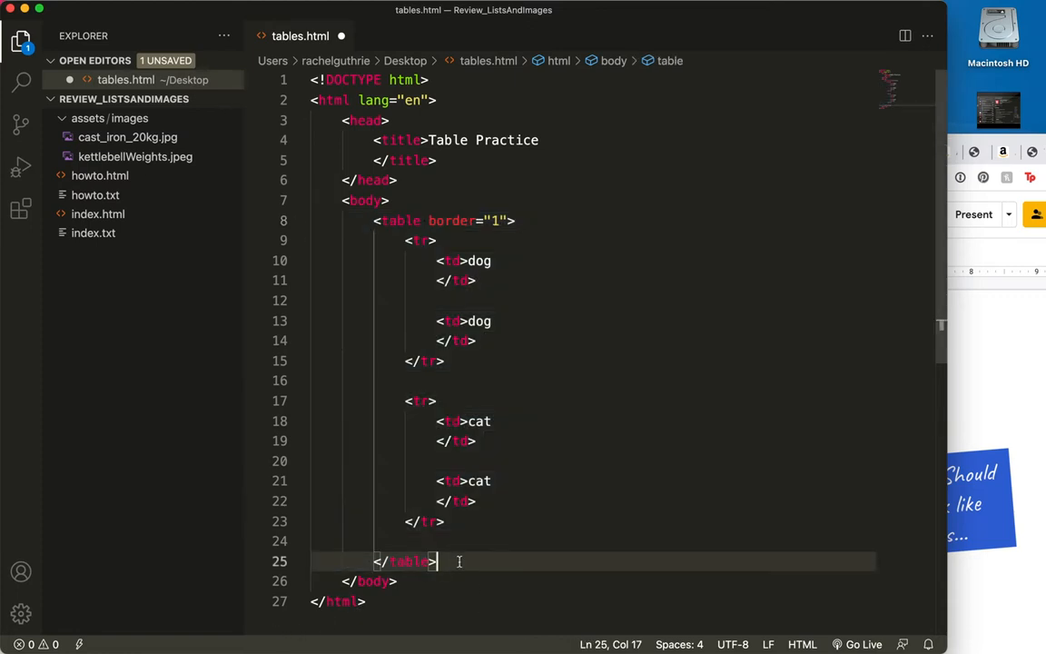
pyautogui.write('<')
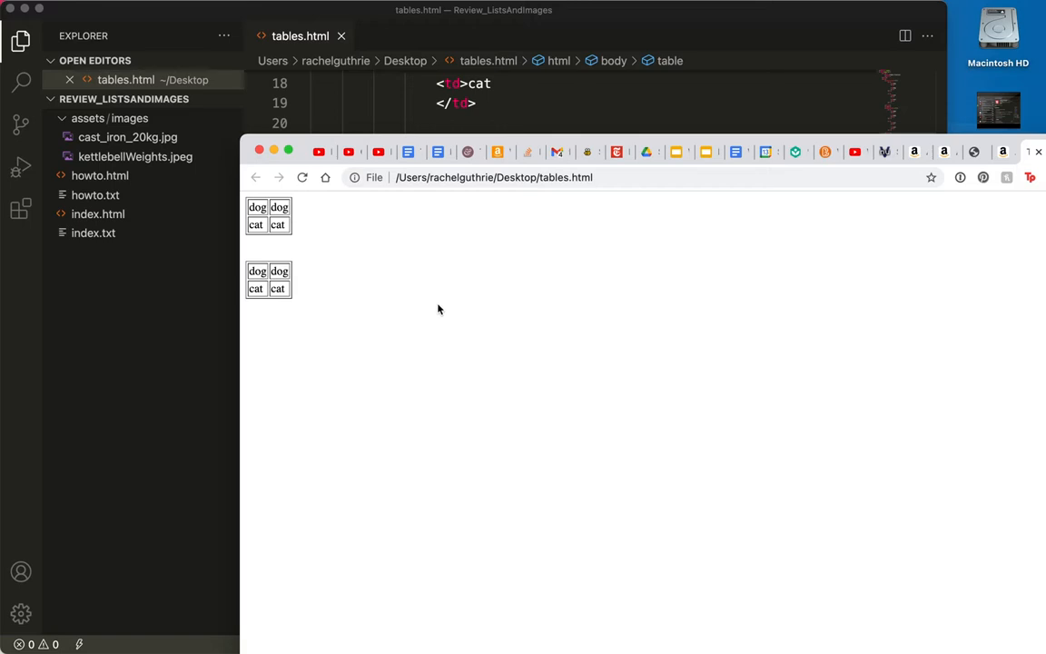
# - Show the 'Add a new row / Easy Peasy' slide about copying one table row
pyautogui.click(908, 178)
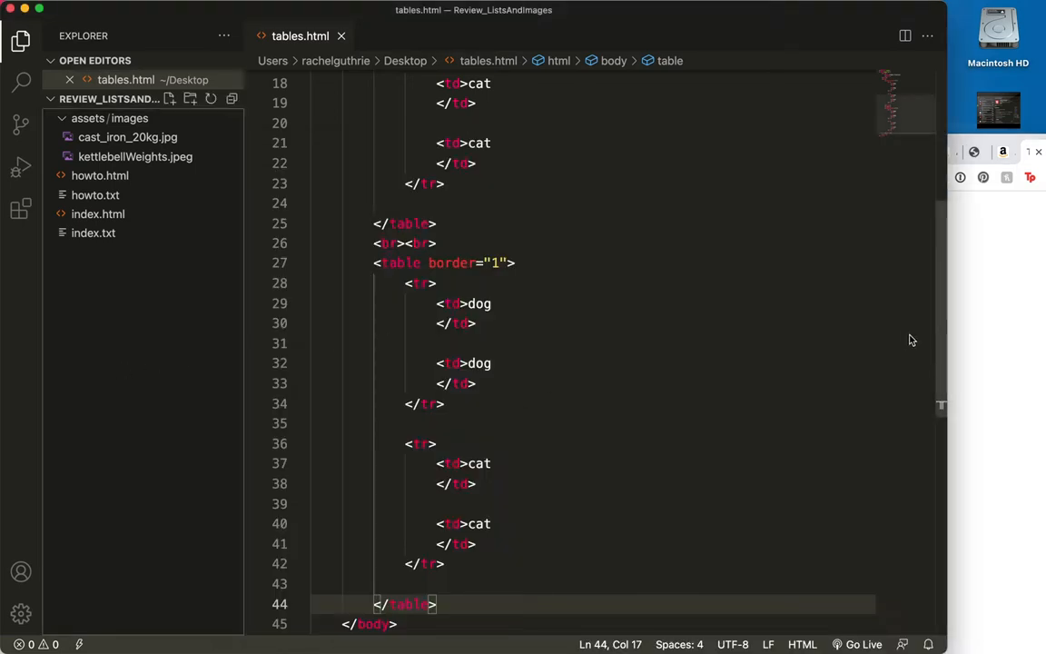
pyautogui.click(679, 152)
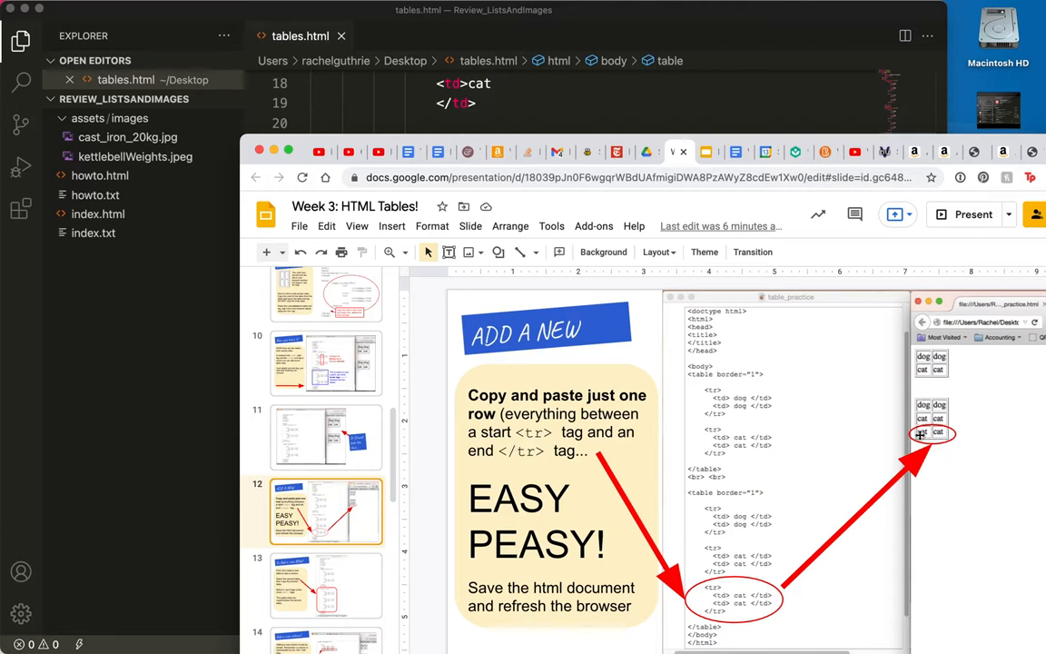
pyautogui.moveTo(954, 436)
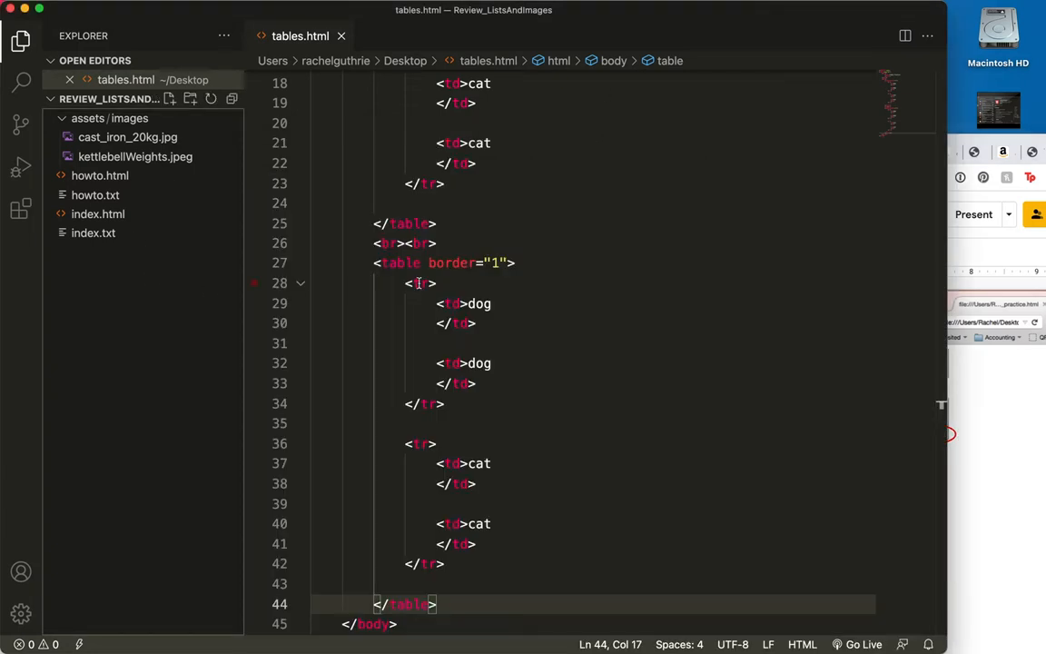
# - Copy the cat <tr> of the second table and paste it below as a third row
pyautogui.scroll(-3)
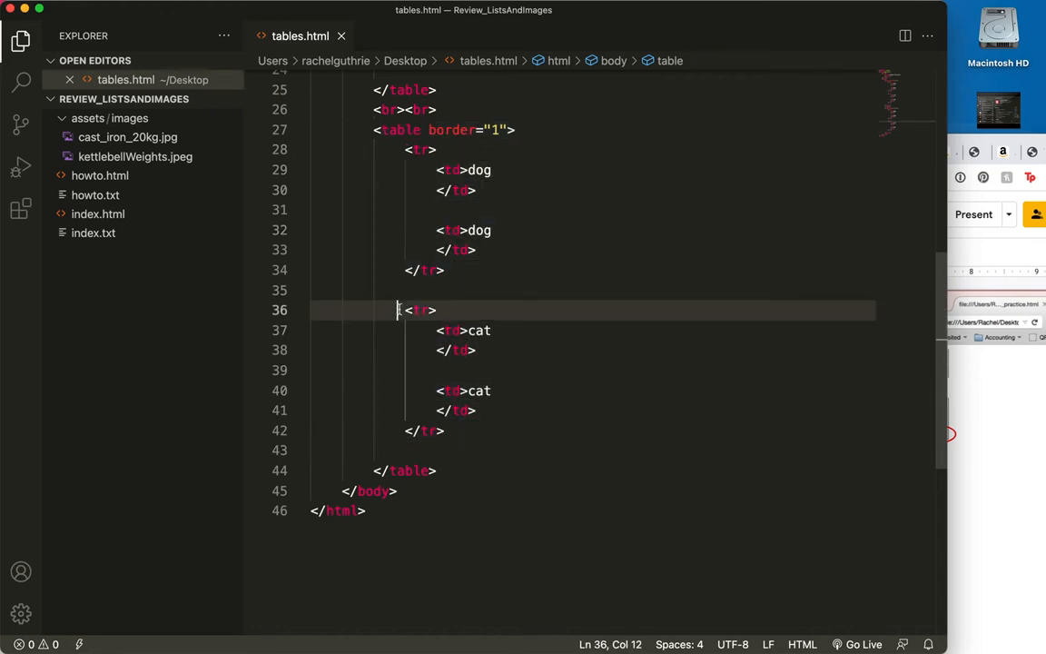
pyautogui.moveTo(396, 308); pyautogui.dragTo(444, 430)
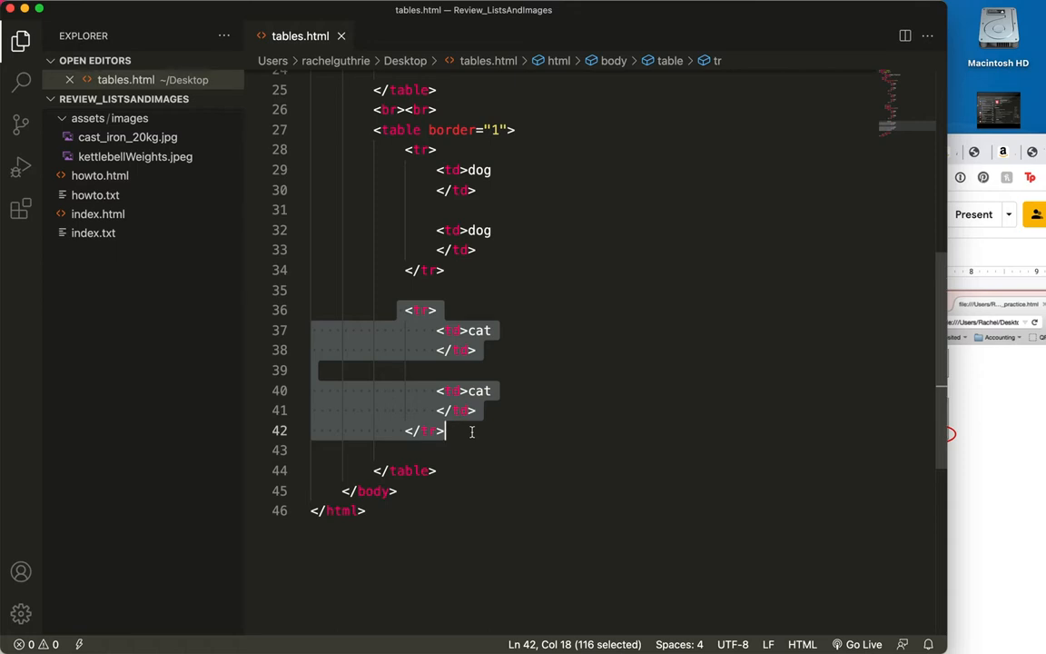
pyautogui.click(447, 430)
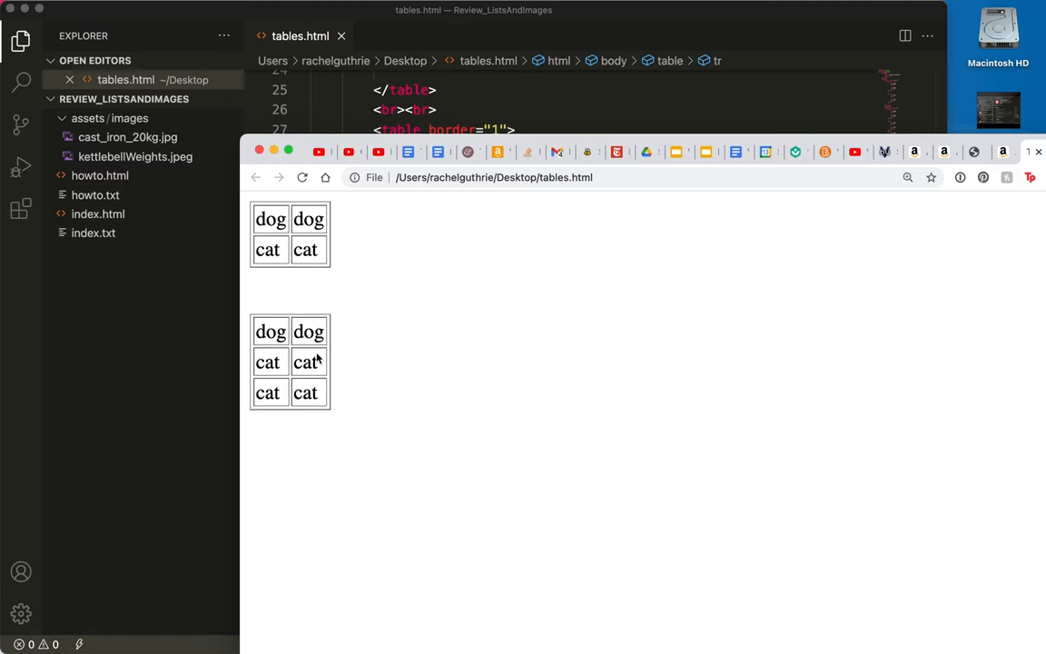
pyautogui.moveTo(309, 428)
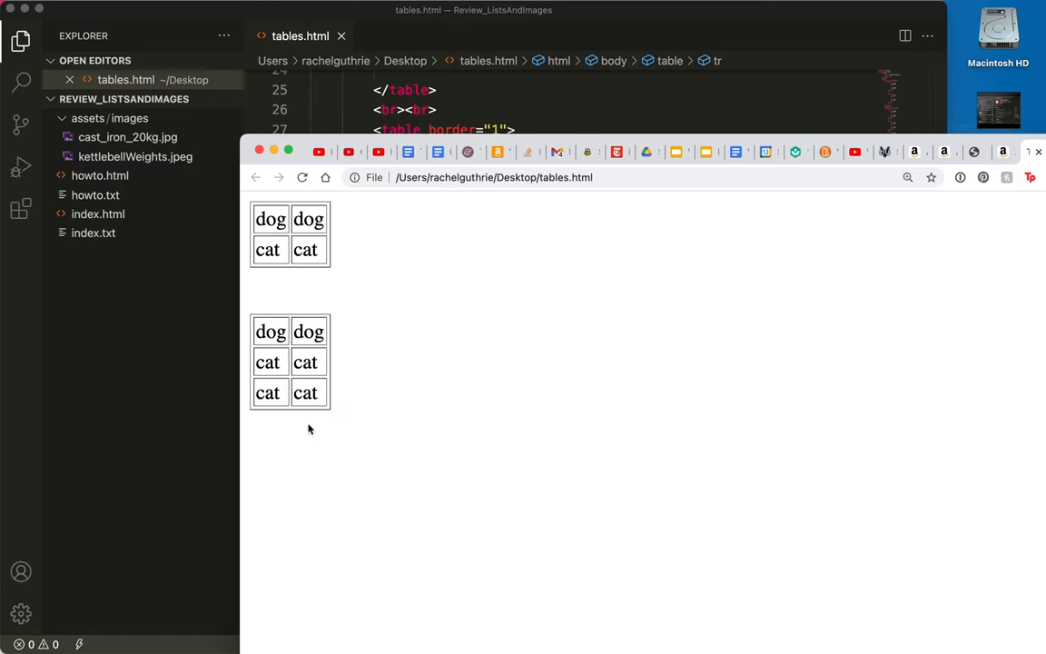
pyautogui.moveTo(675, 152)
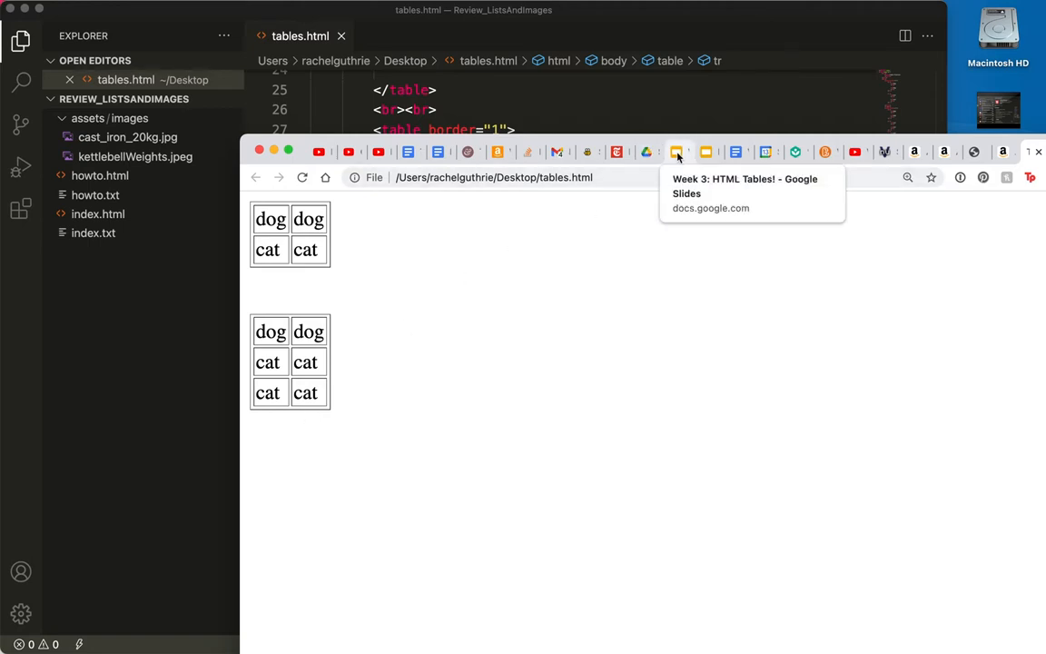
# - Return to the 'Week 3: HTML Tables!' slides after checking the three-row table in Chrome
pyautogui.click(679, 152)
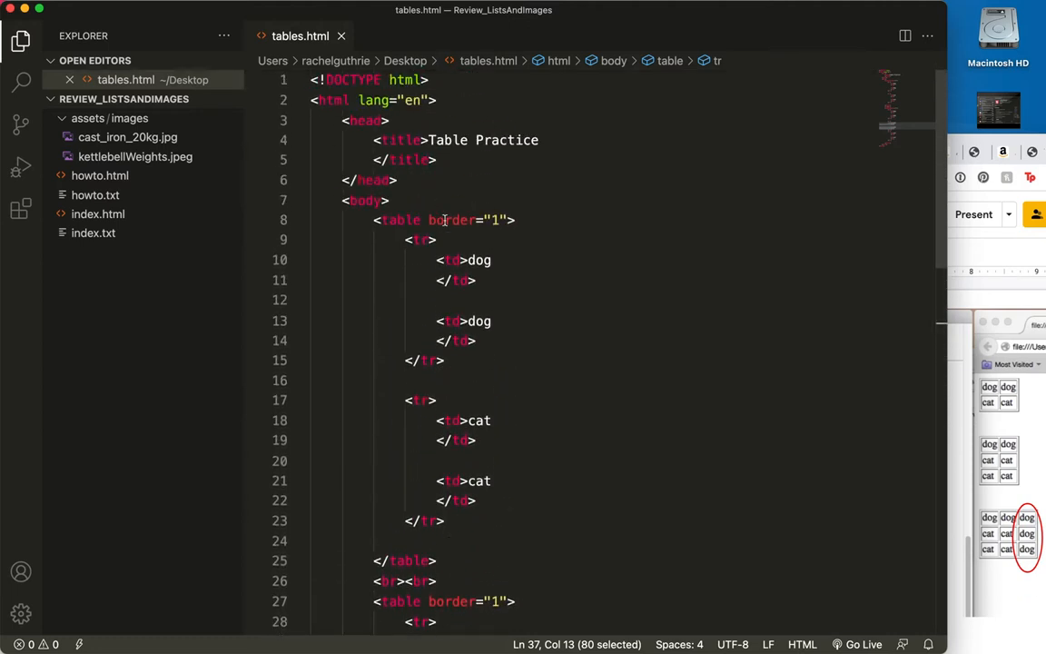
# - Paste a <td>dog</td> cell at the end of each row of the second table, making it three by three
pyautogui.scroll(-3)
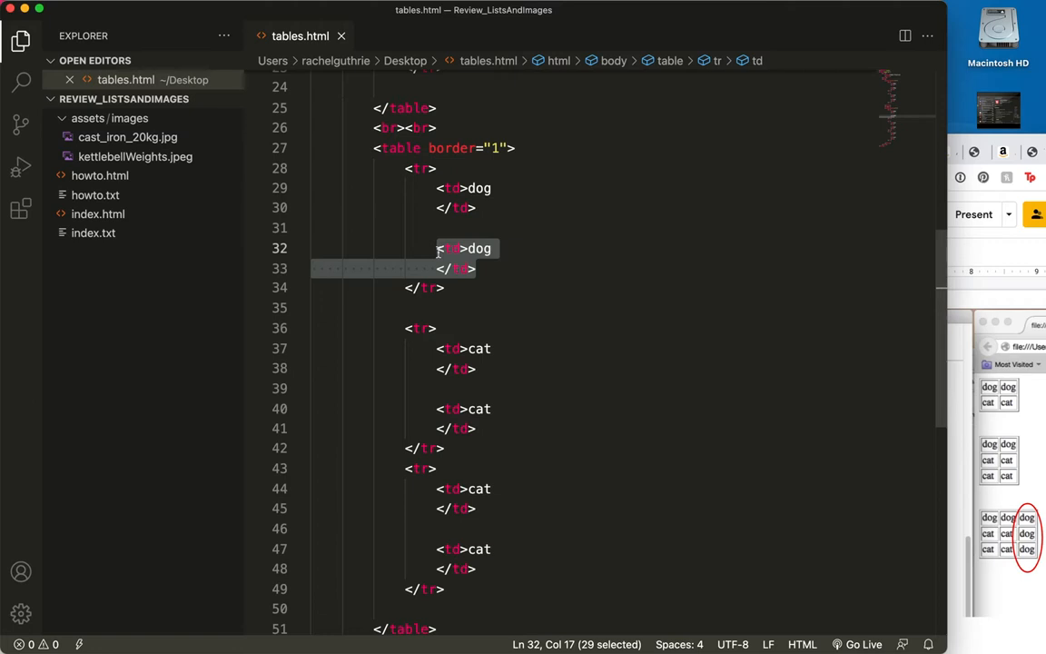
pyautogui.click(486, 268)
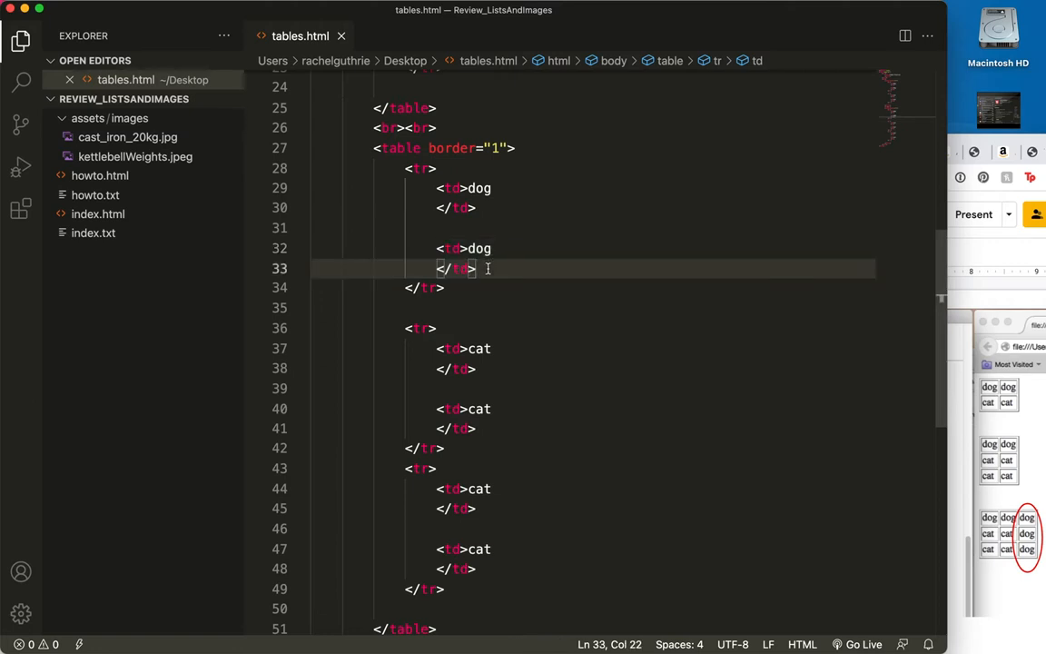
pyautogui.press('enter')
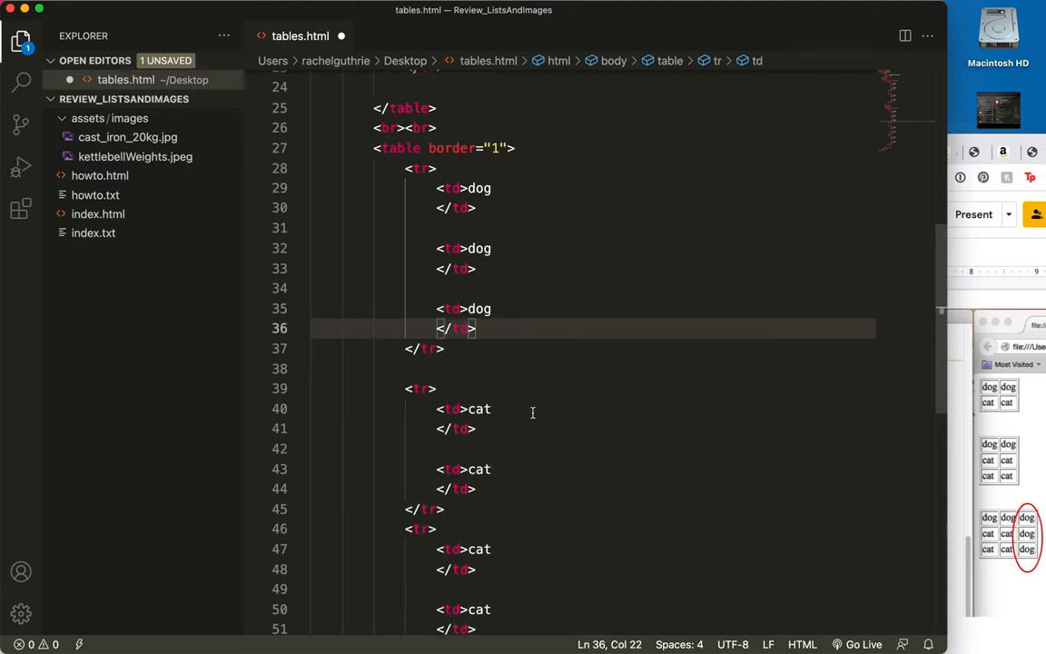
pyautogui.scroll(-3)
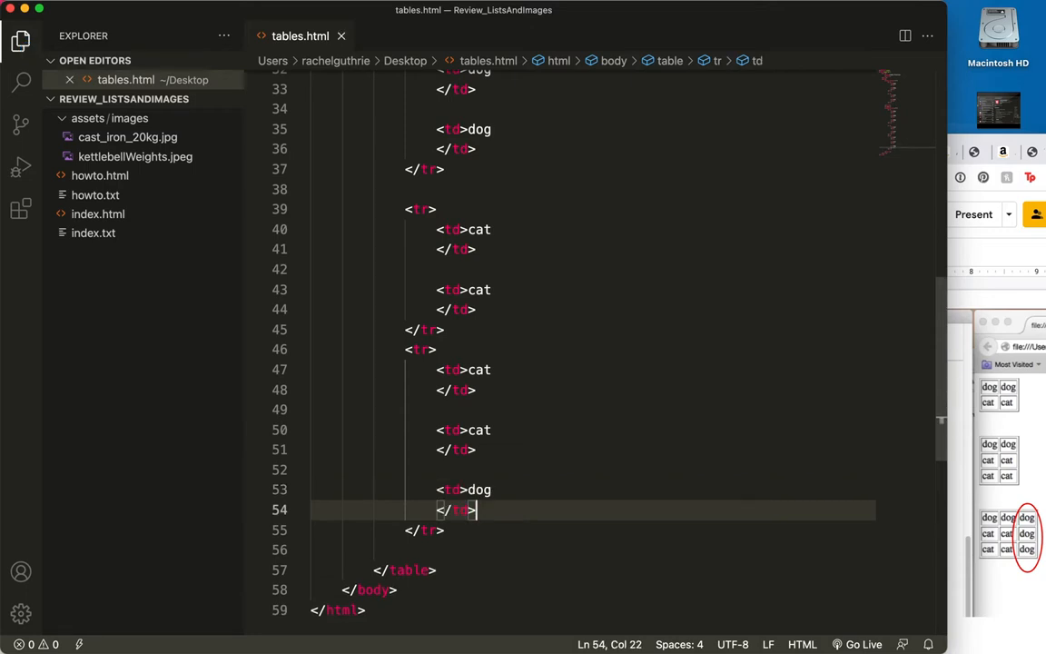
pyautogui.click(1031, 152)
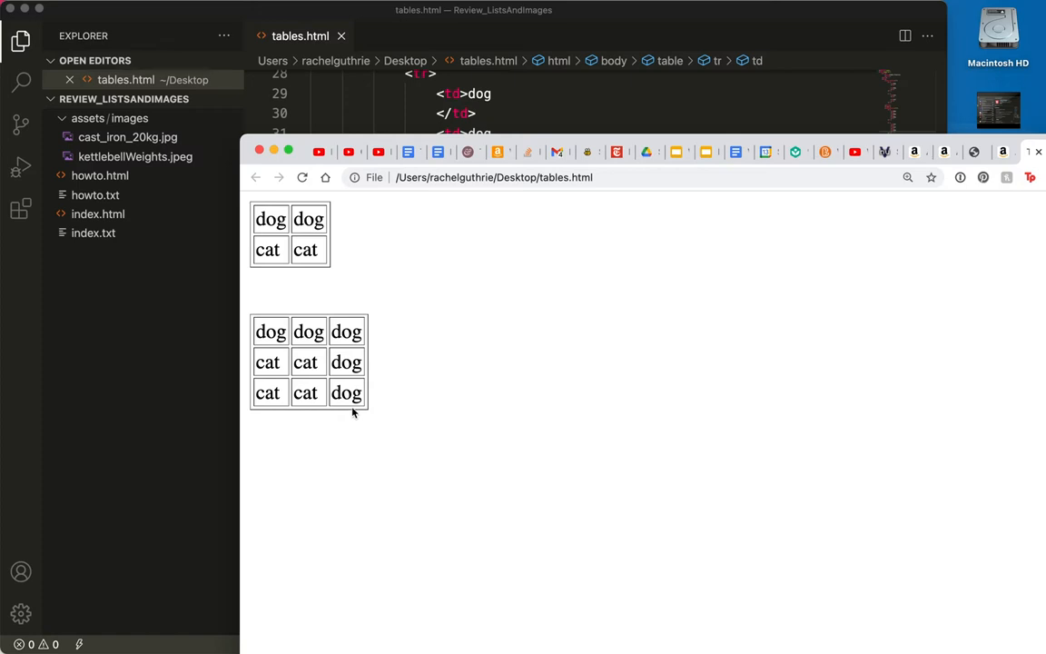
pyautogui.moveTo(341, 365)
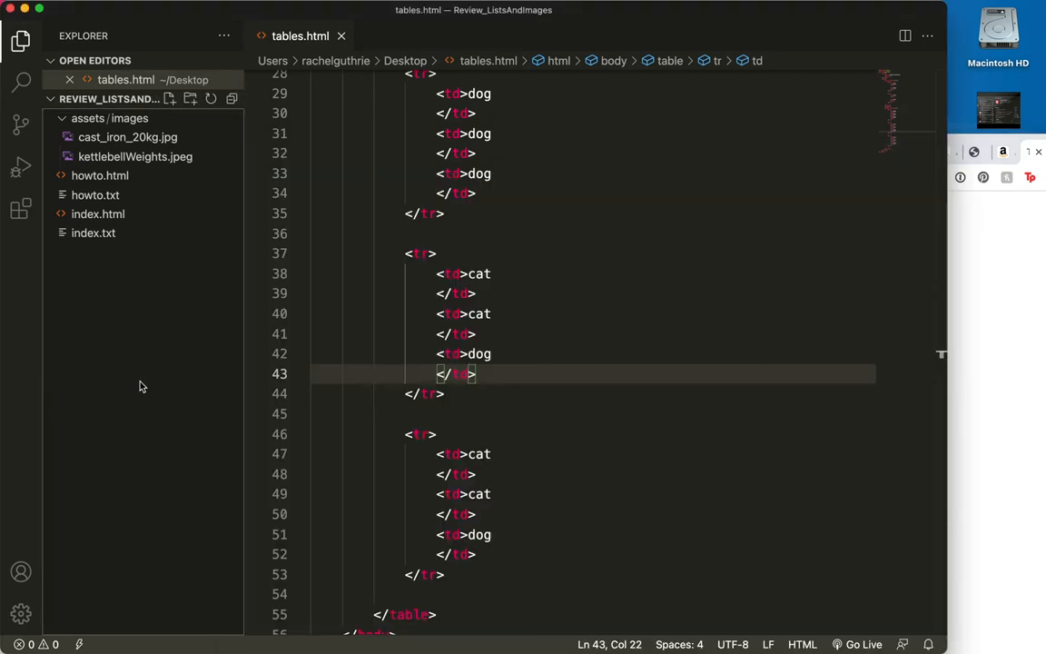
pyautogui.scroll(-3)
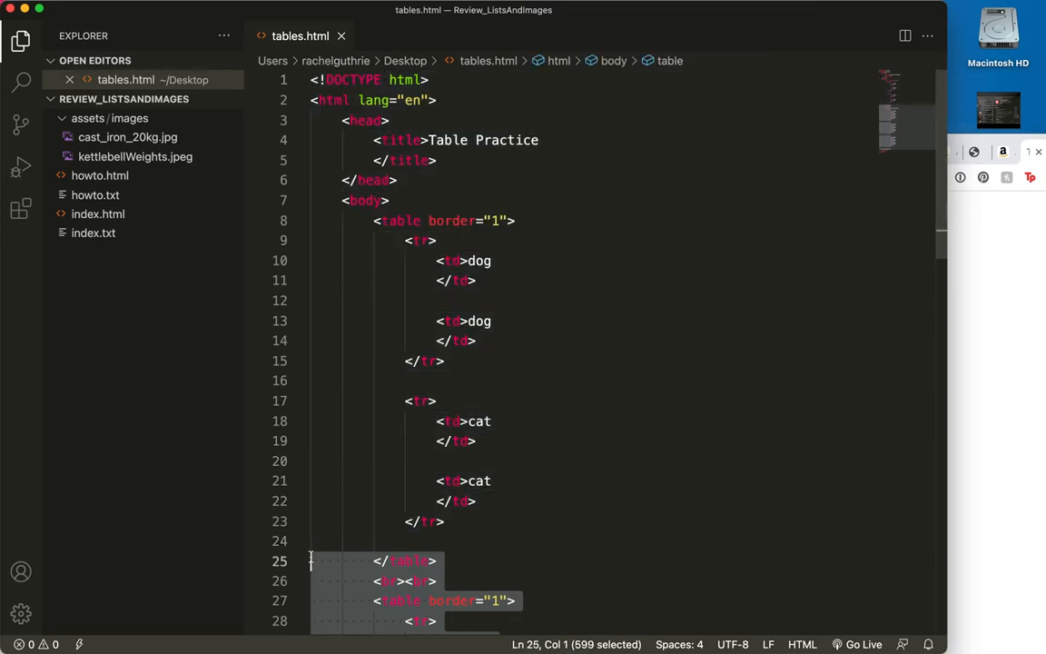
# - Paste the three-column table as a separate copy and separate the tables with <br> tags
pyautogui.scroll(-3)
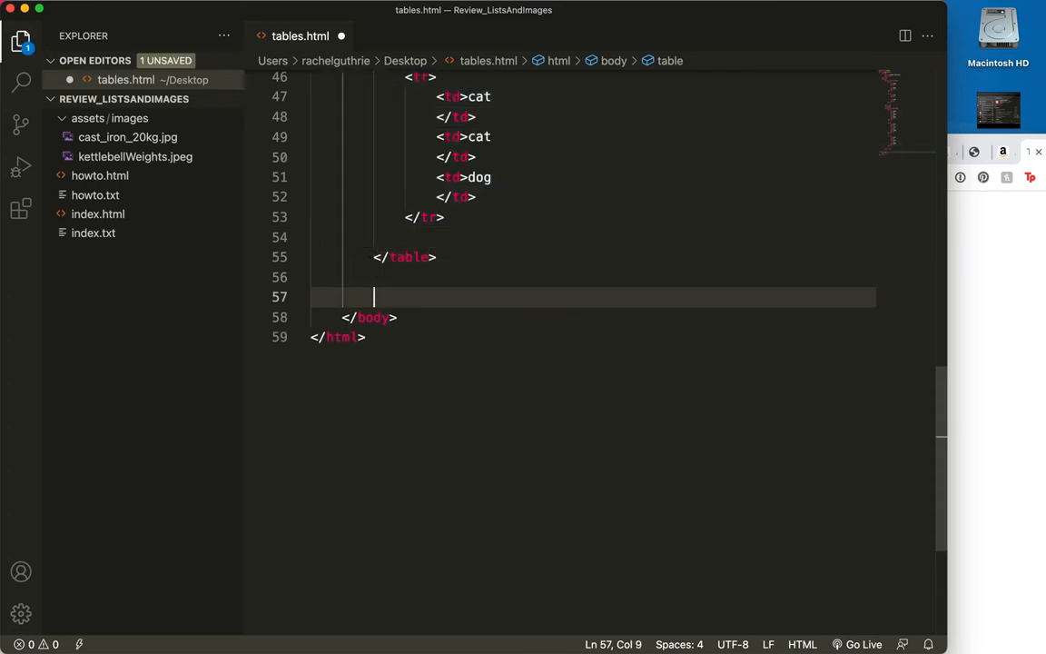
pyautogui.write('<br>')
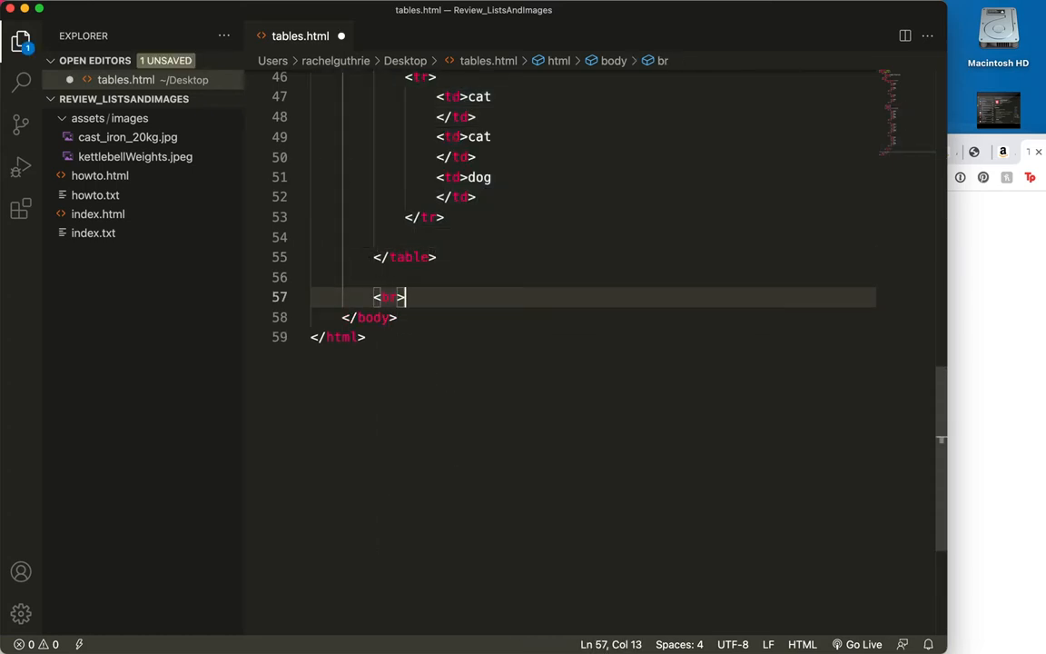
pyautogui.write('<br>')
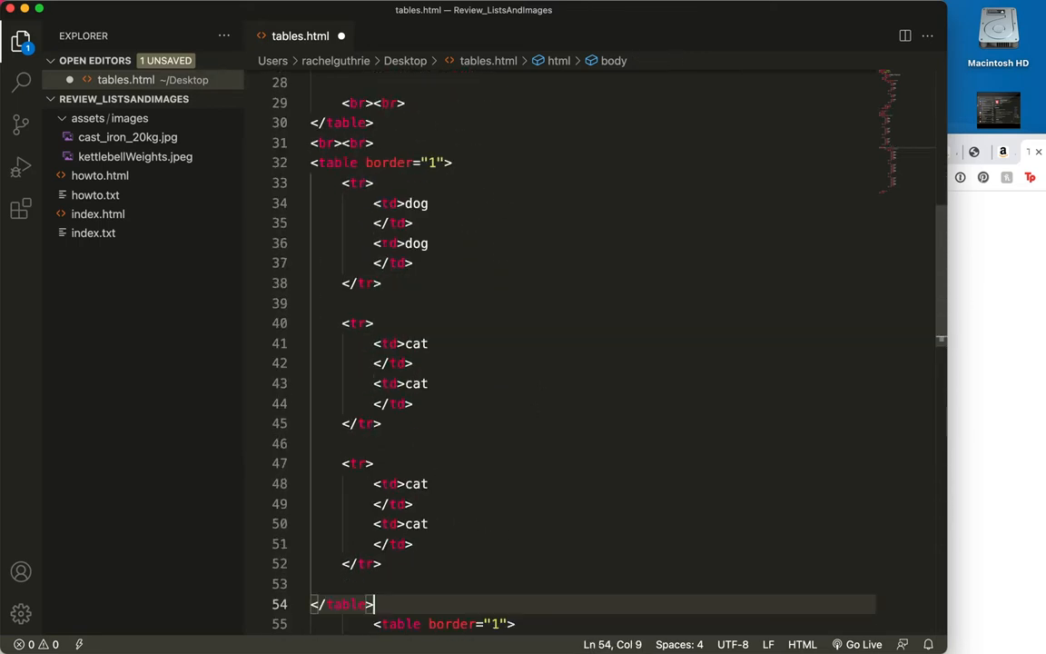
pyautogui.scroll(-3)
pyautogui.write('<')
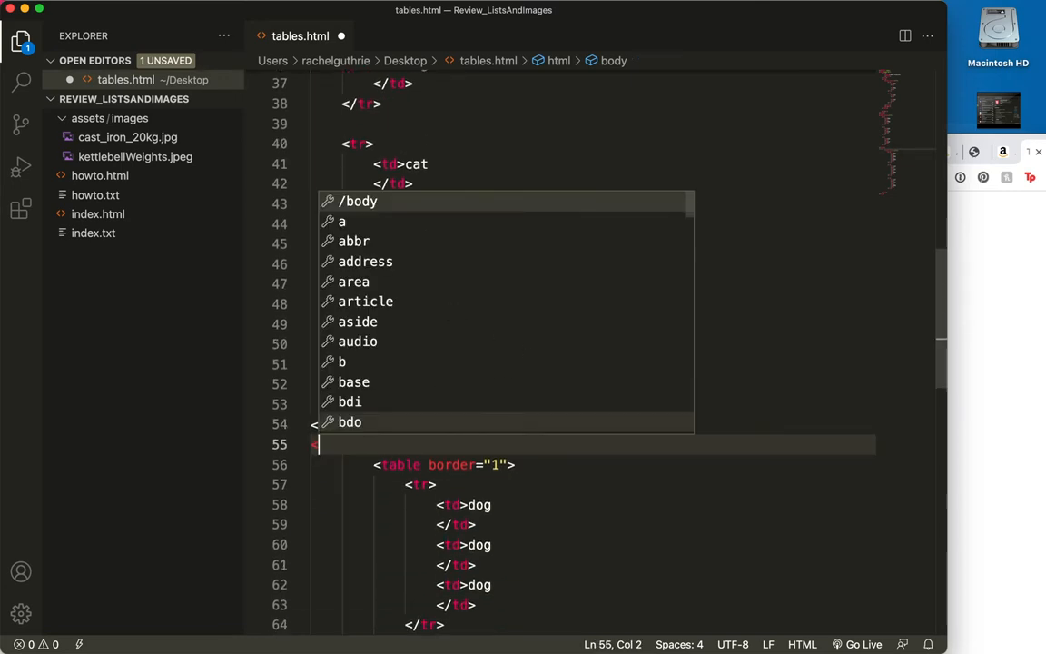
pyautogui.write('br>')
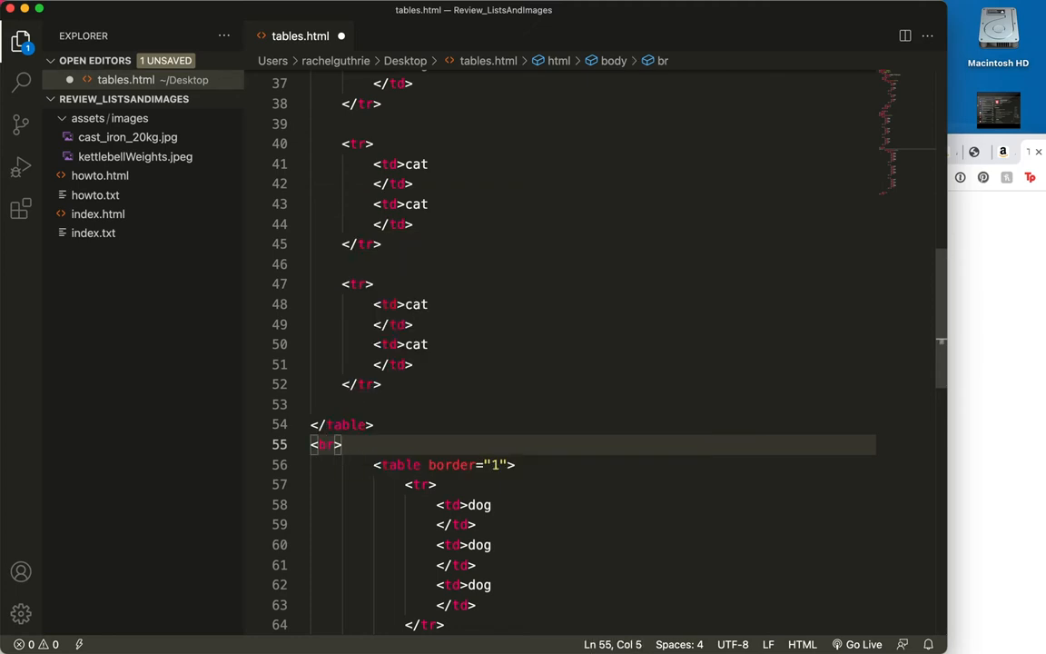
pyautogui.write('<br>')
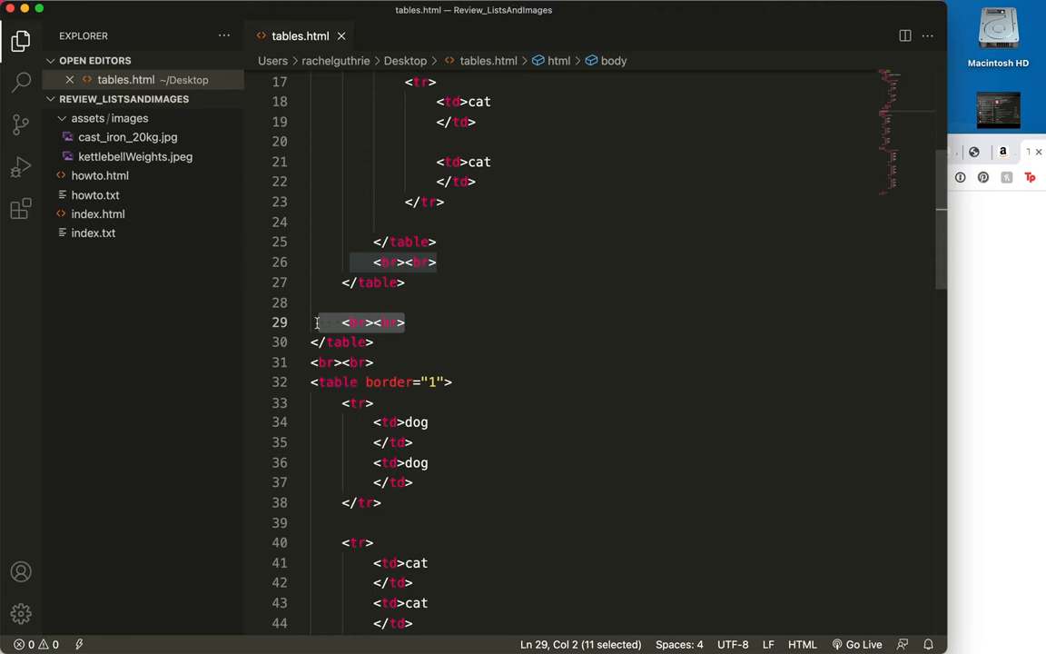
# - Delete misplaced <br> lines so only <br><br> sits between the three tables, then save and reload
pyautogui.press('Backspace')
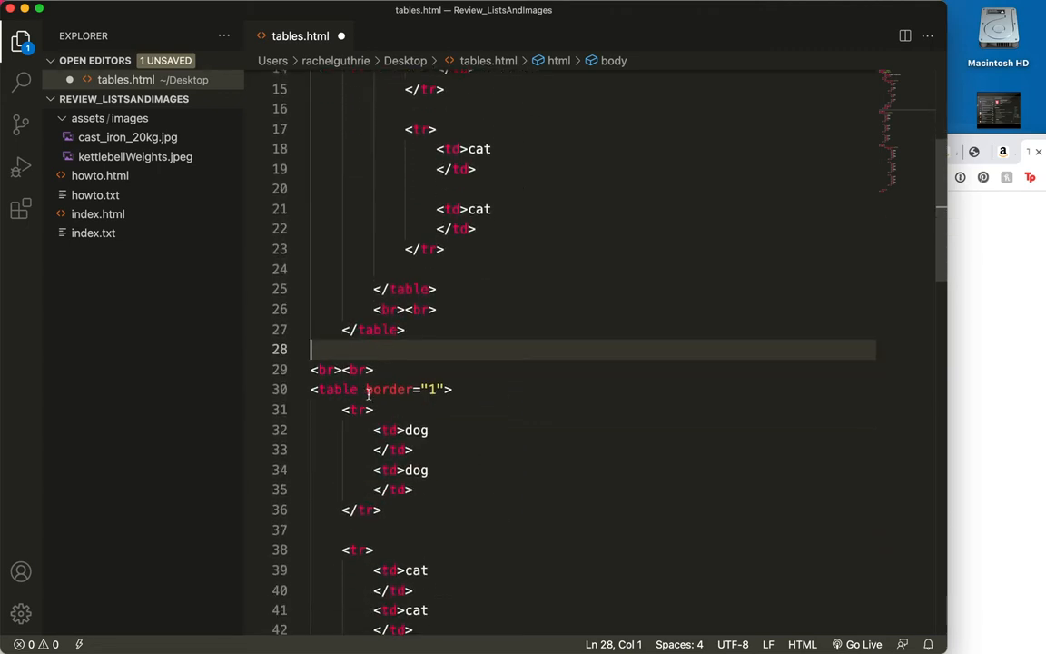
pyautogui.scroll(-3)
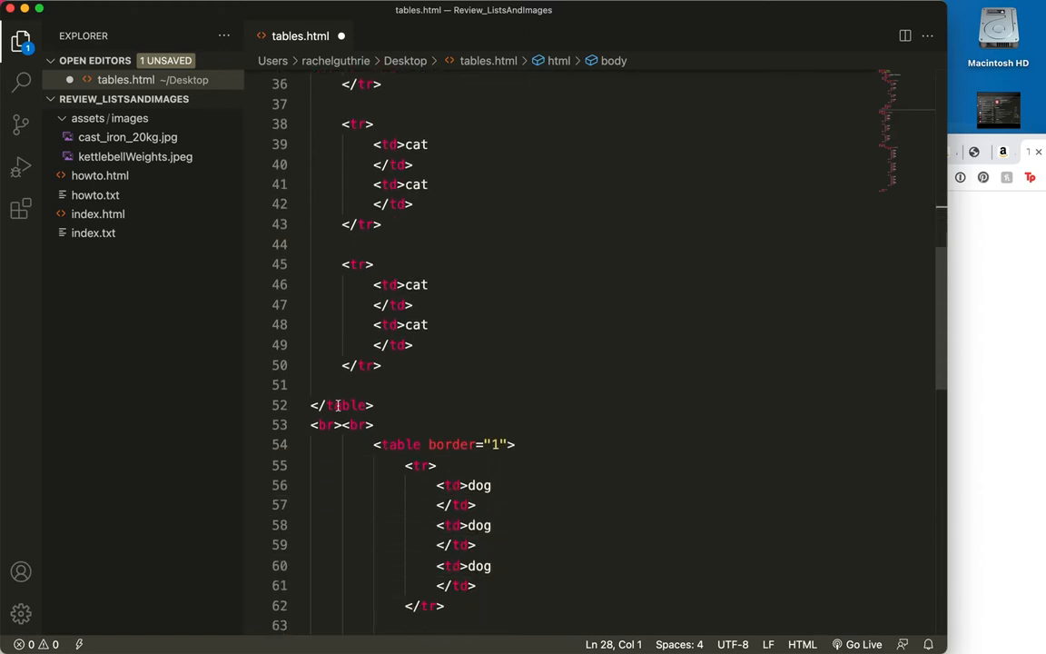
pyautogui.scroll(-3)
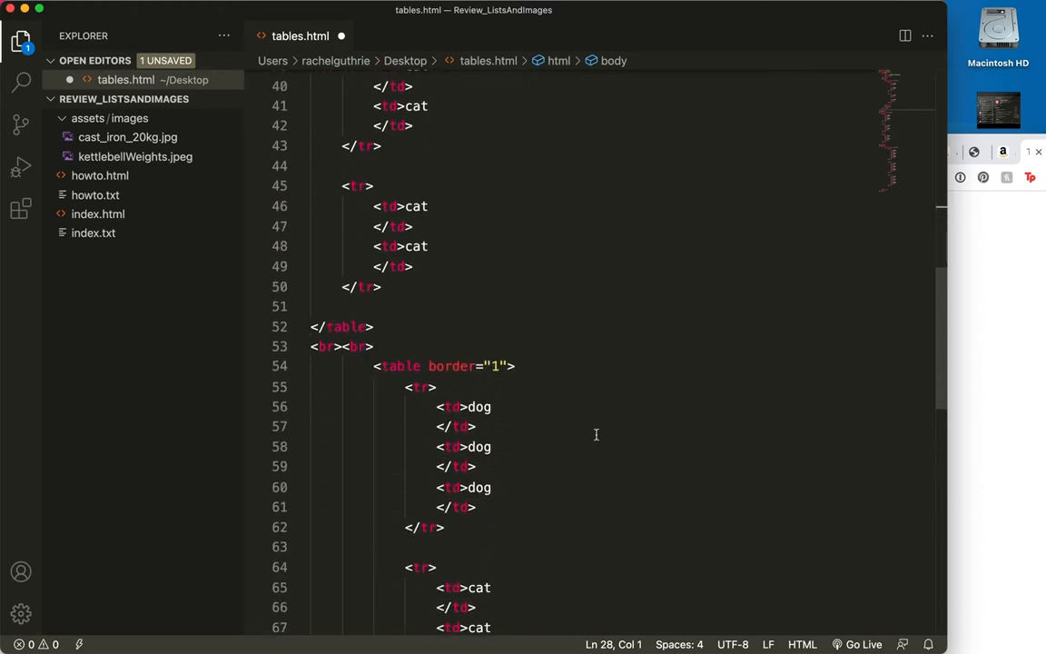
pyautogui.scroll(-3)
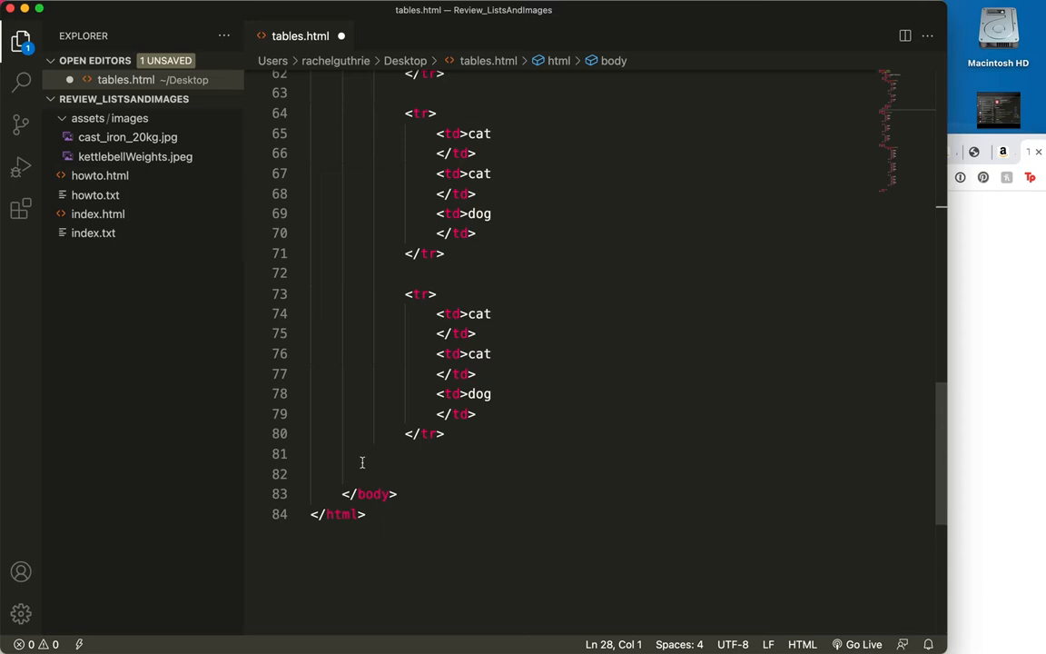
pyautogui.write('</')
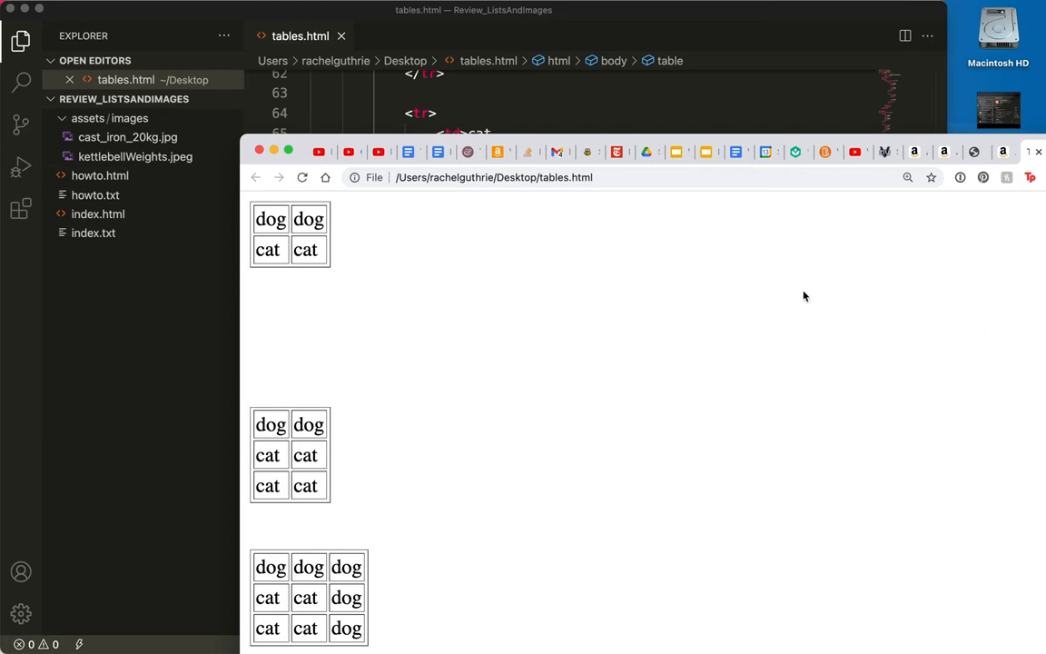
# - Show the Keep Working slide about spanning one row across all three columns with colspan
pyautogui.scroll(-3)
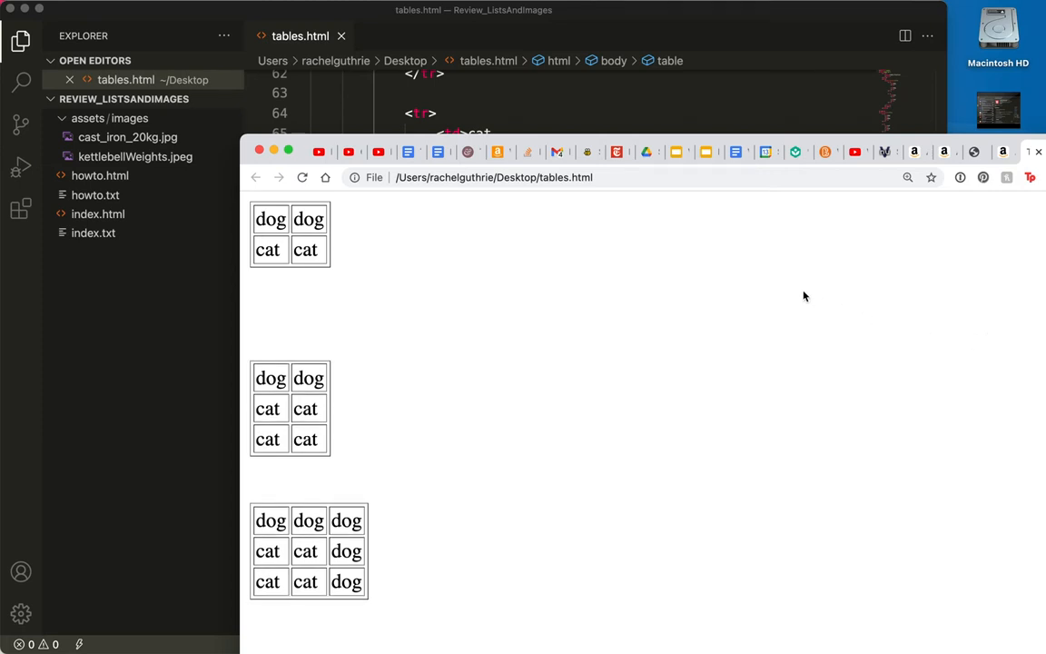
pyautogui.moveTo(975, 145)
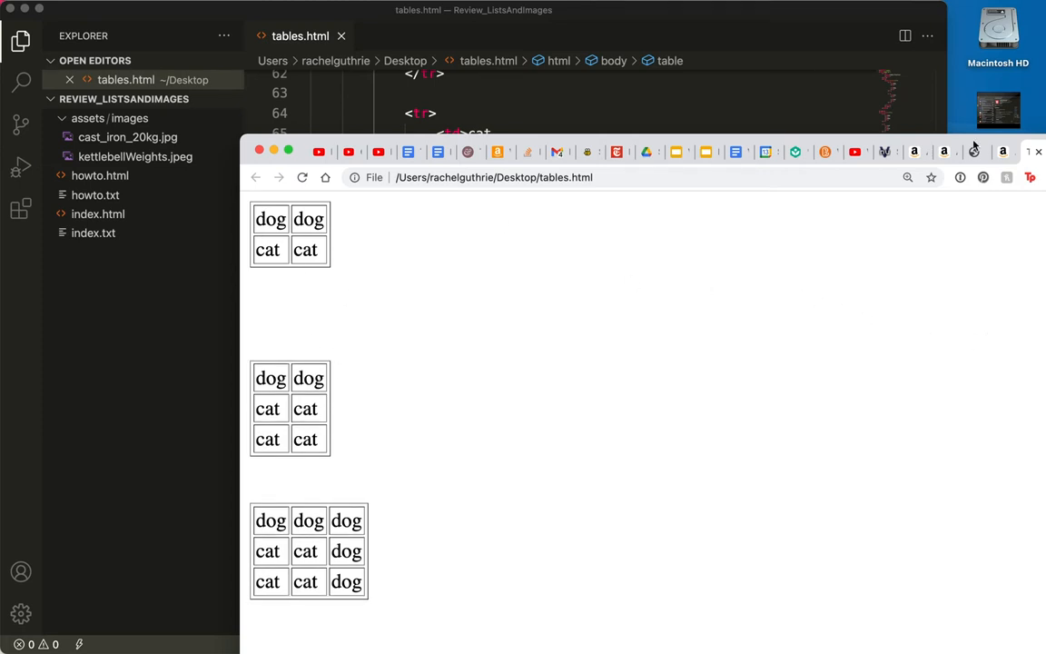
pyautogui.moveTo(676, 152)
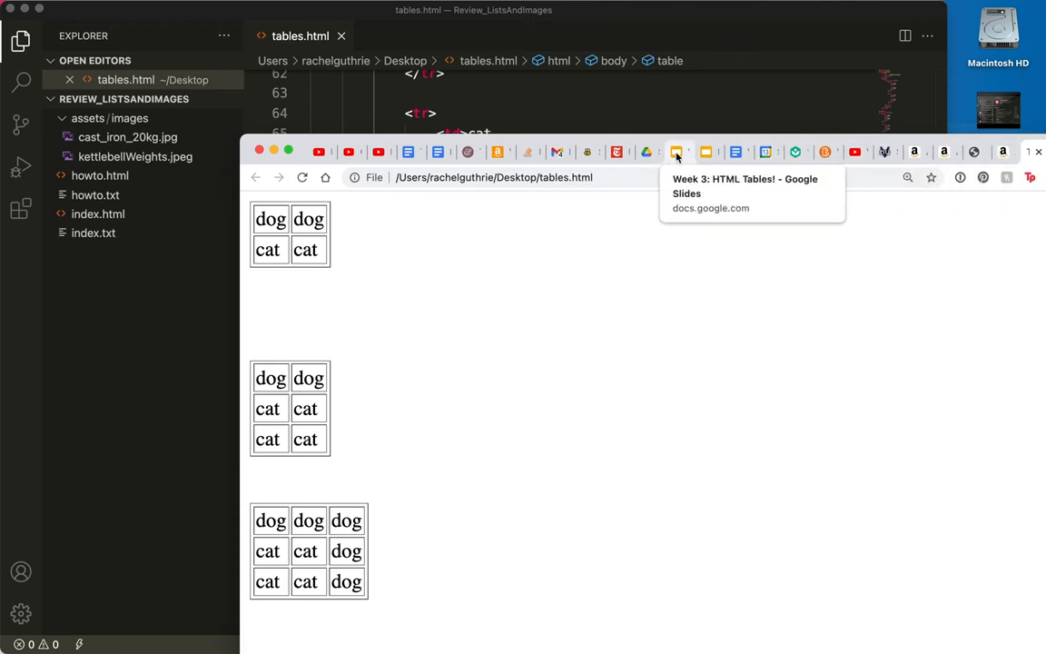
pyautogui.click(675, 153)
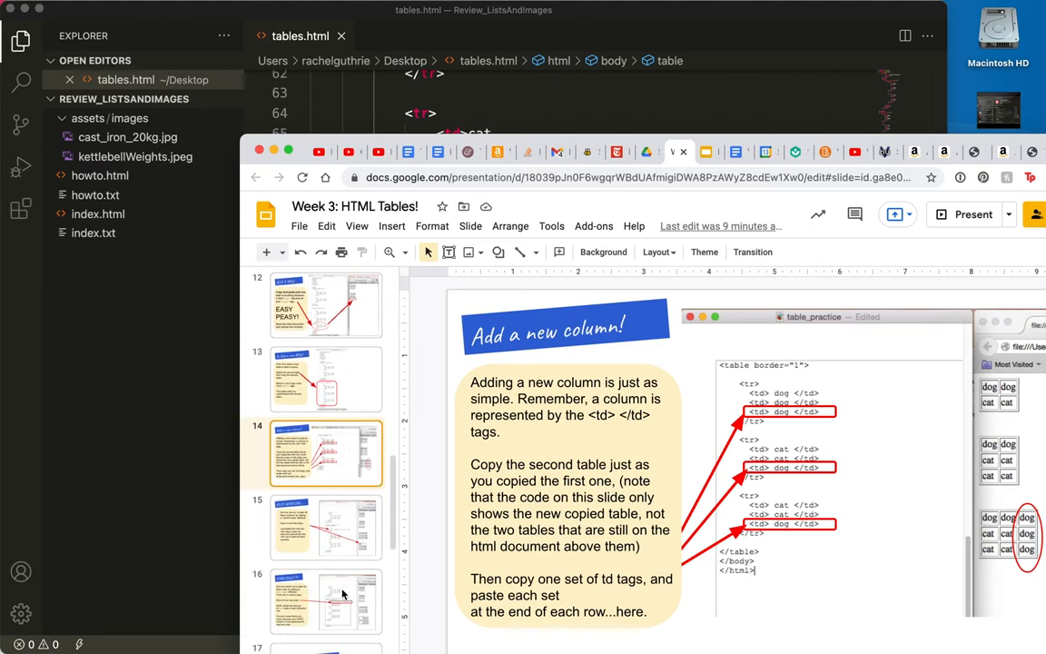
pyautogui.click(325, 527)
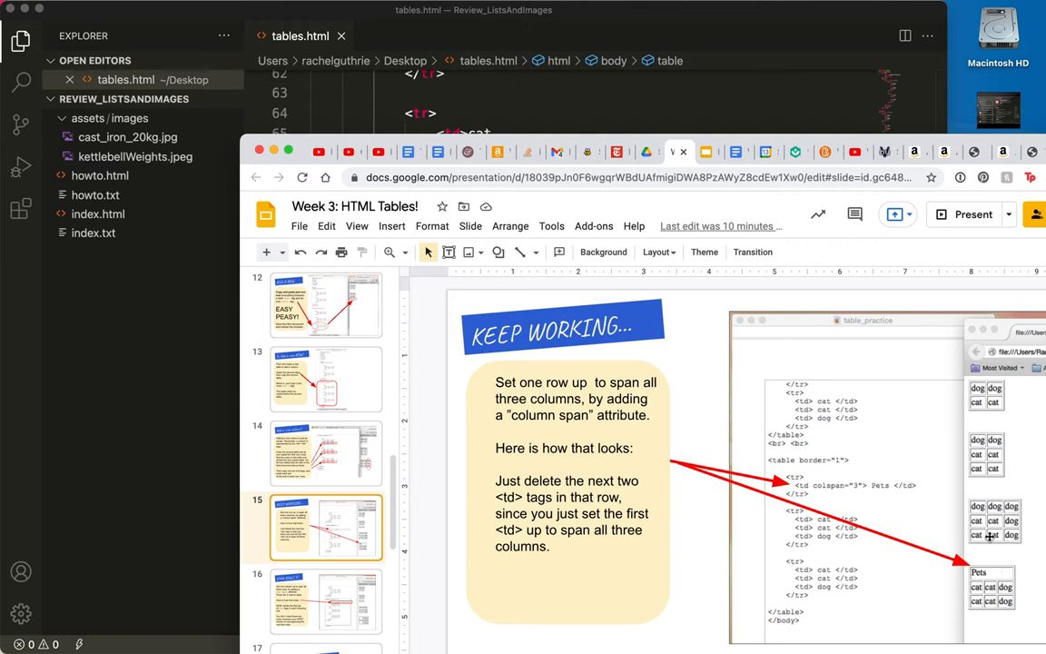
pyautogui.moveTo(987, 561)
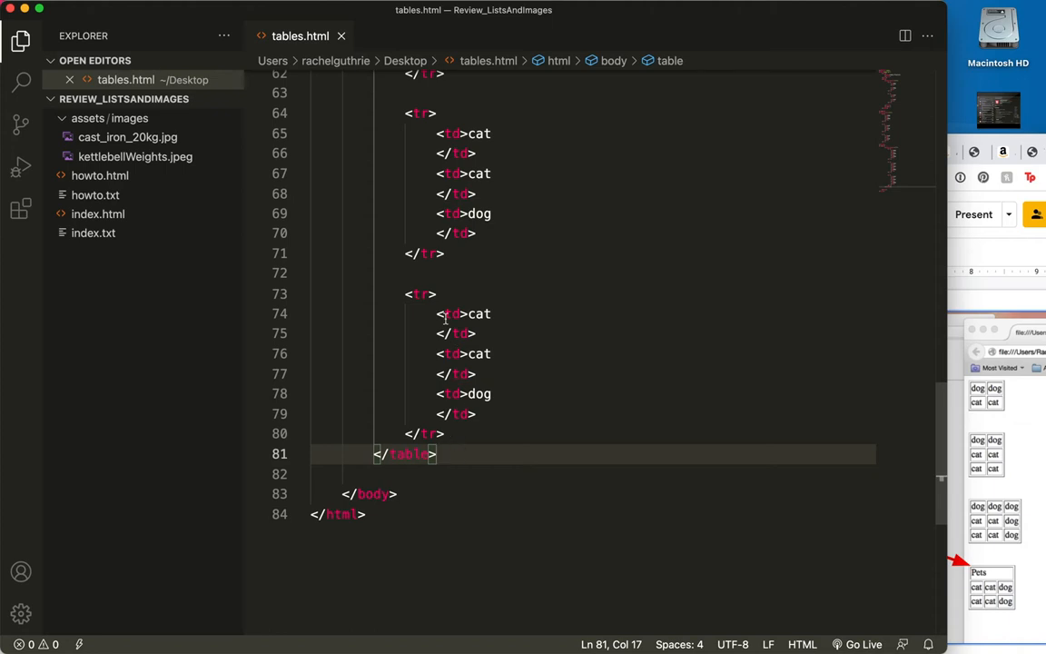
# - Duplicate the third three-column dog/cat table below itself
pyautogui.moveTo(309, 112); pyautogui.dragTo(436, 454)
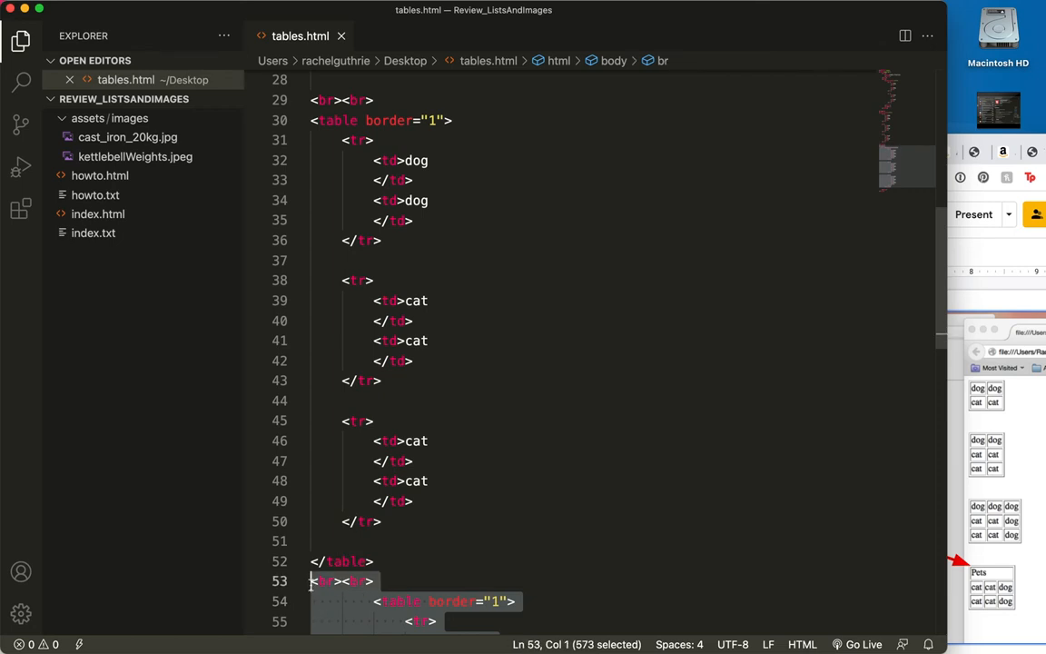
pyautogui.scroll(-3)
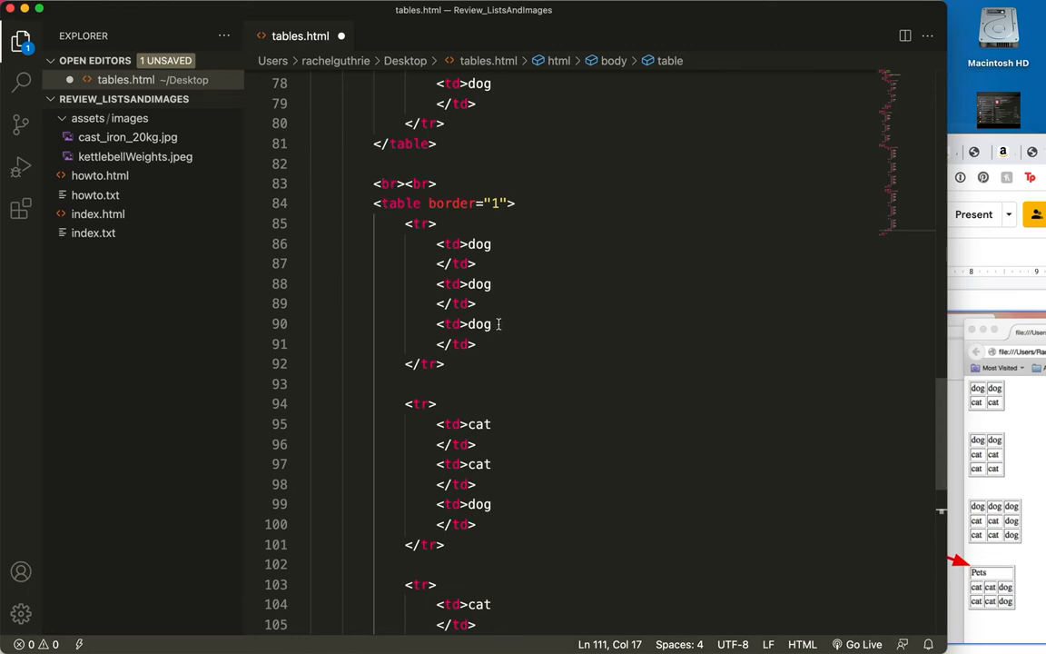
# - Reduce its top row to one cell with colspan="3" reading Pets
pyautogui.moveTo(498, 324); pyautogui.dragTo(439, 343)
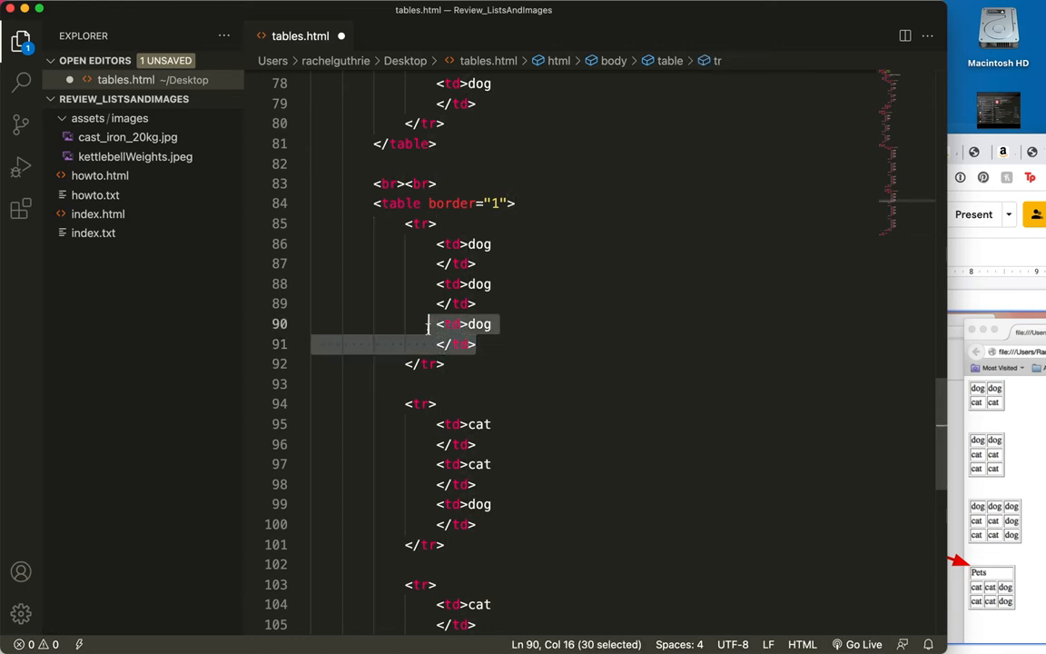
pyautogui.moveTo(429, 323); pyautogui.dragTo(323, 283)
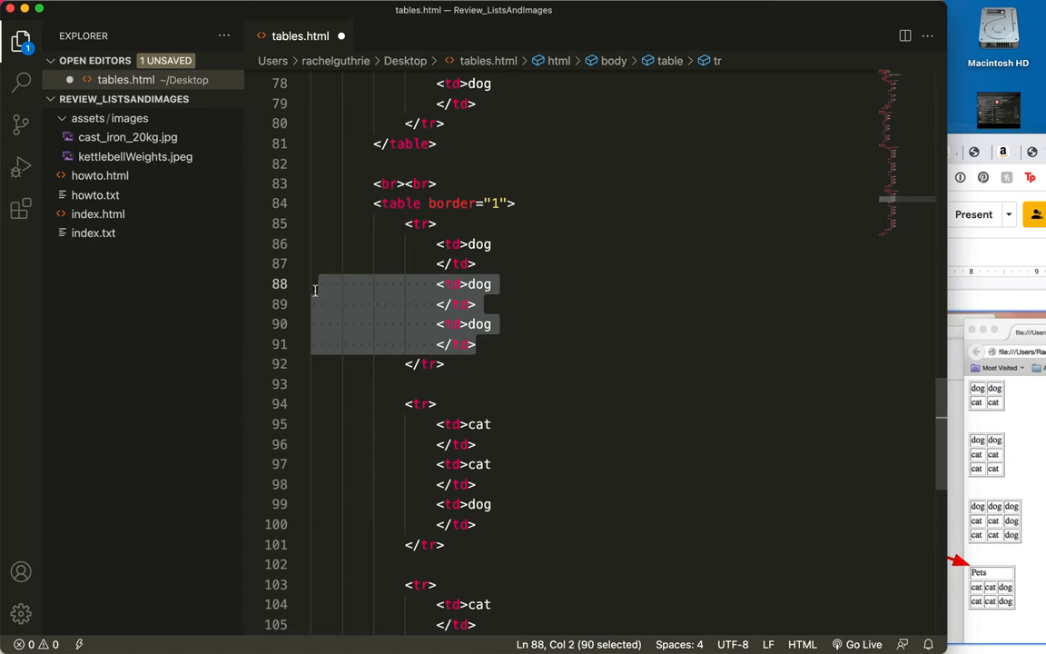
pyautogui.press('Delete')
pyautogui.write(' colspan="')
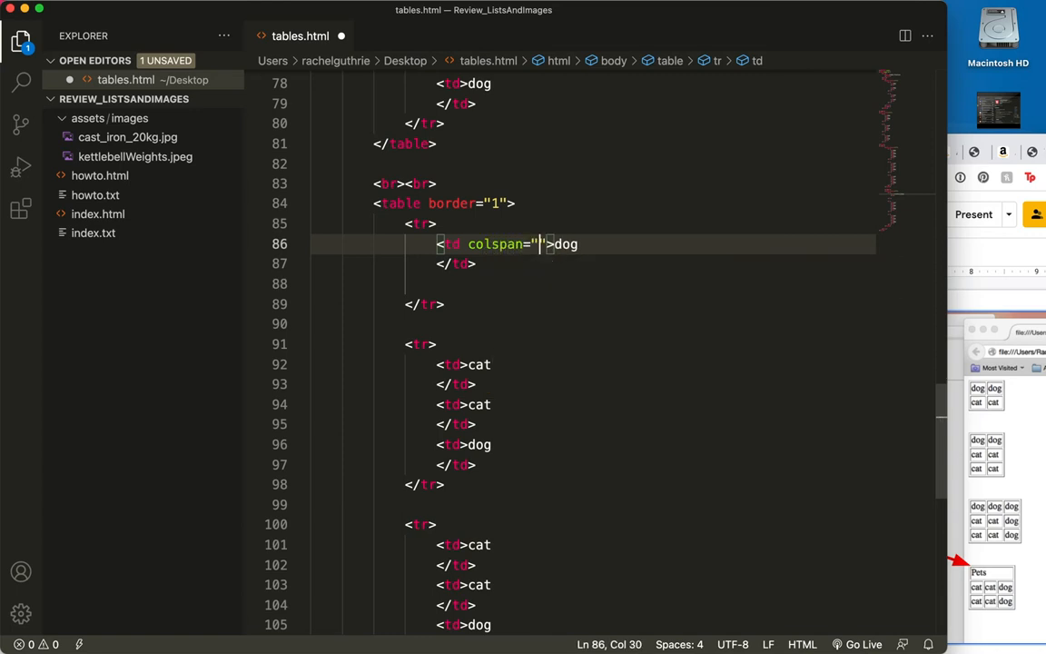
pyautogui.write('3')
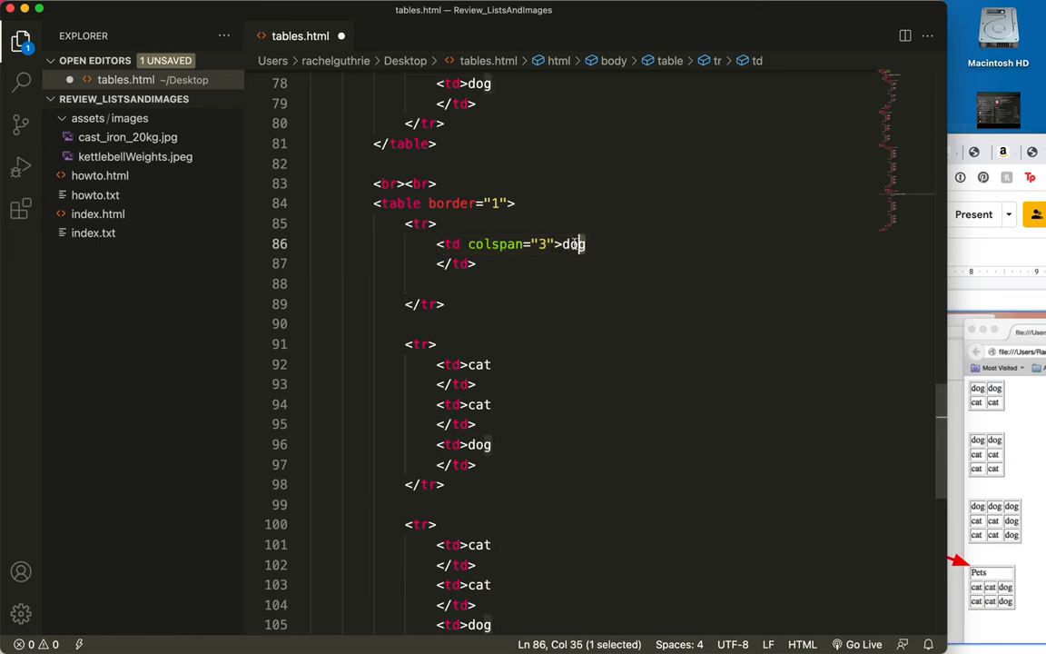
pyautogui.write('P')
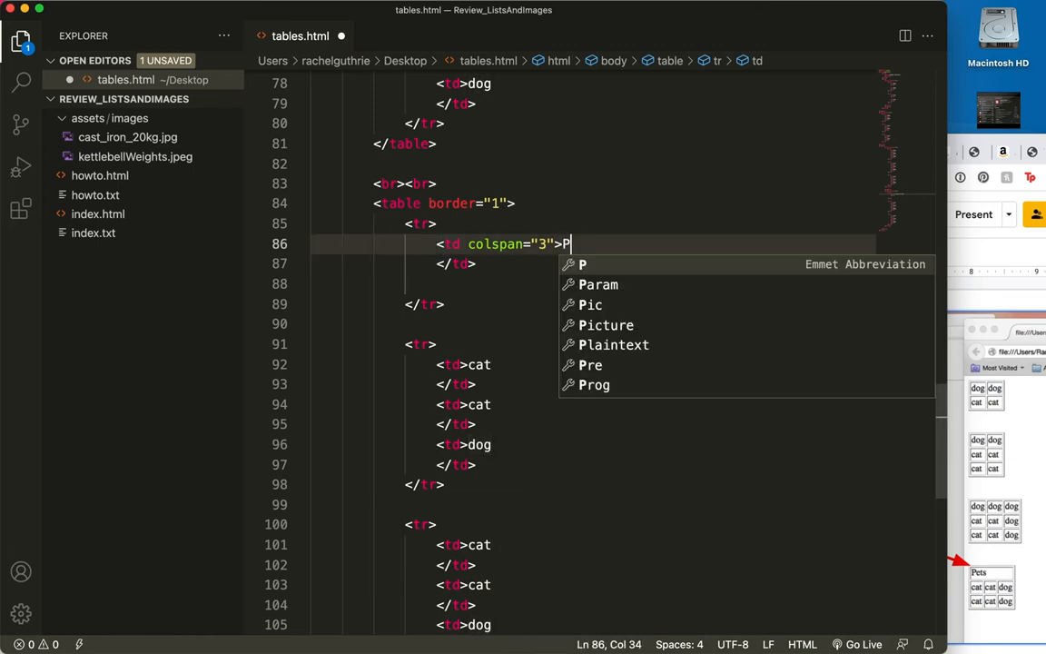
pyautogui.write('ets')
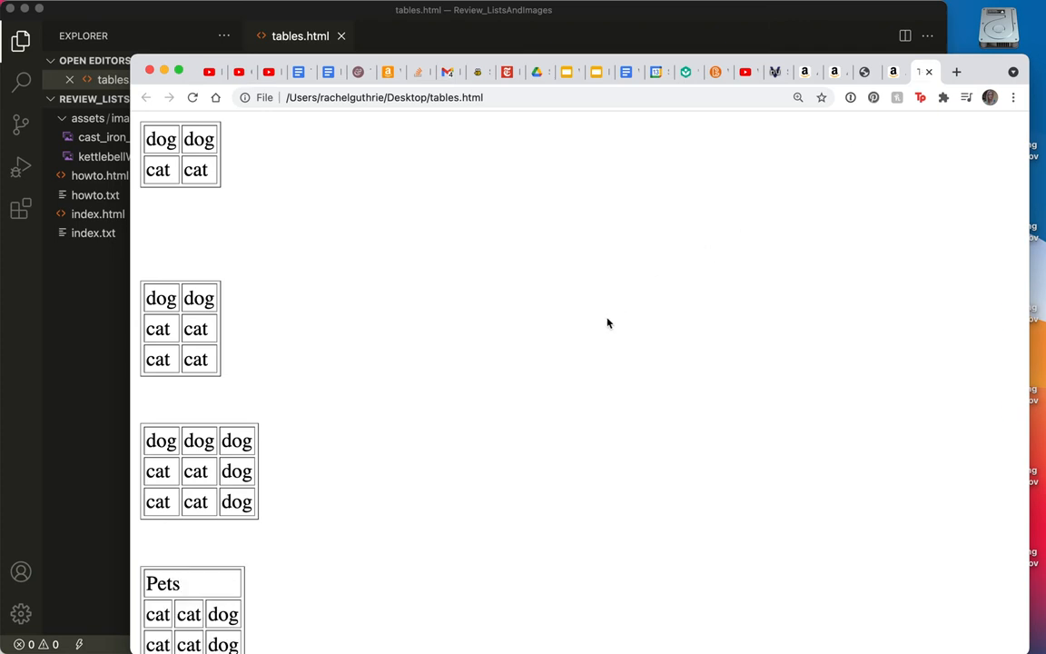
# - Scroll to the reloaded fourth table headed by a Pets cell spanning three columns
pyautogui.scroll(-3)
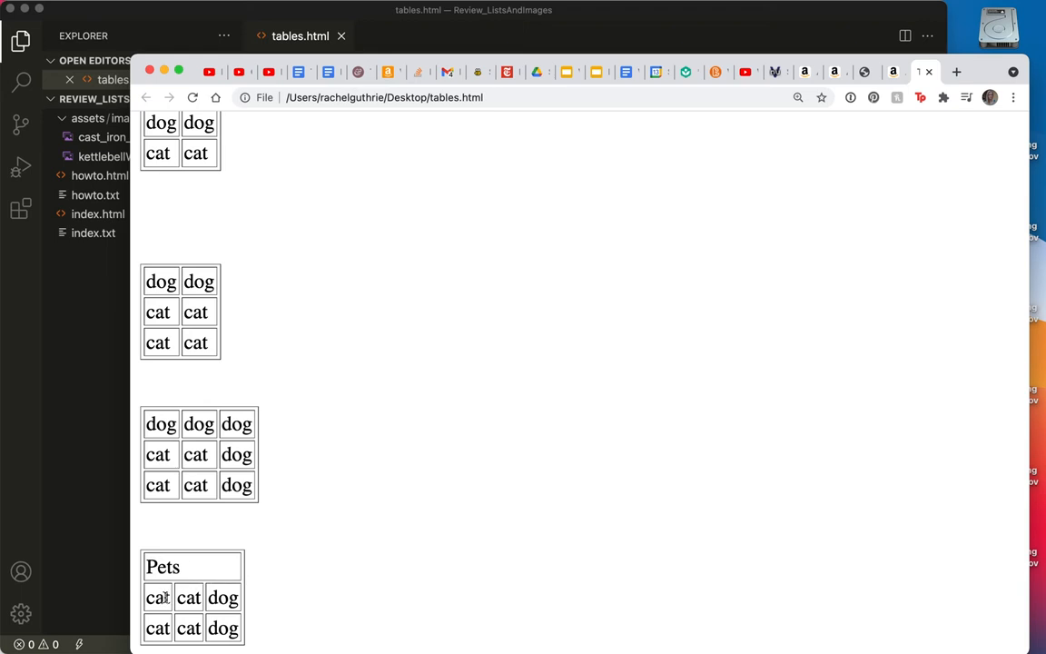
pyautogui.moveTo(108, 483)
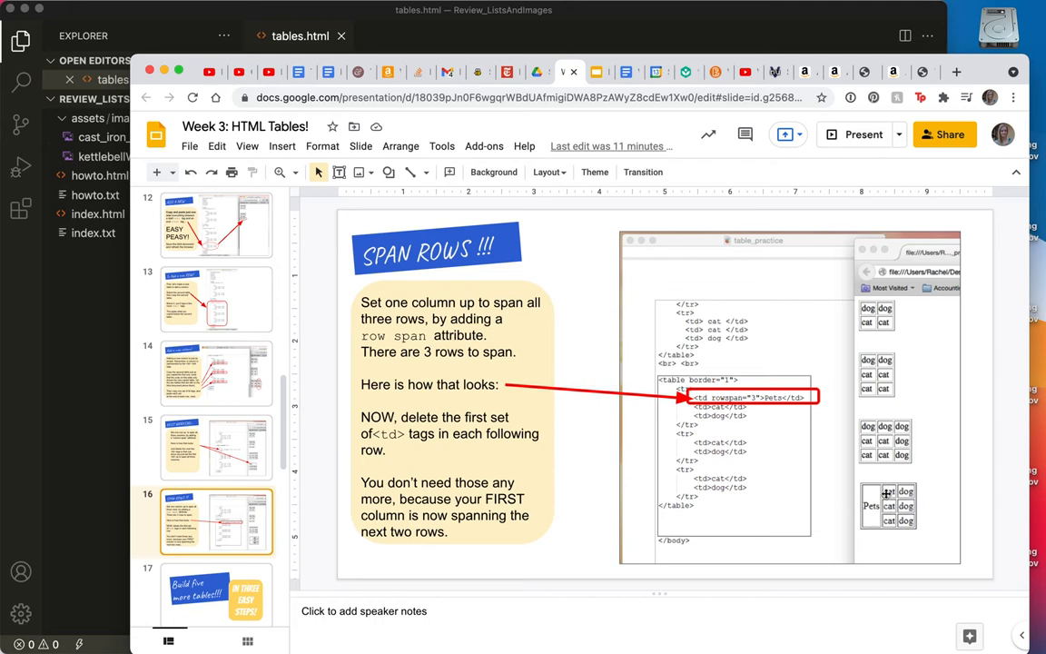
pyautogui.moveTo(886, 494)
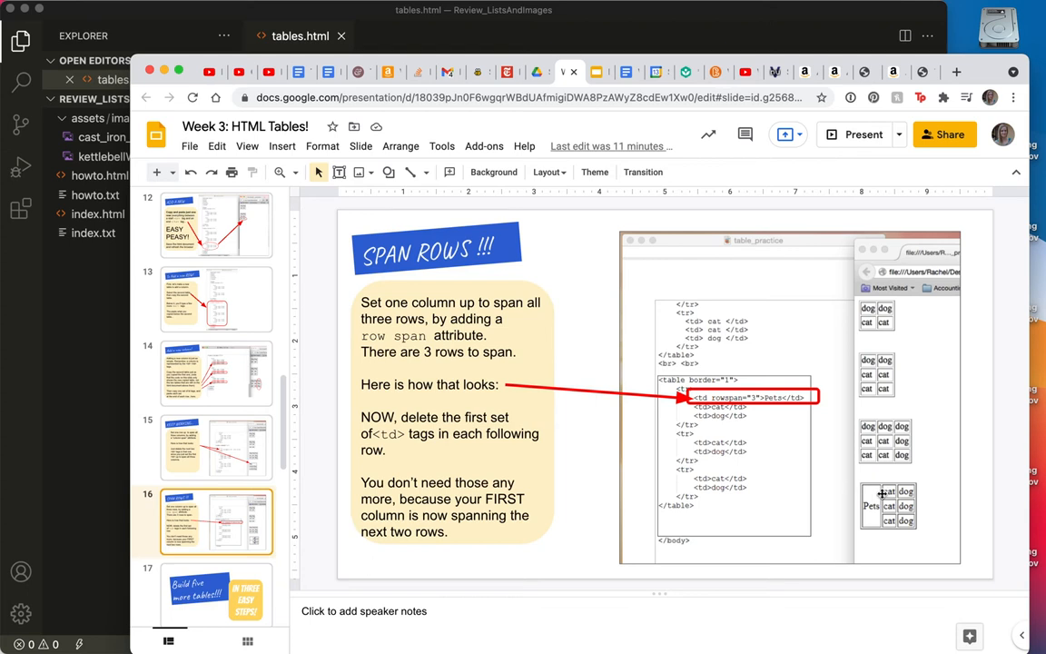
pyautogui.moveTo(904, 505)
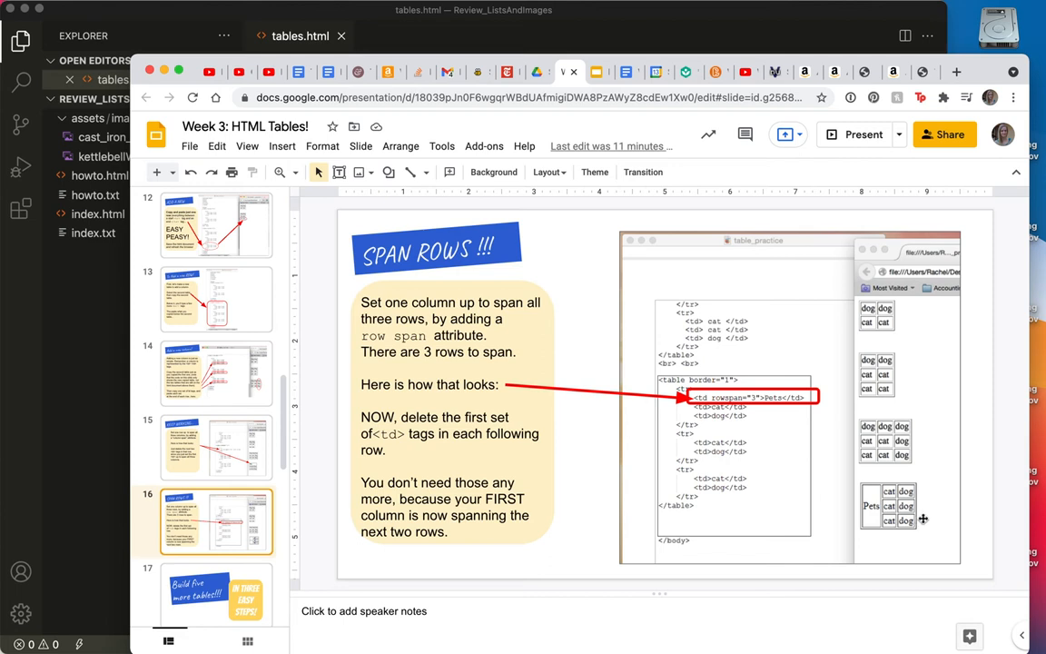
pyautogui.moveTo(921, 519)
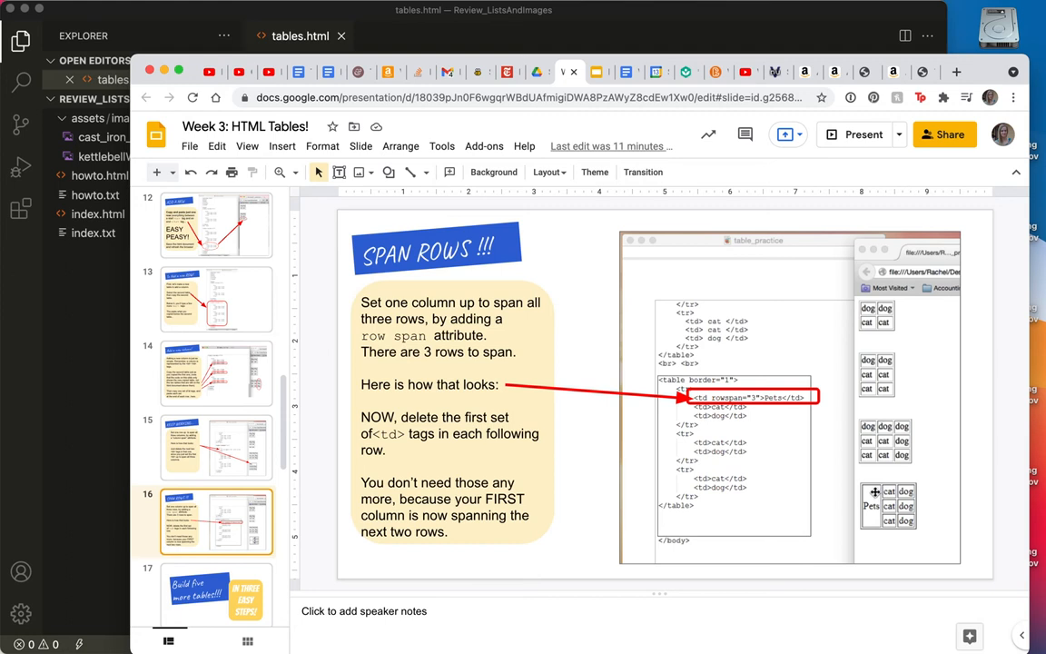
pyautogui.moveTo(872, 486)
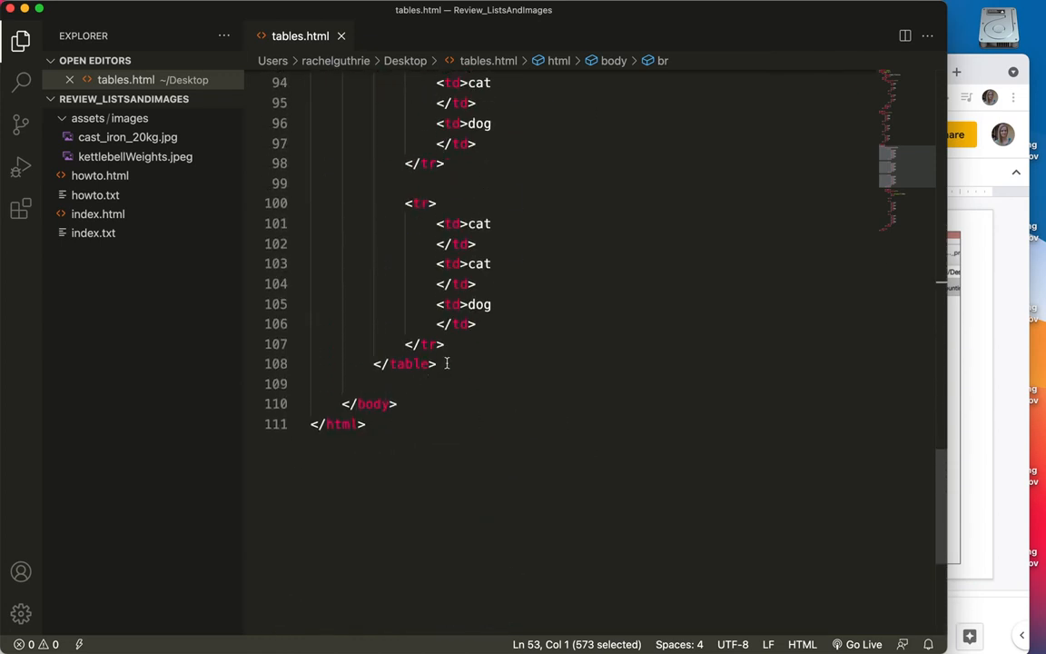
# - Paste a table copy whose first cell gets rowspan="2" and reads Pets
pyautogui.press('enter')
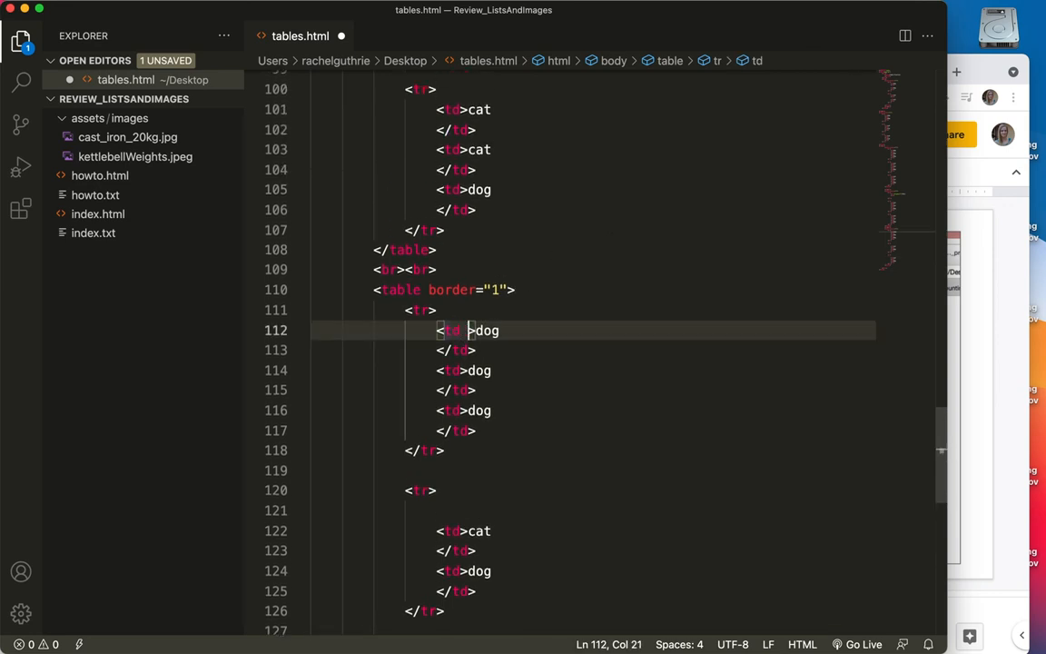
pyautogui.write('rowspan="')
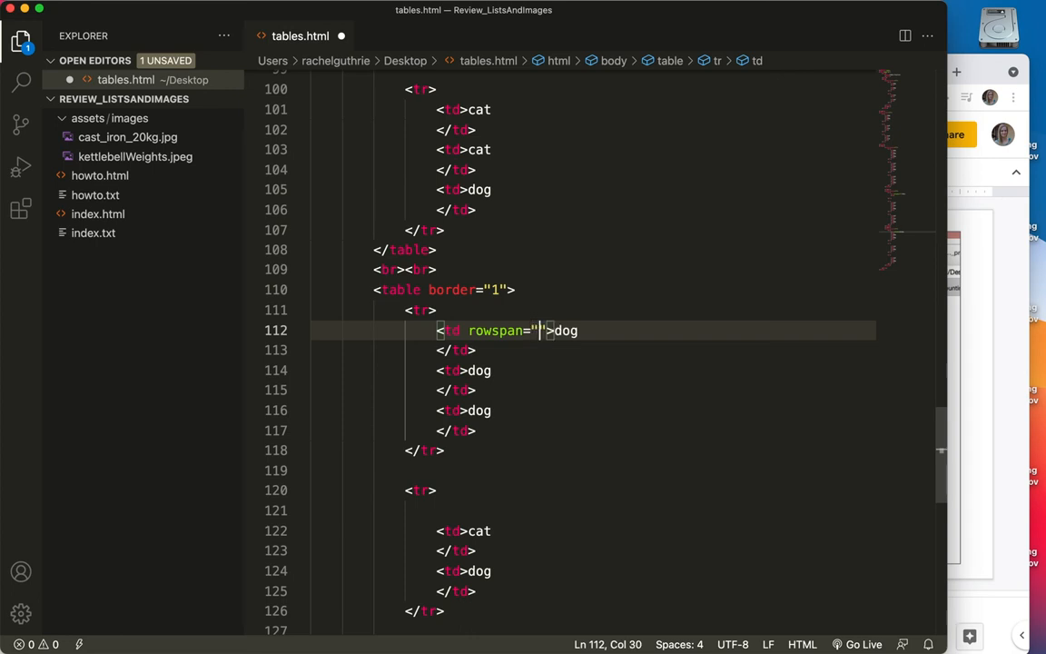
pyautogui.write('2')
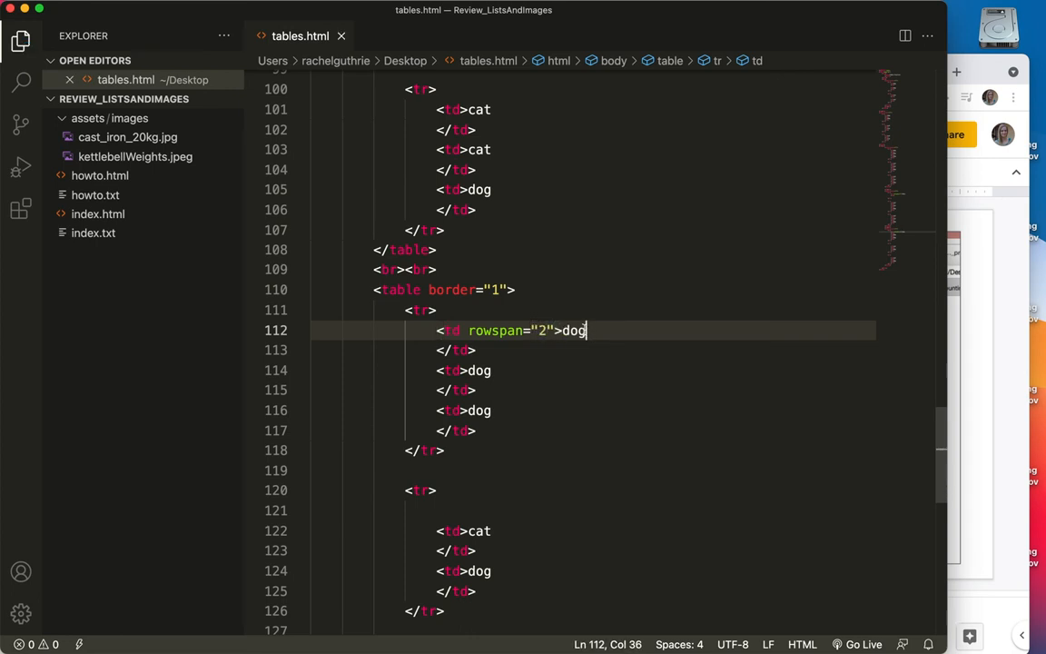
pyautogui.write('Pet')
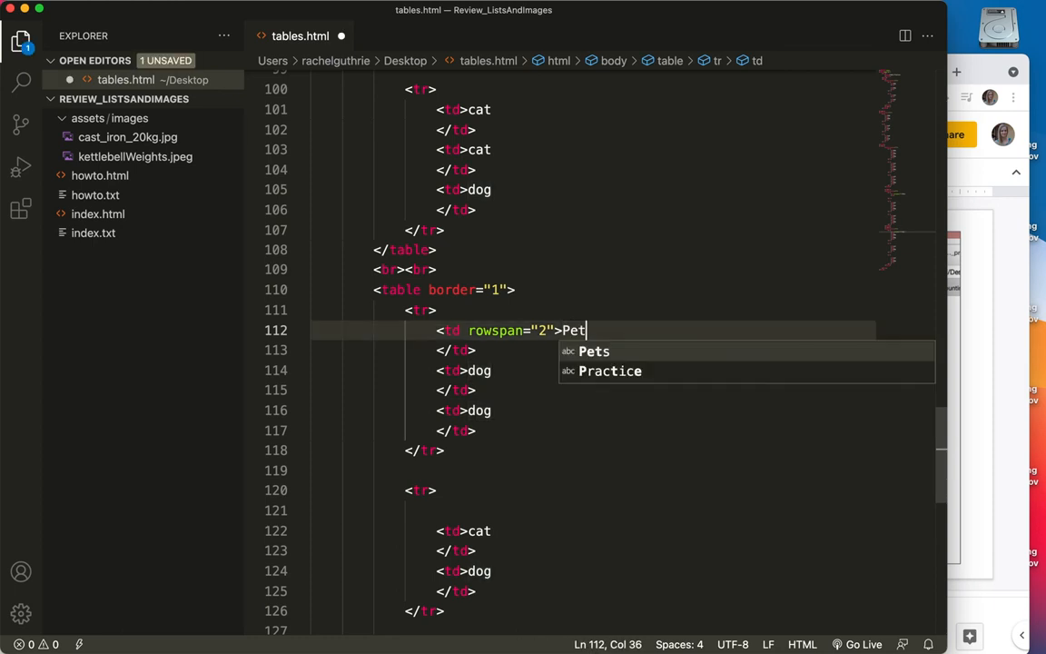
pyautogui.write('s')
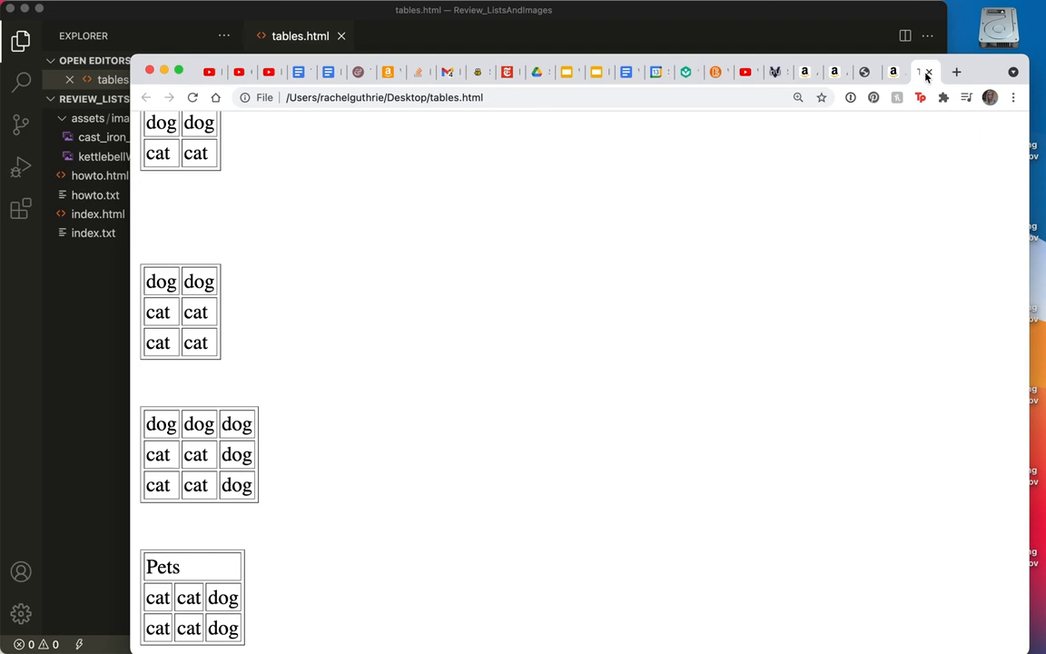
# - Scroll to the reloaded fifth table with Pets spanning rows beside dog and cat cells
pyautogui.scroll(-3)
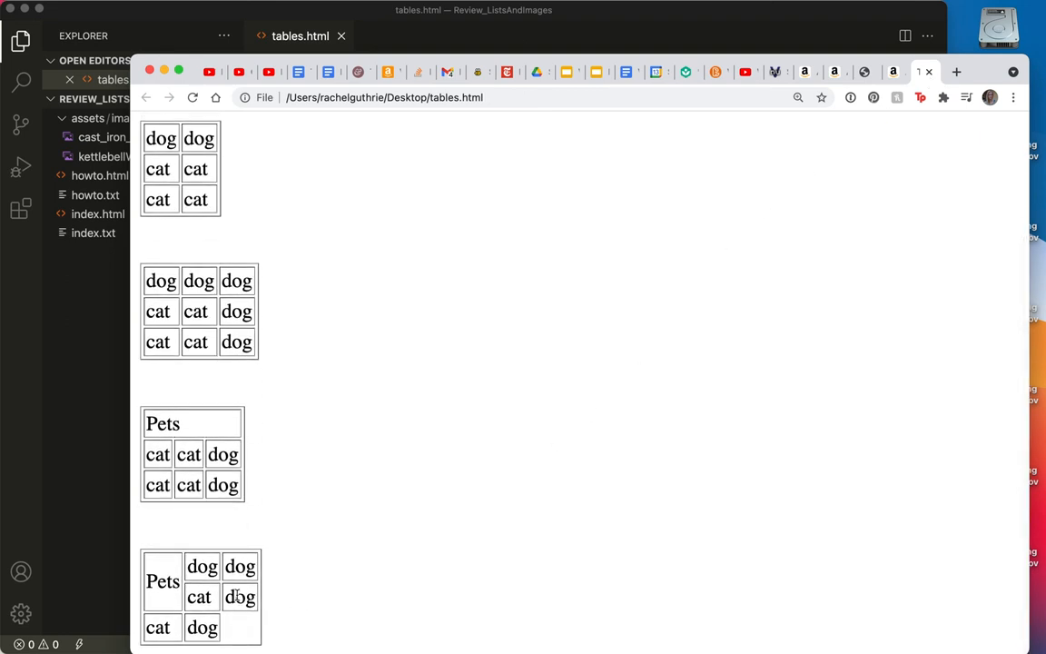
pyautogui.moveTo(149, 603)
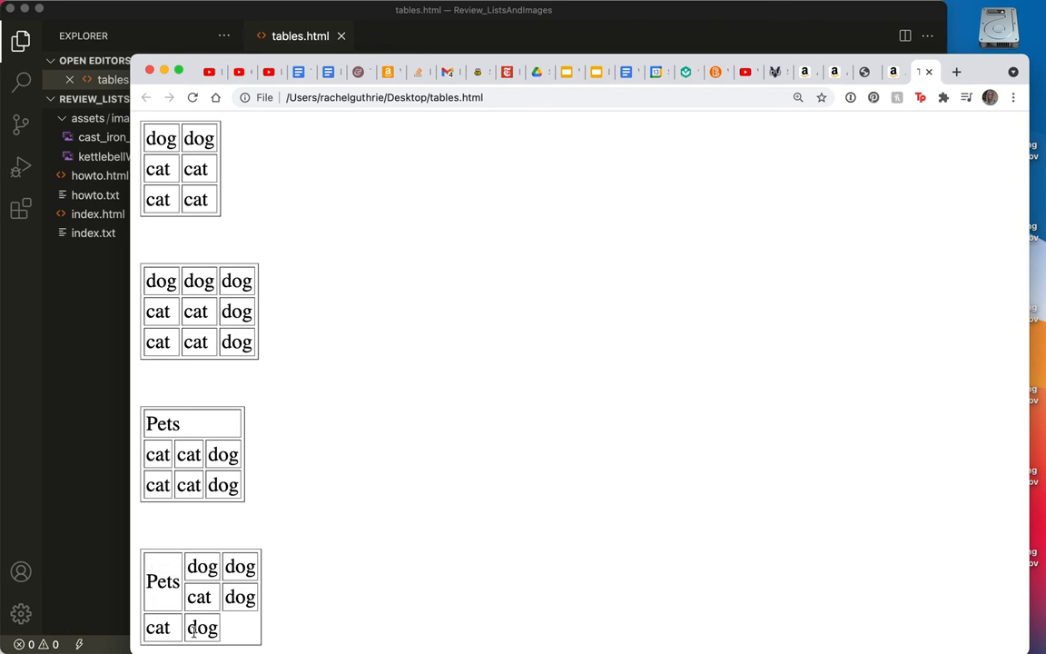
pyautogui.moveTo(193, 628)
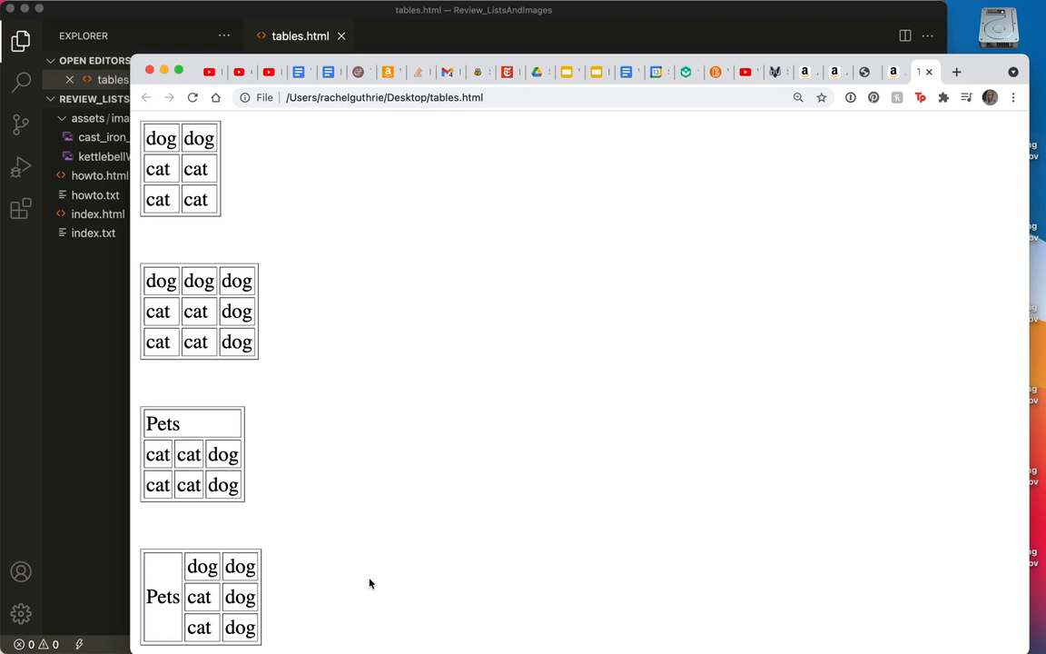
pyautogui.moveTo(207, 435)
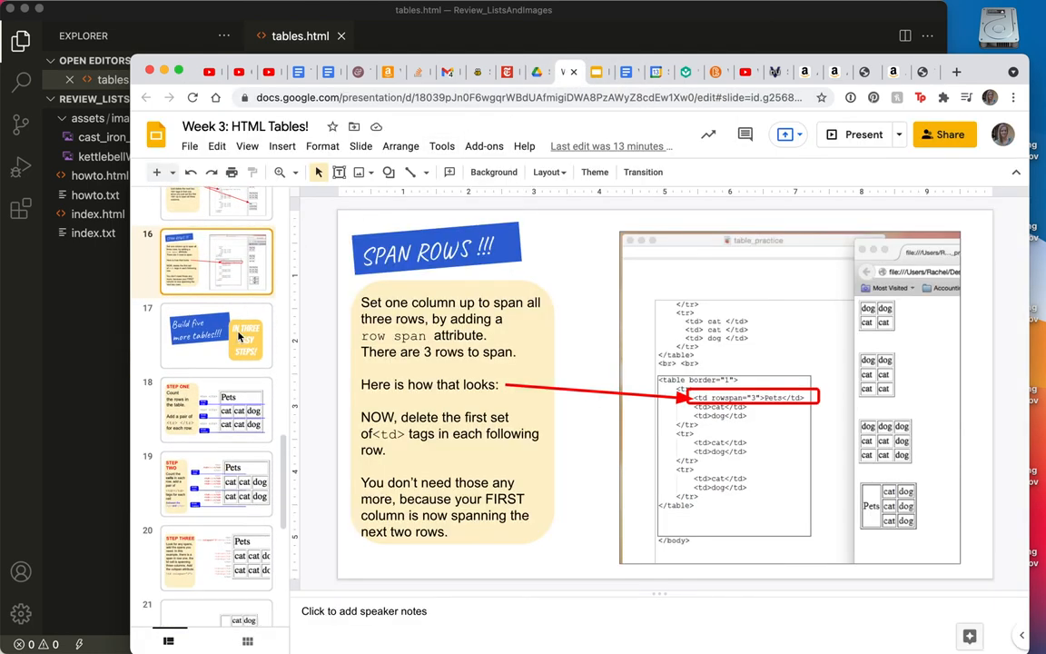
# - Move through the Build five more tables slide to the closing How did you do? slide
pyautogui.click(216, 341)
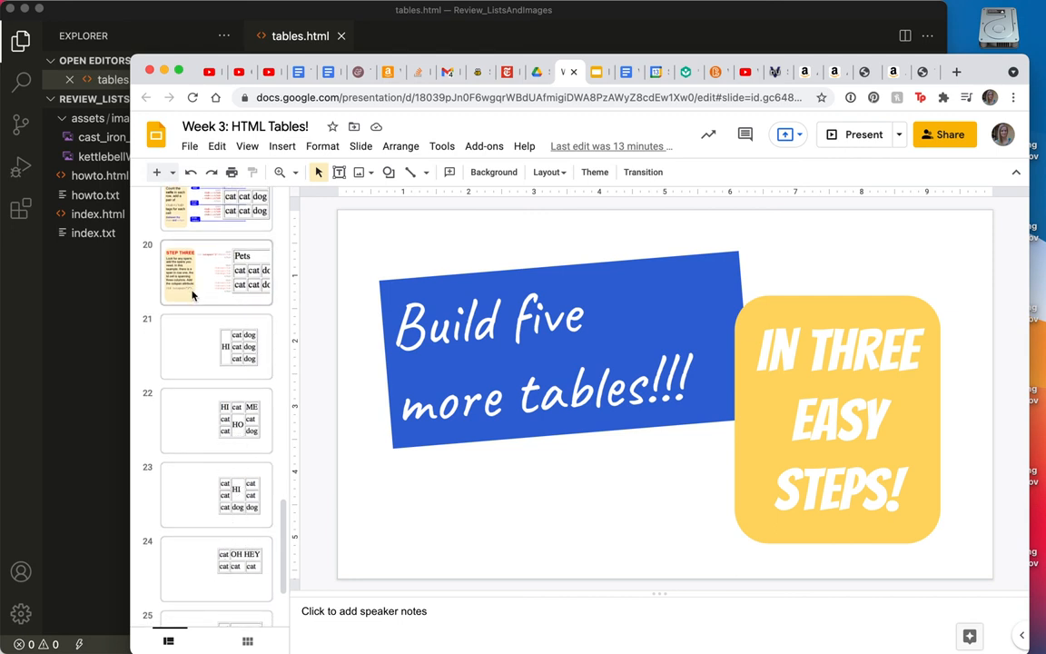
pyautogui.scroll(-3)
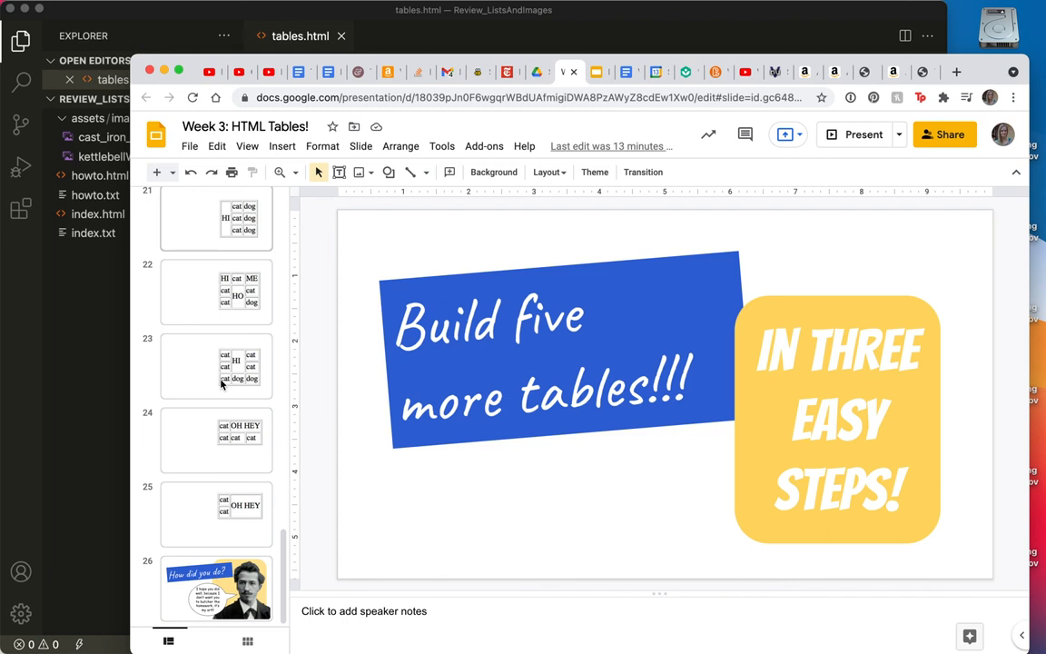
pyautogui.click(216, 589)
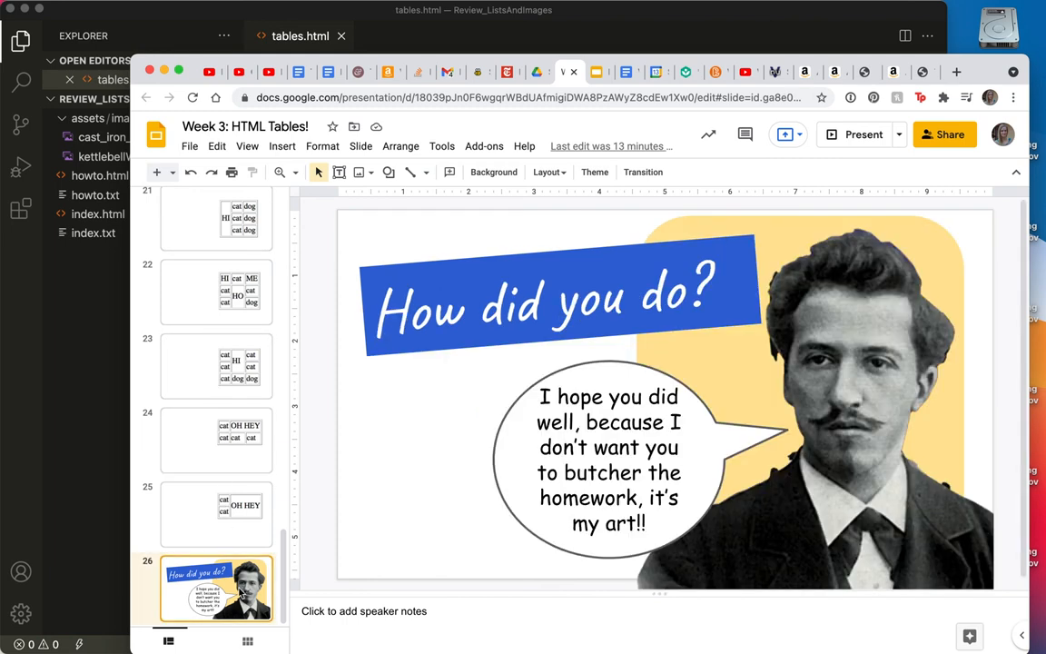